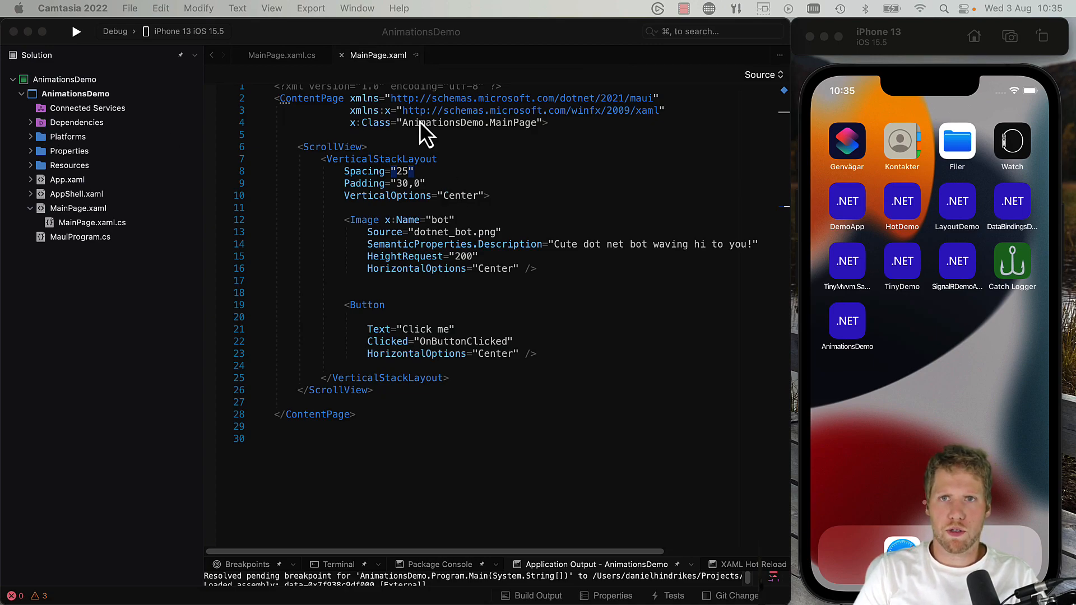
mouse_move(472, 323)
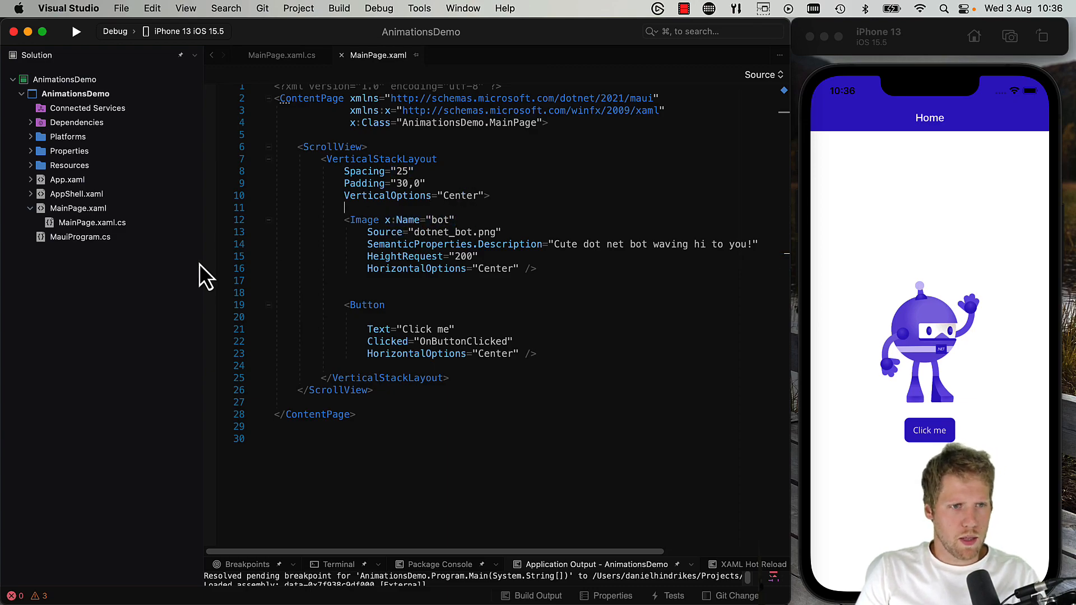
- Open MainPage.xaml.cs to reach the empty OnButtonClicked handler
click(93, 222)
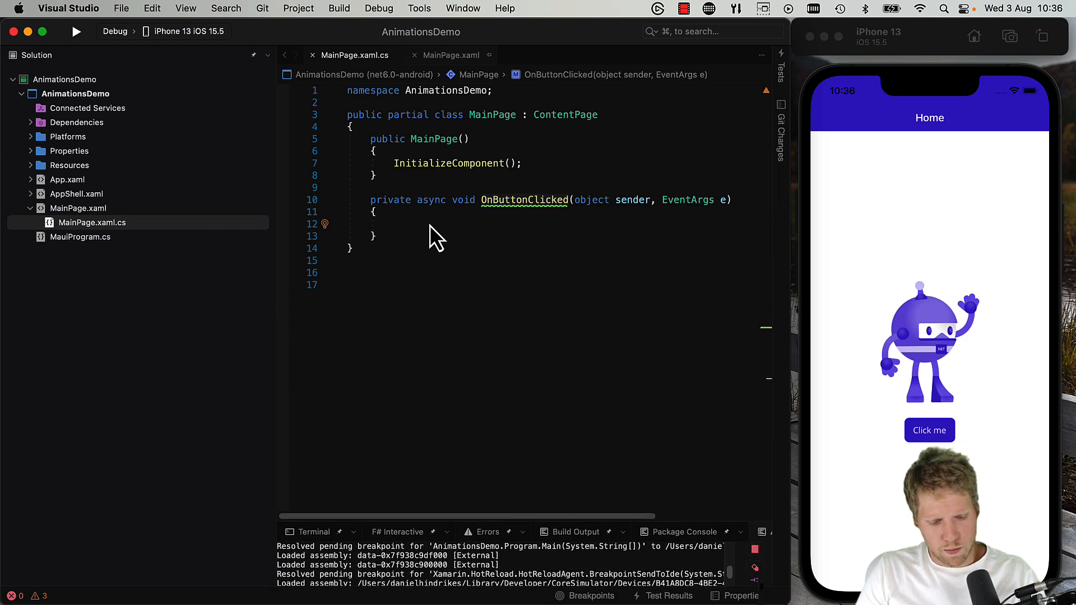
- Enter await bot.RotateTo(bot.Rotation + 90, 1000, Easing.Linear); in OnButtonClicked
text(bot.)
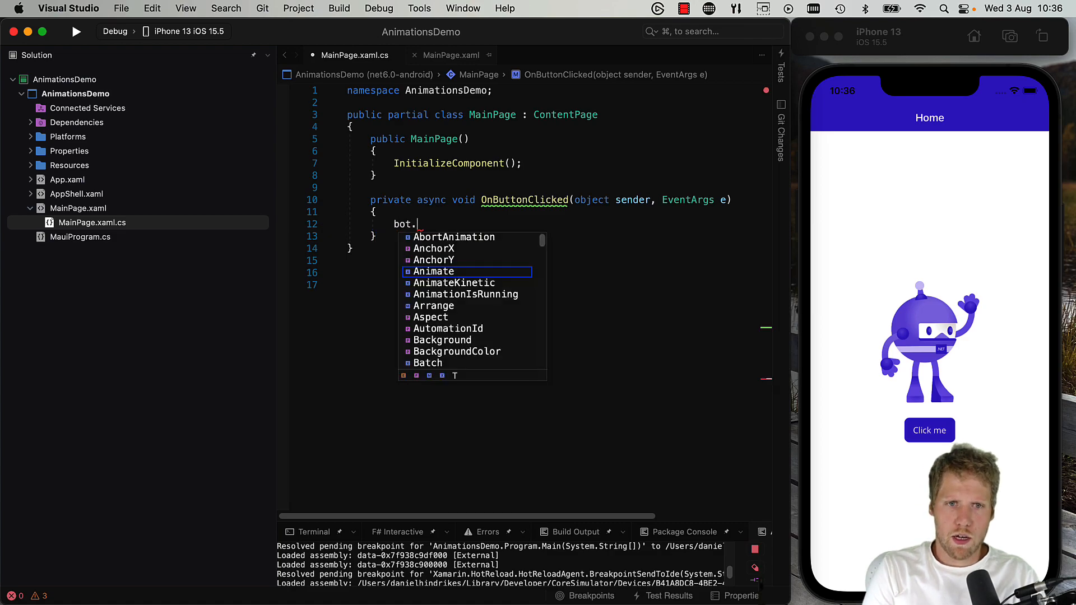
text(rt)
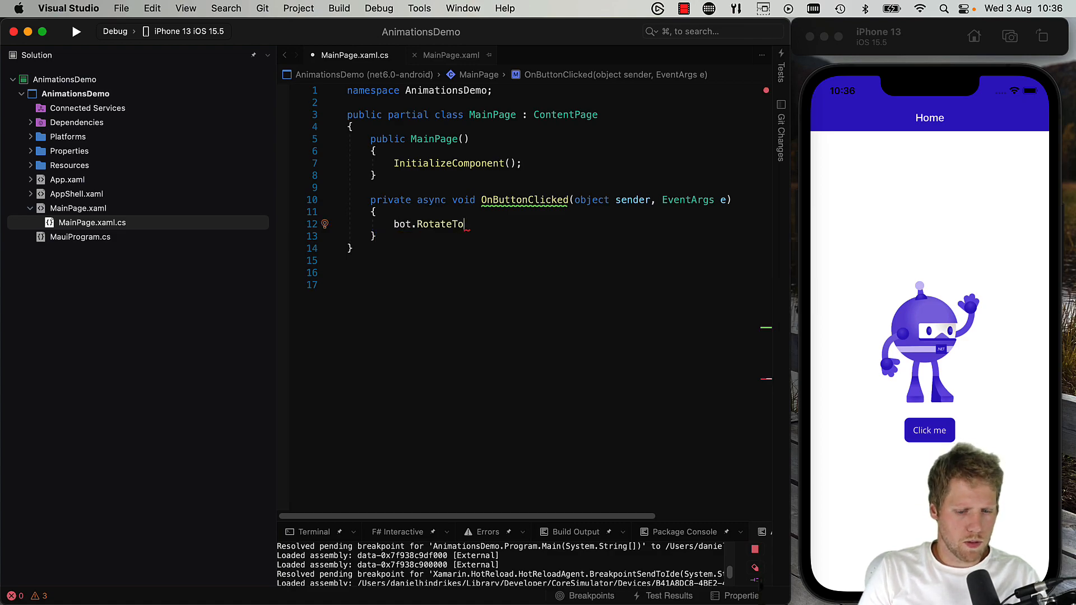
text(()
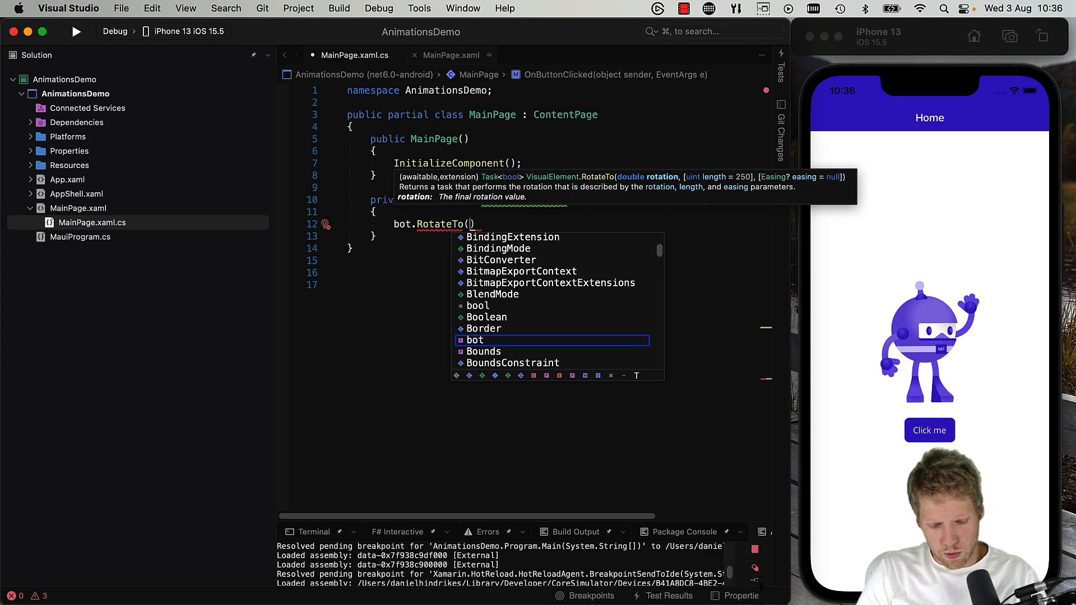
text(bot.)
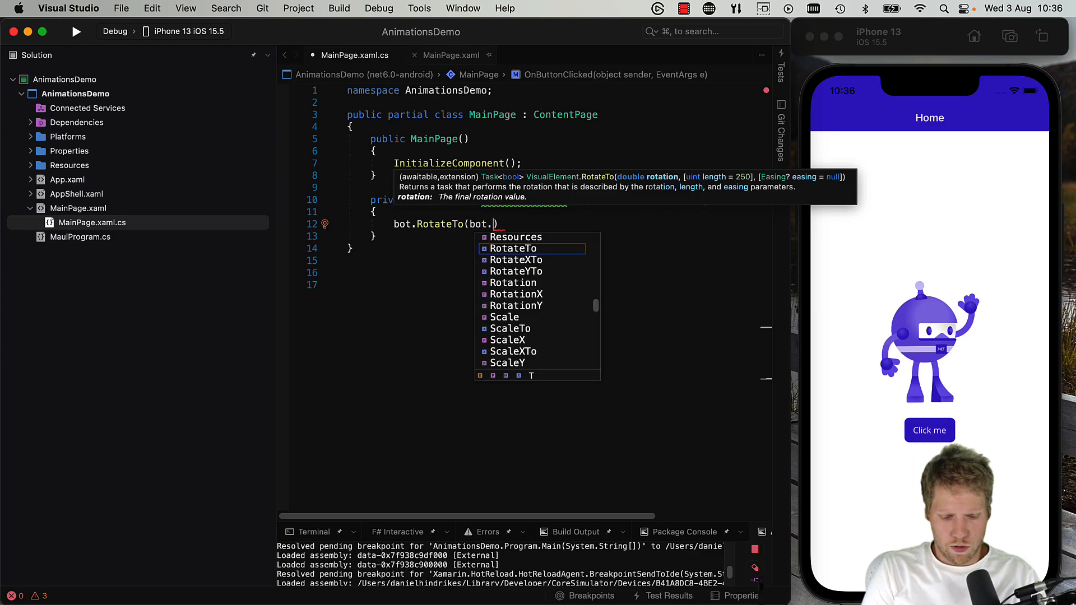
text(rot)
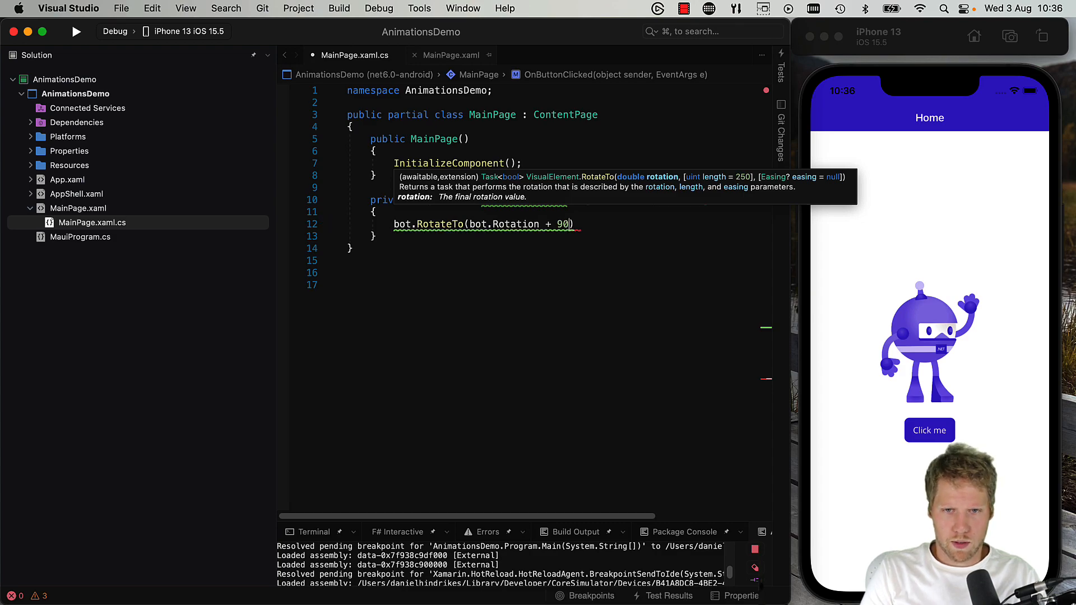
text(,)
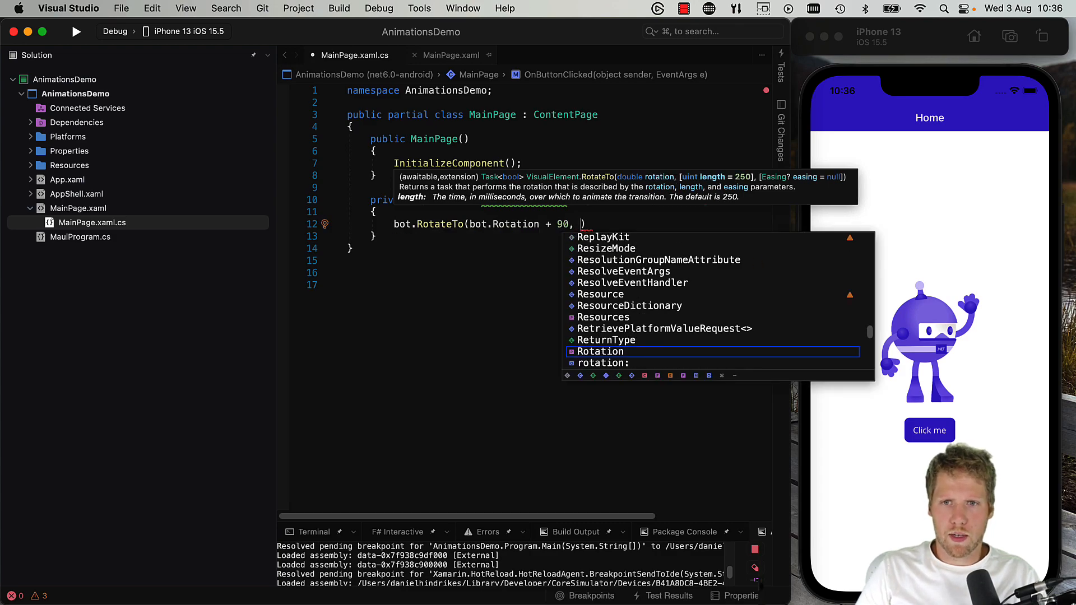
text(1000, Easing)
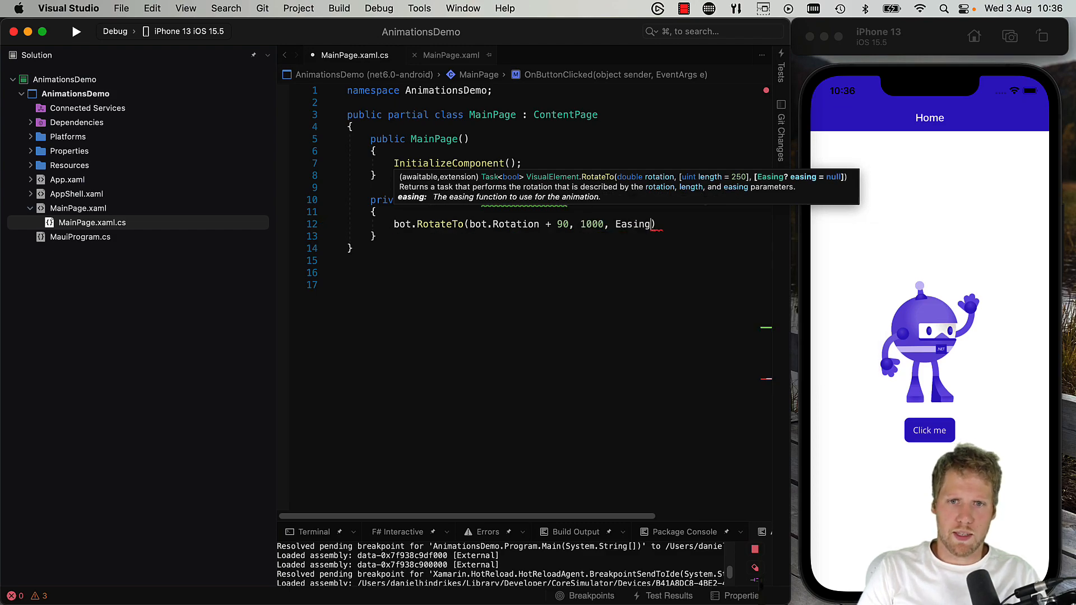
text(.Linear)
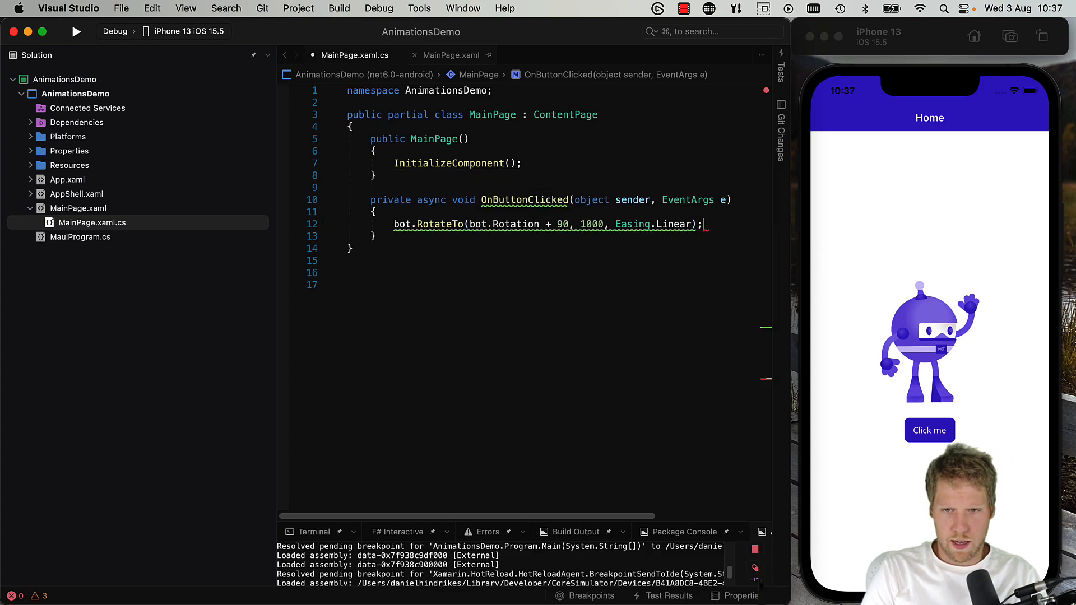
text(await)
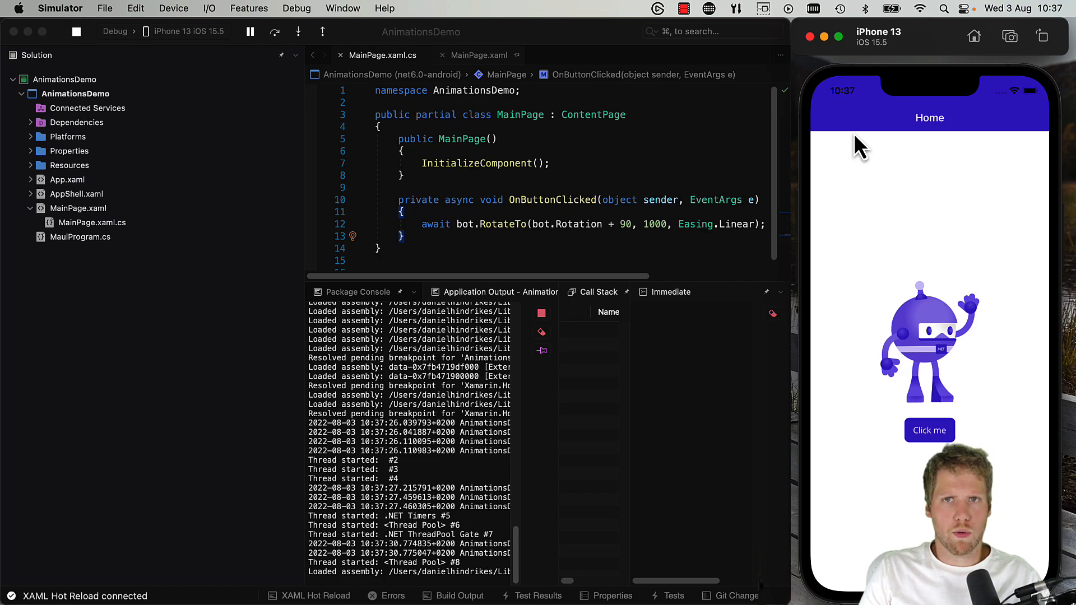
- Tap Click me four times so the bot rotates a quarter turn each time
click(928, 430)
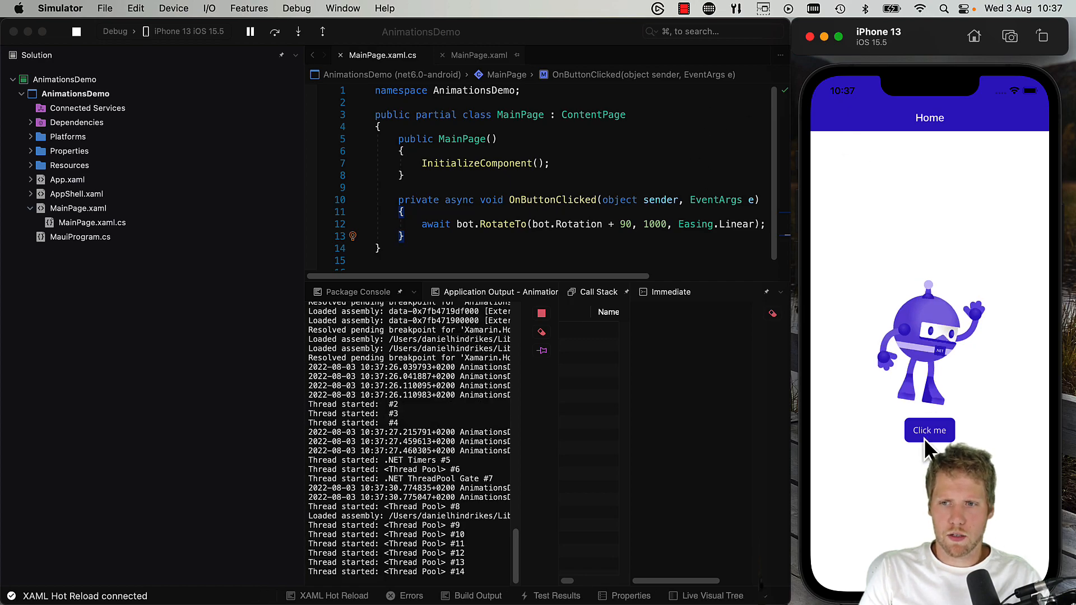
click(929, 430)
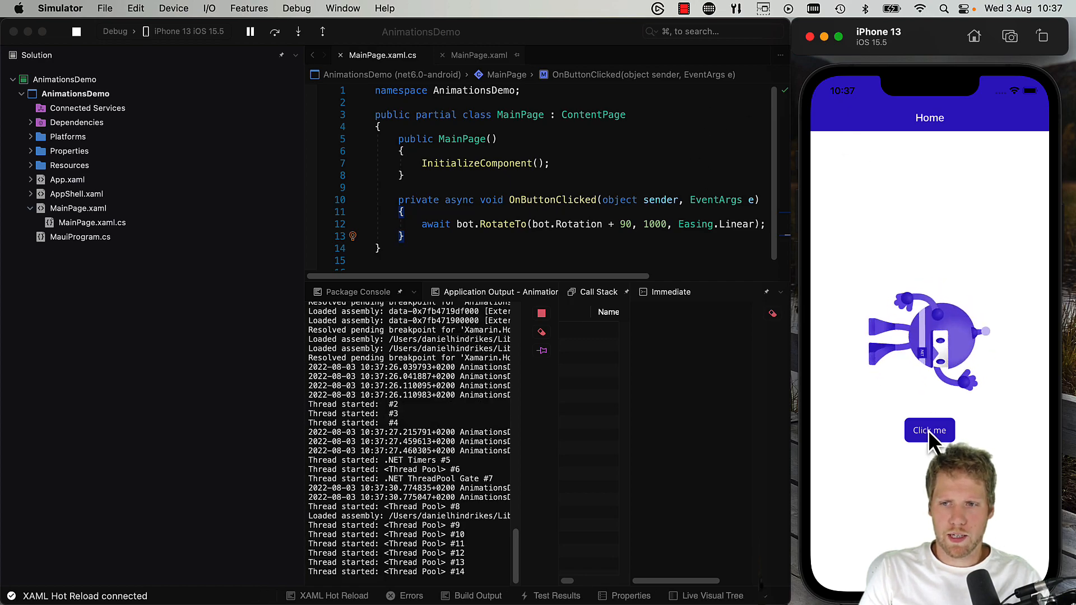
click(928, 430)
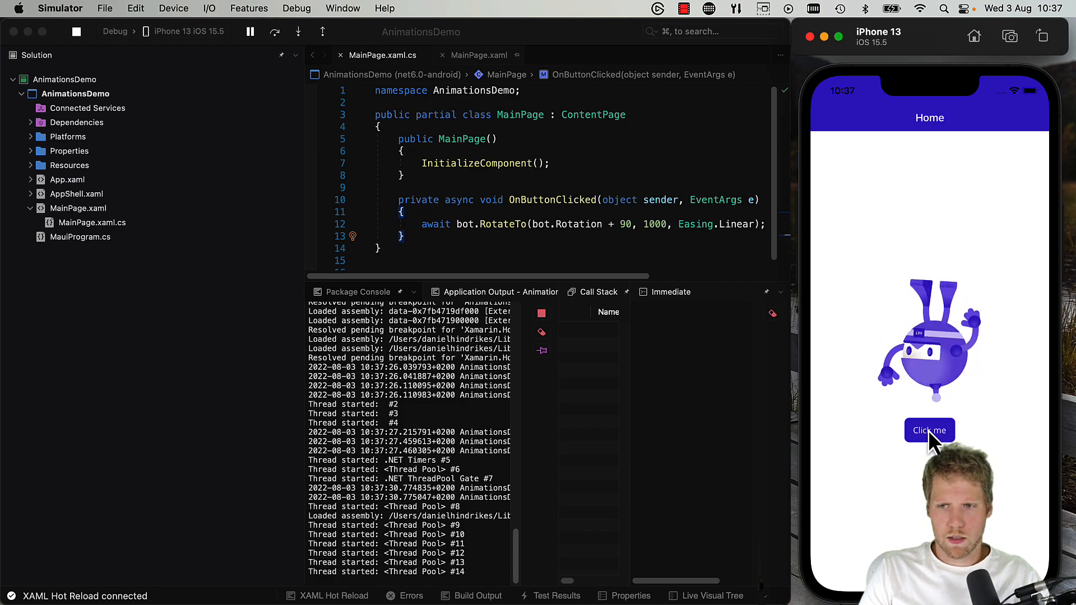
click(929, 430)
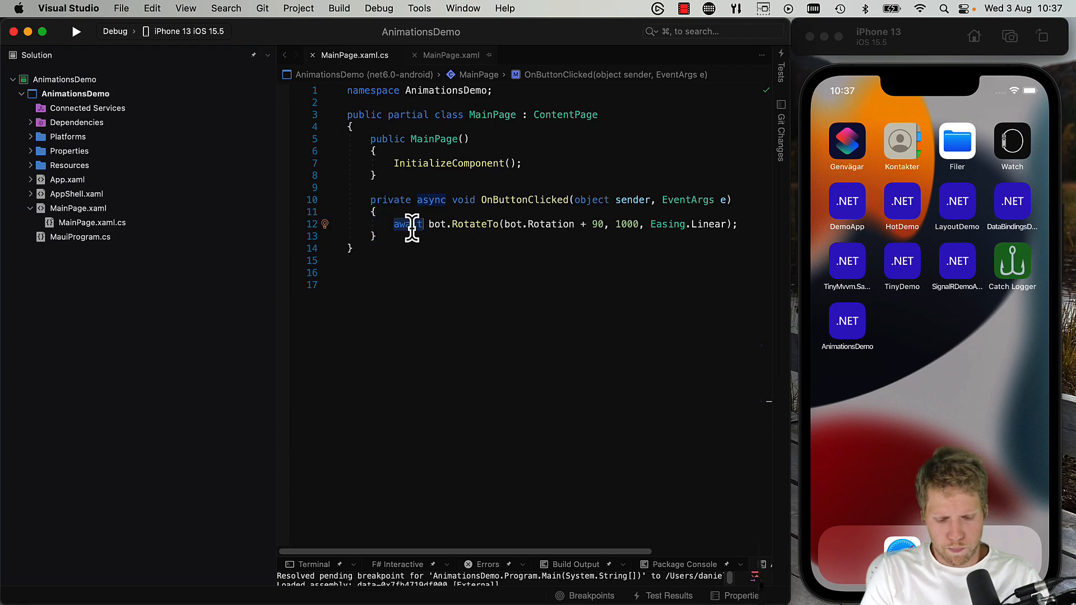
- Store the rotation as var rotate and add var scale = bot.ScaleTo(bot.Scale * 1.25, 1000, Easing.BounceIn);
text(var)
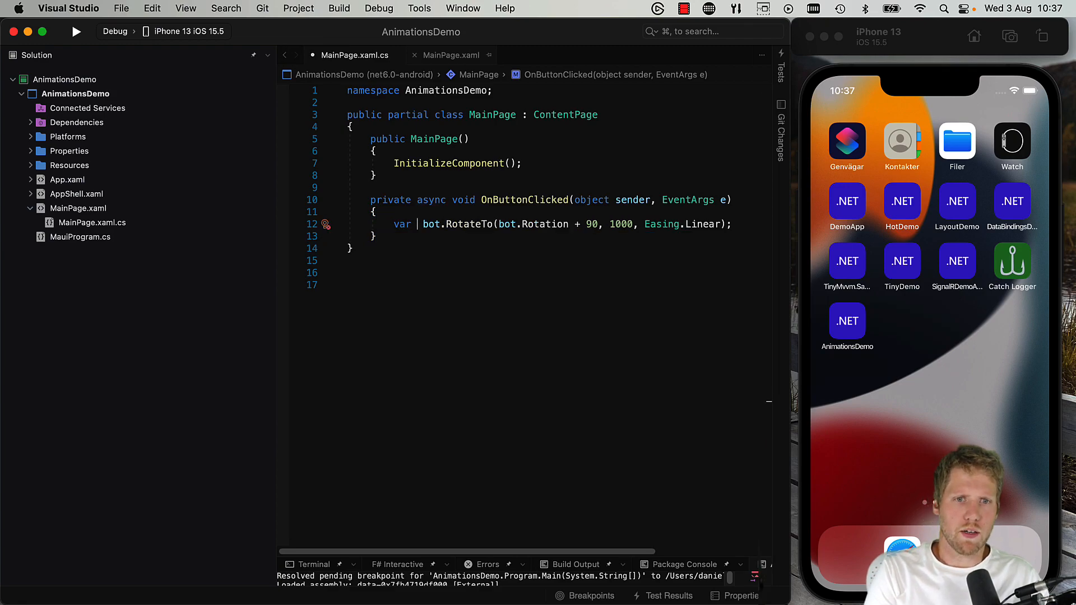
text(rotate =)
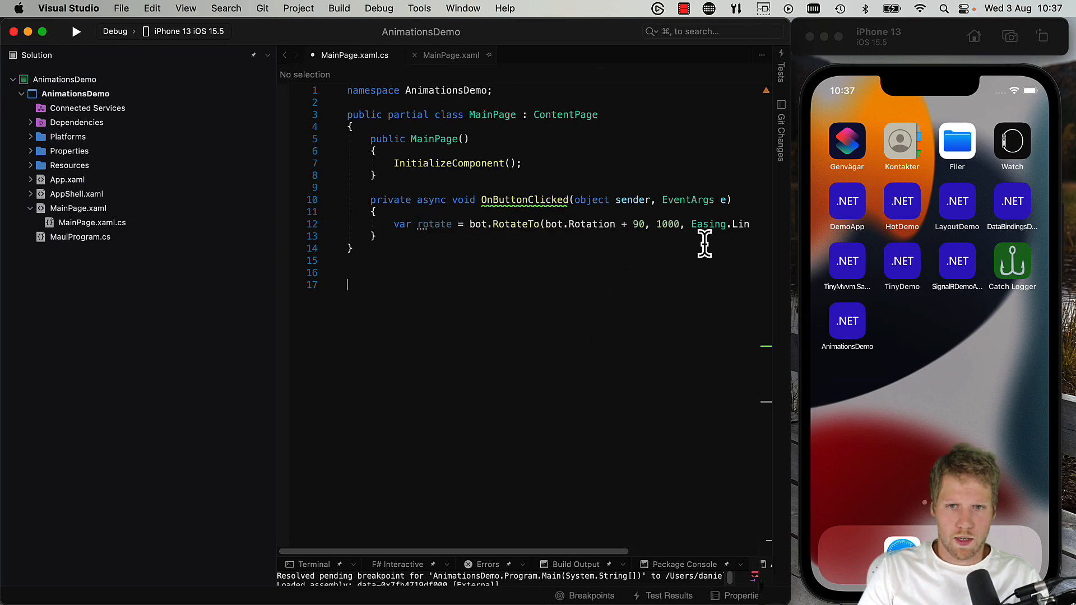
mouse_move(278, 249)
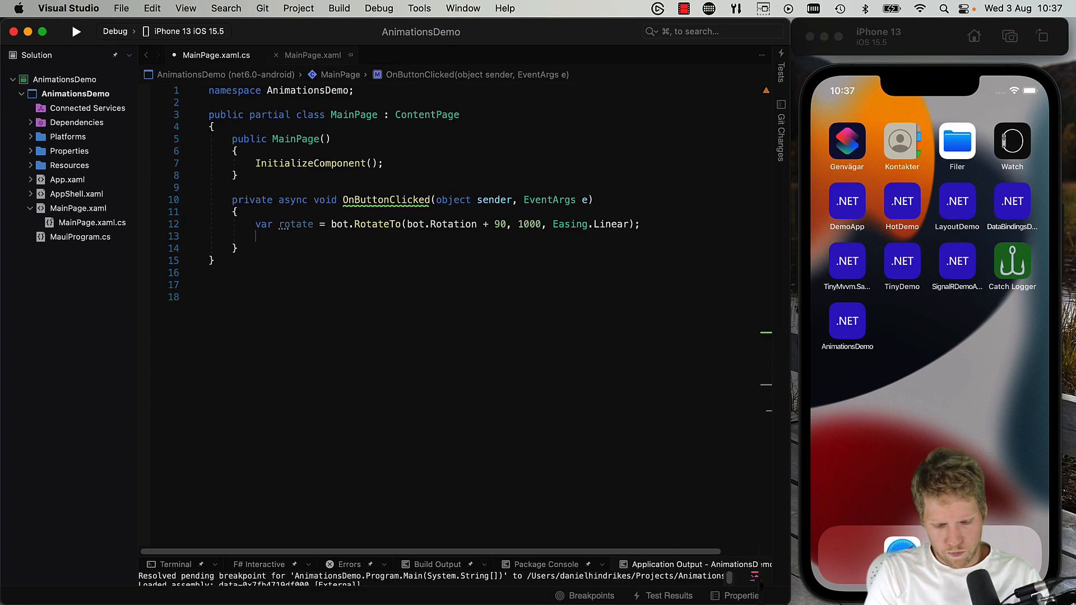
text(var scale =)
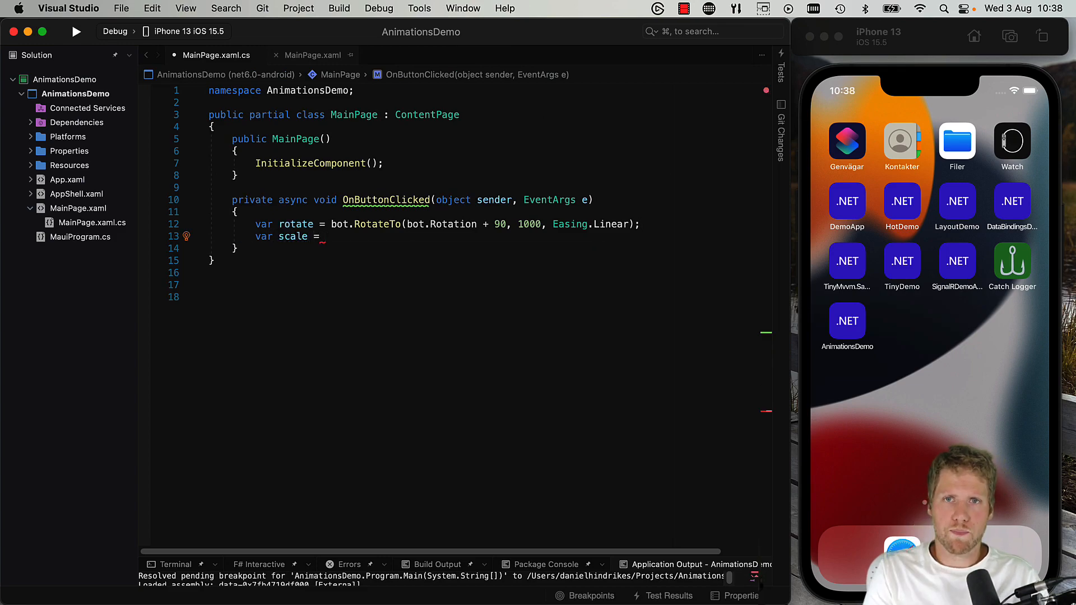
text(boy)
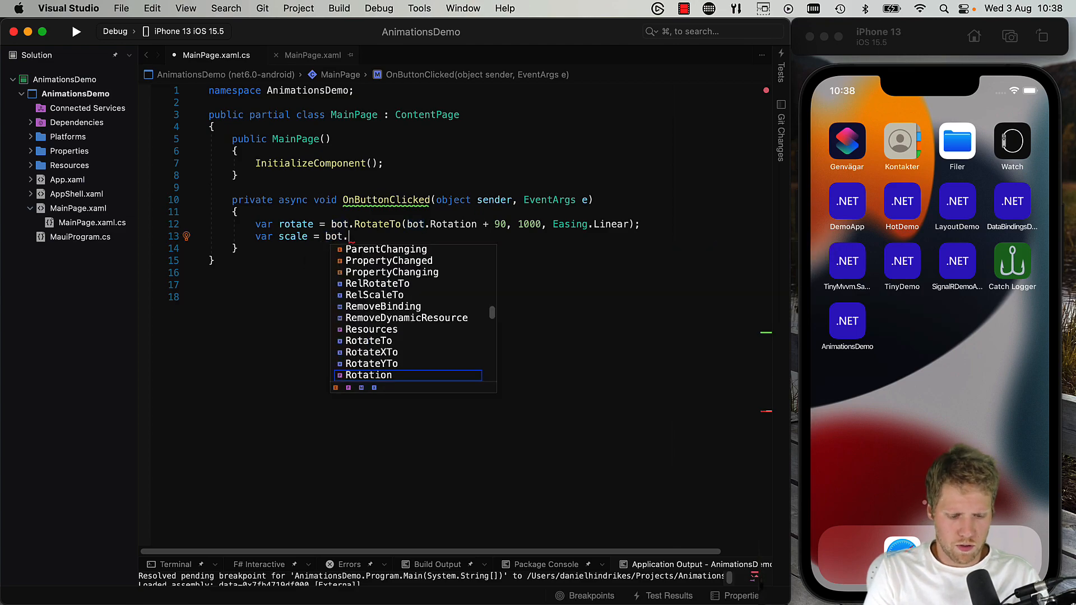
text(ScaleTo)
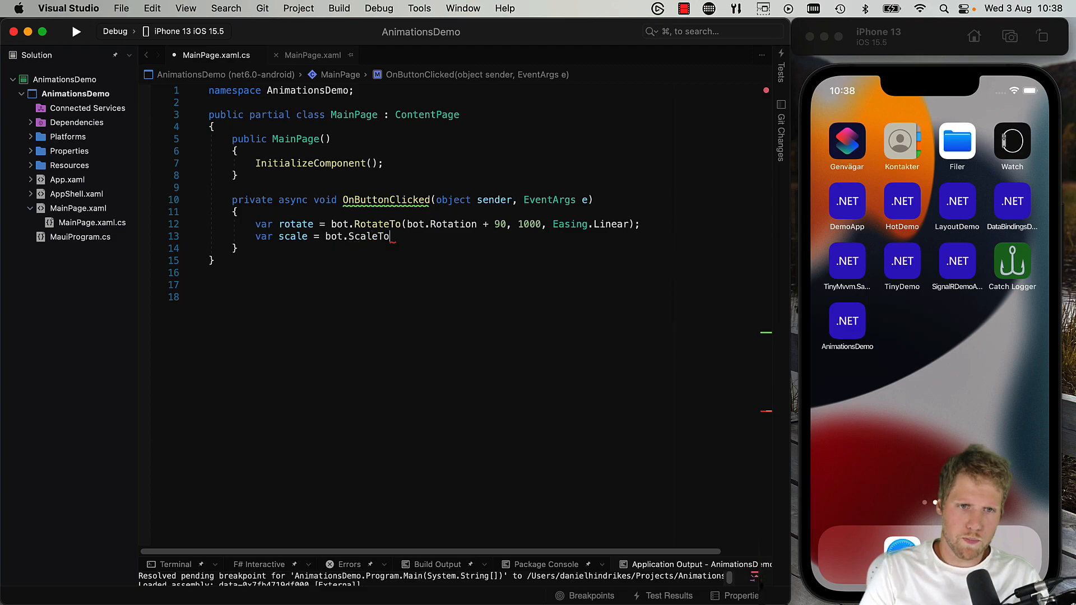
text((bot)
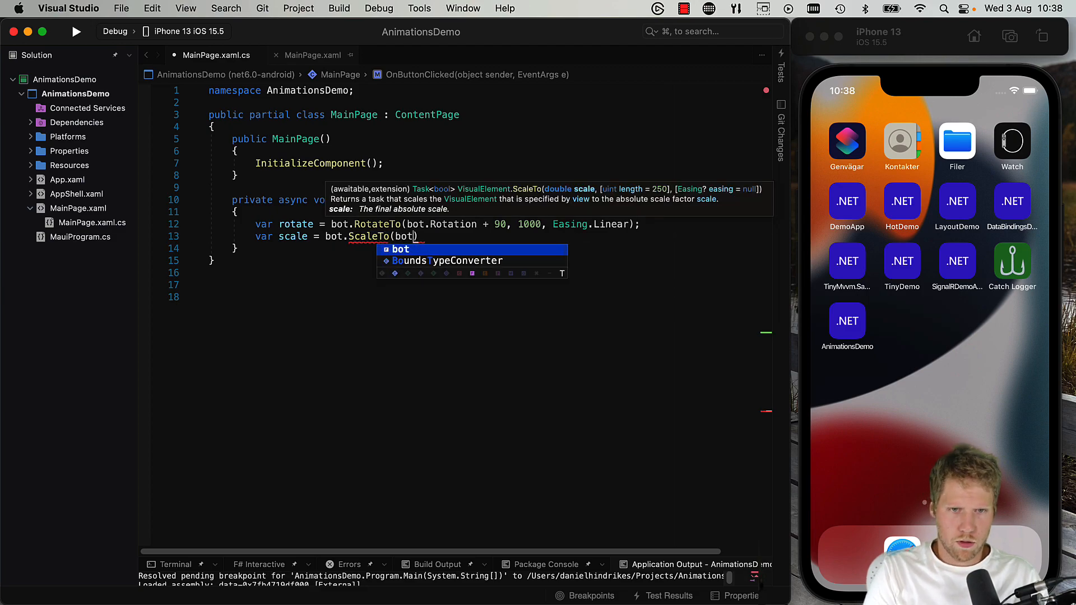
text(.sc)
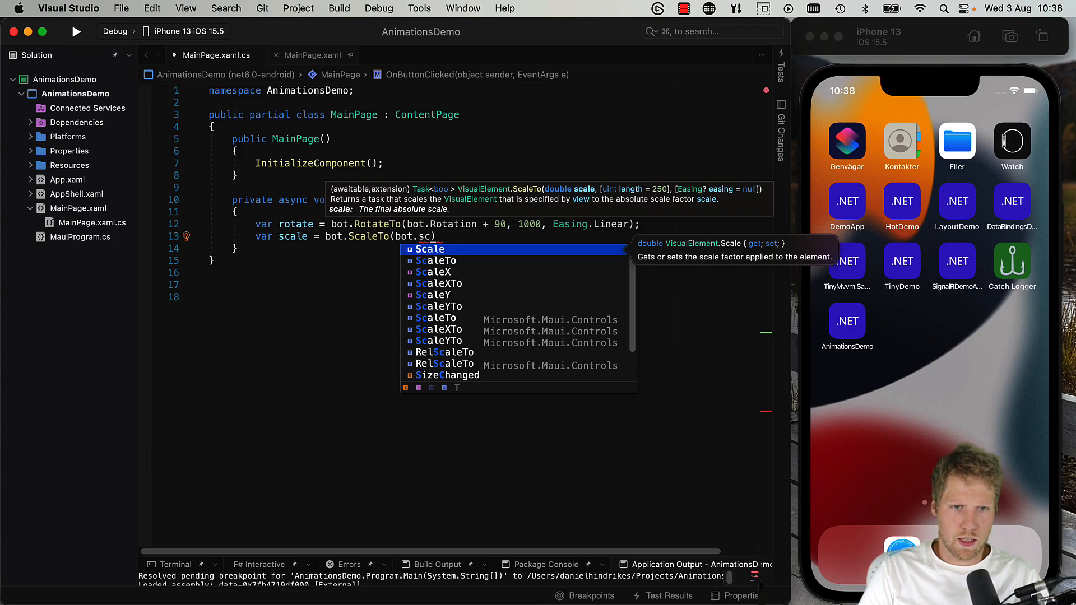
text(Scale *)
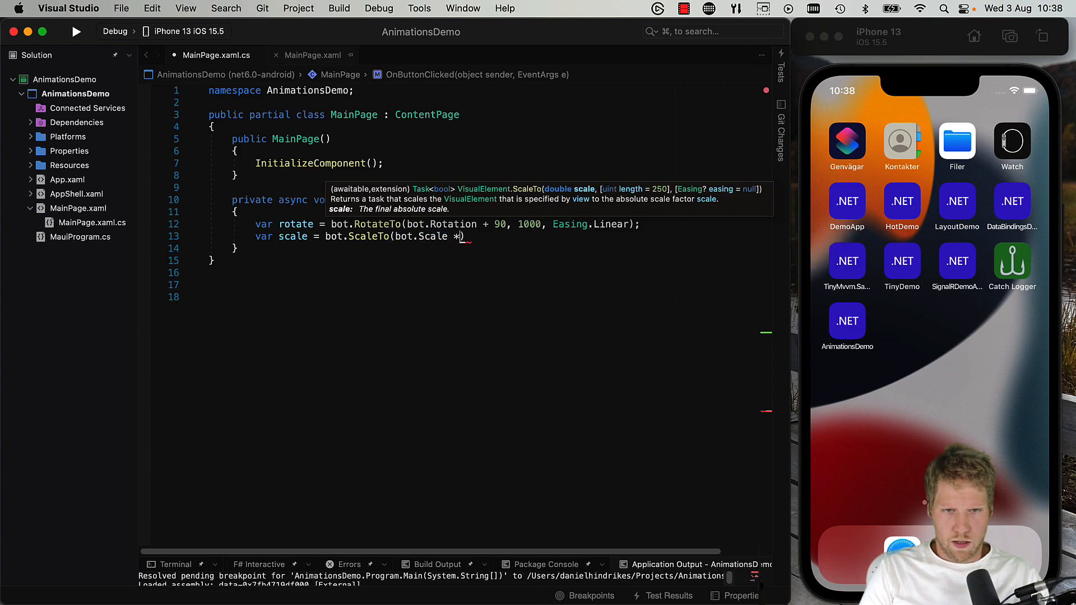
text(1.)
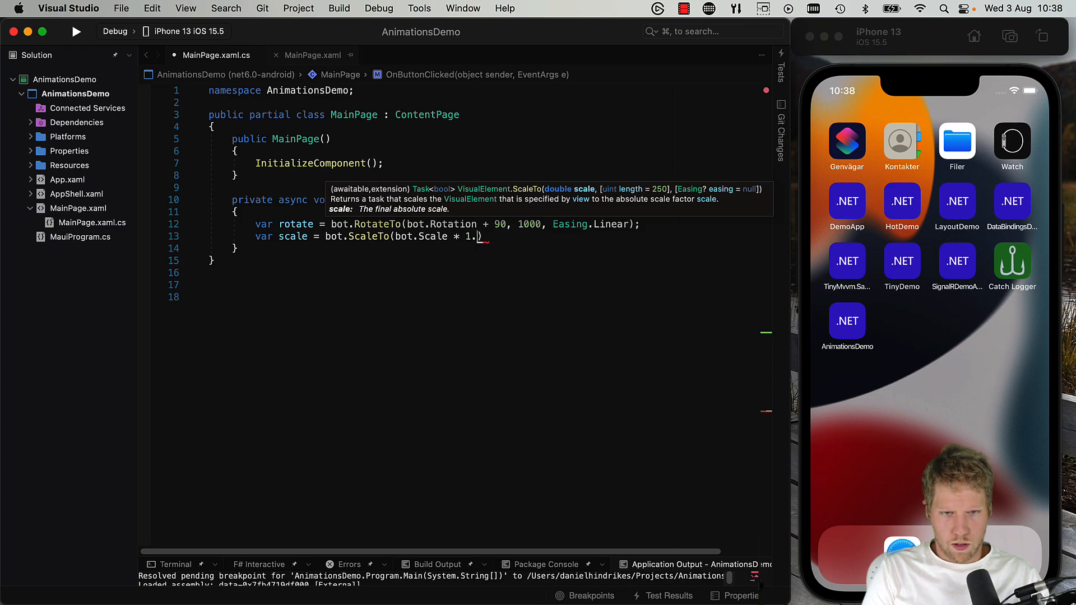
text(25)
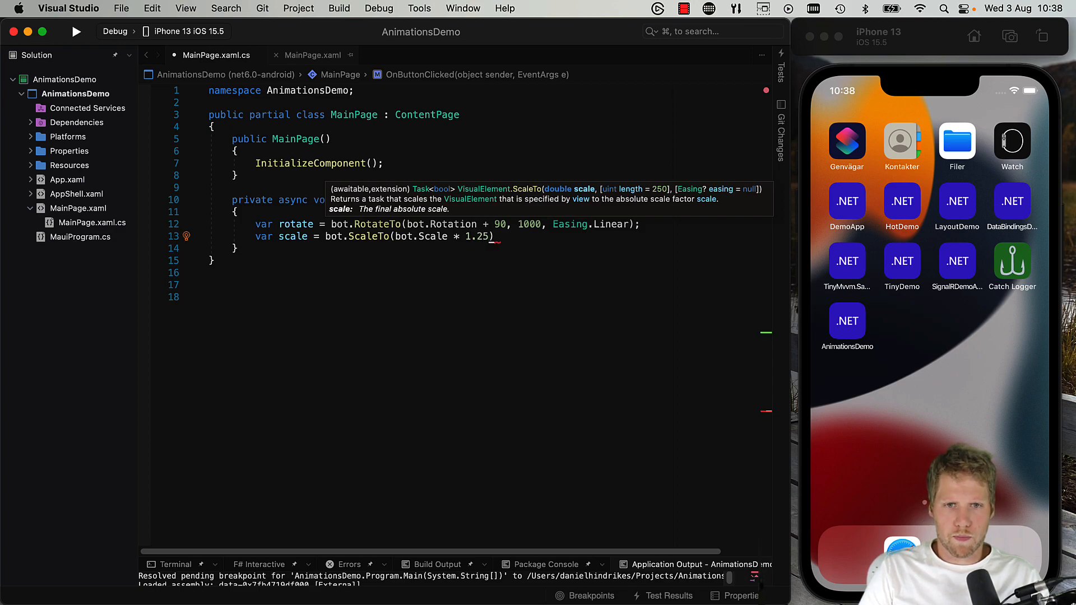
text(, 1000)
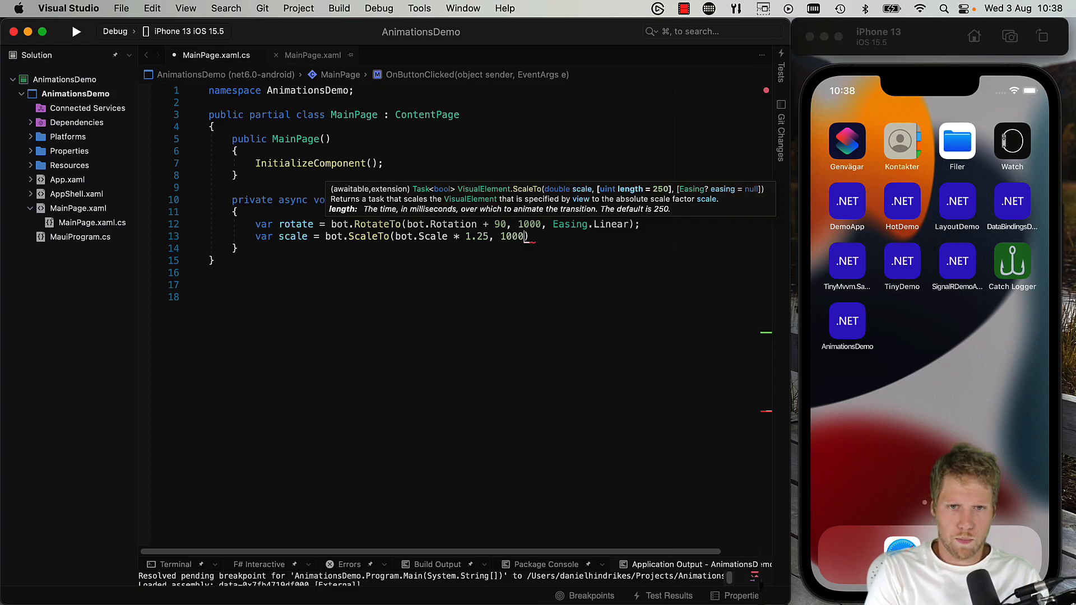
text(, Easing)
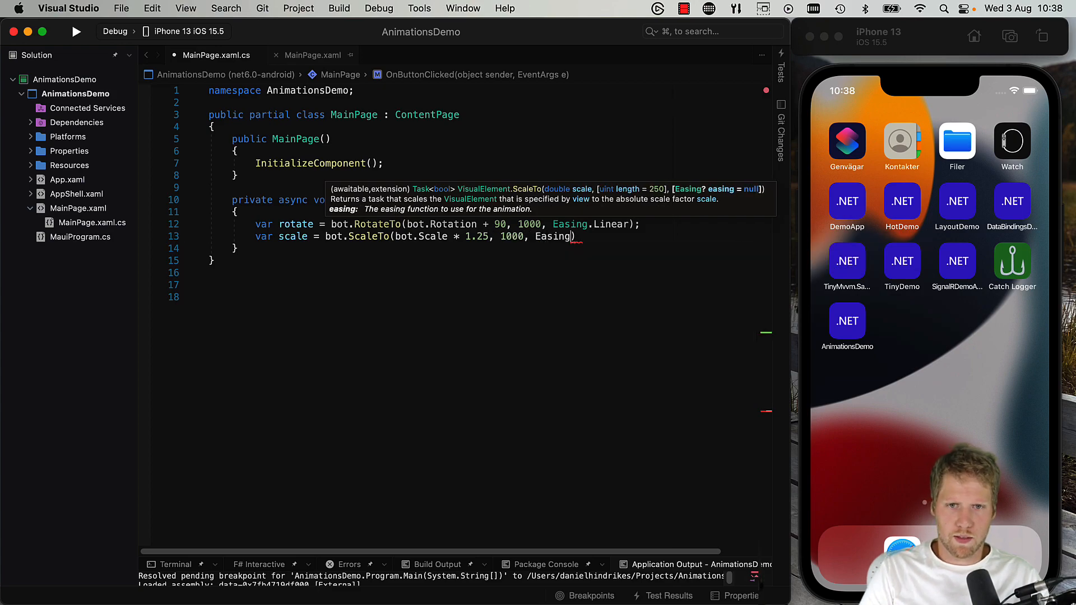
text(.BounceIn)
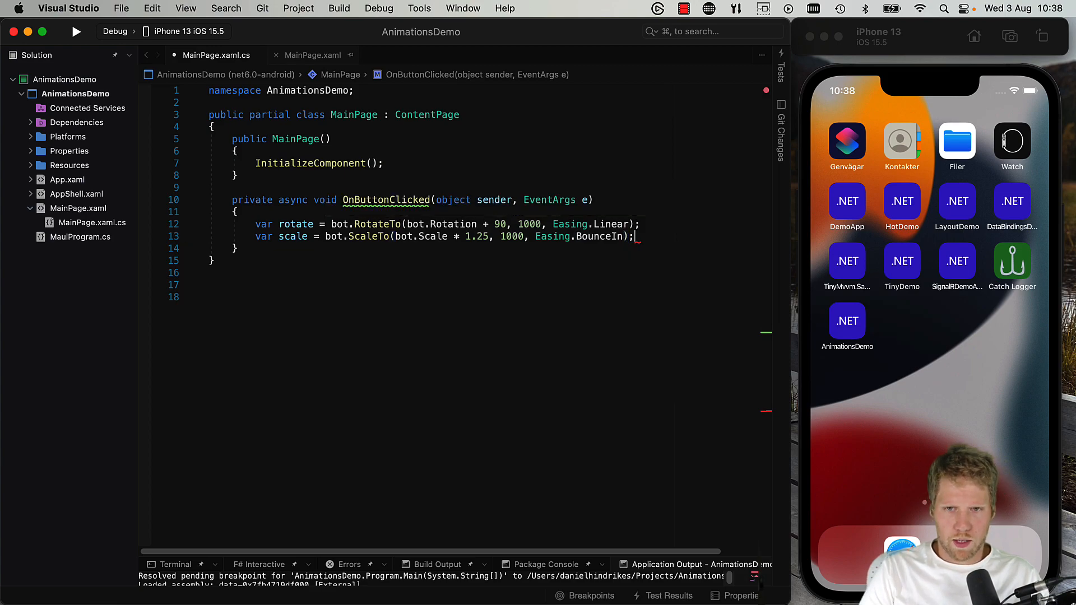
- Await Task.WhenAll(rotate, scale) so both animations run together
text(Task)
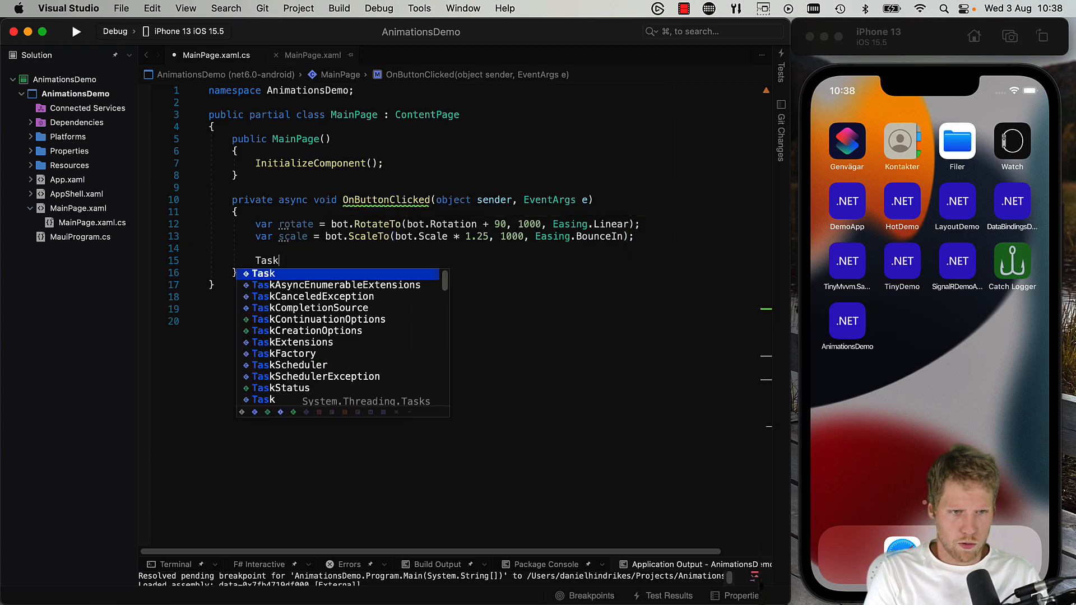
text(.w)
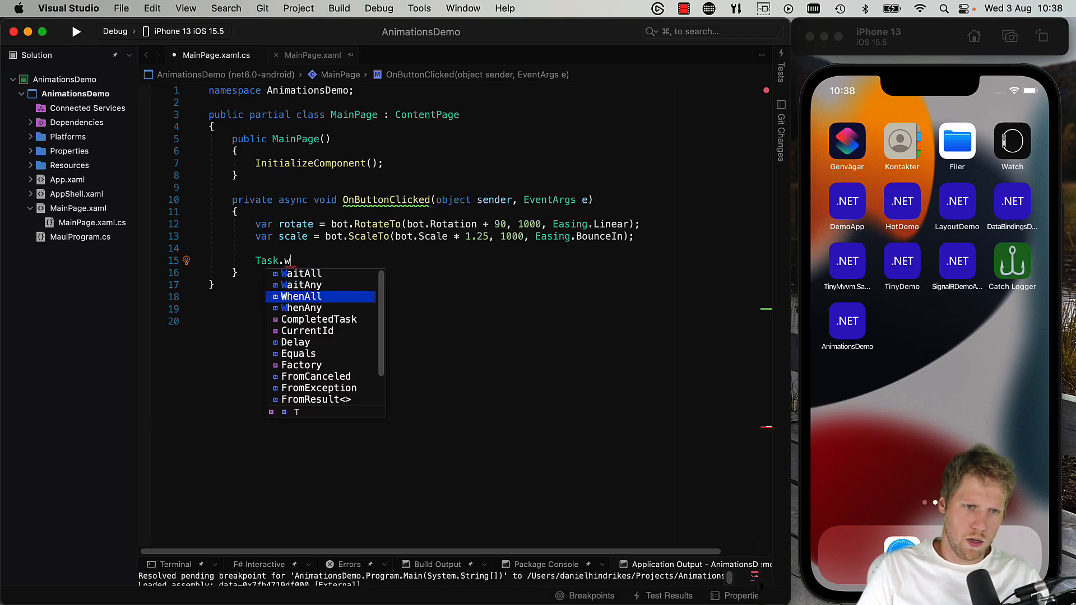
text(henAll(rotate, scale);)
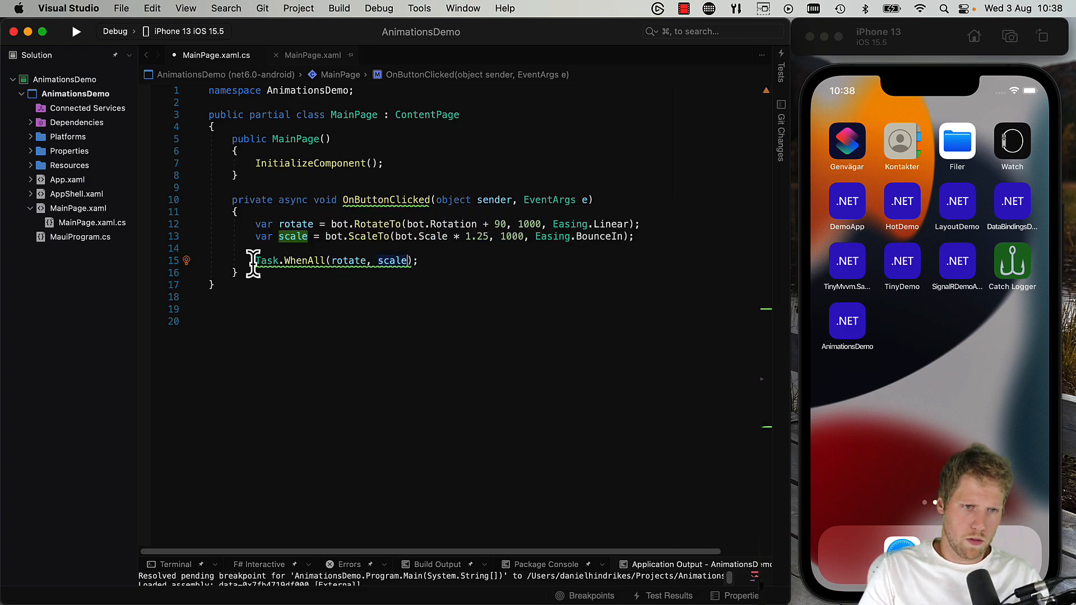
text(await)
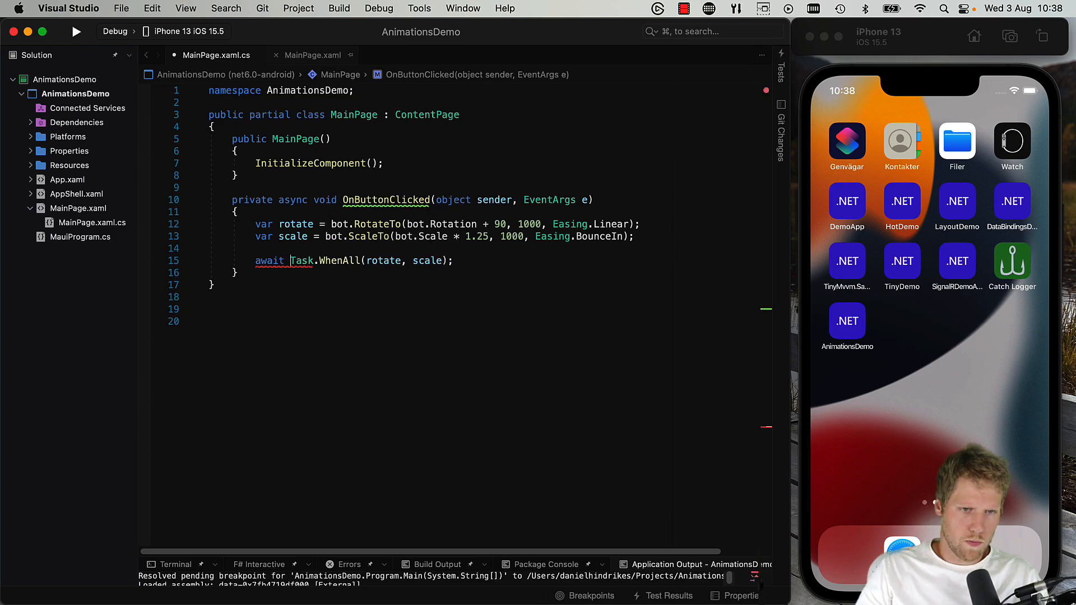
- Run the app on the iPhone 13 simulator and tap Click me so the bot rotates and grows
click(77, 32)
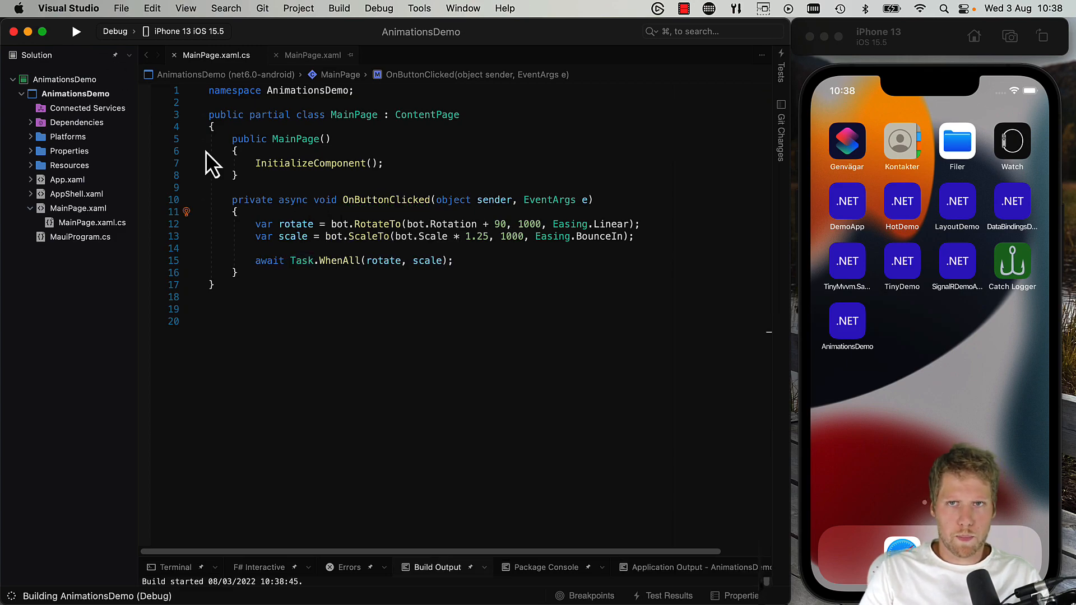
click(76, 31)
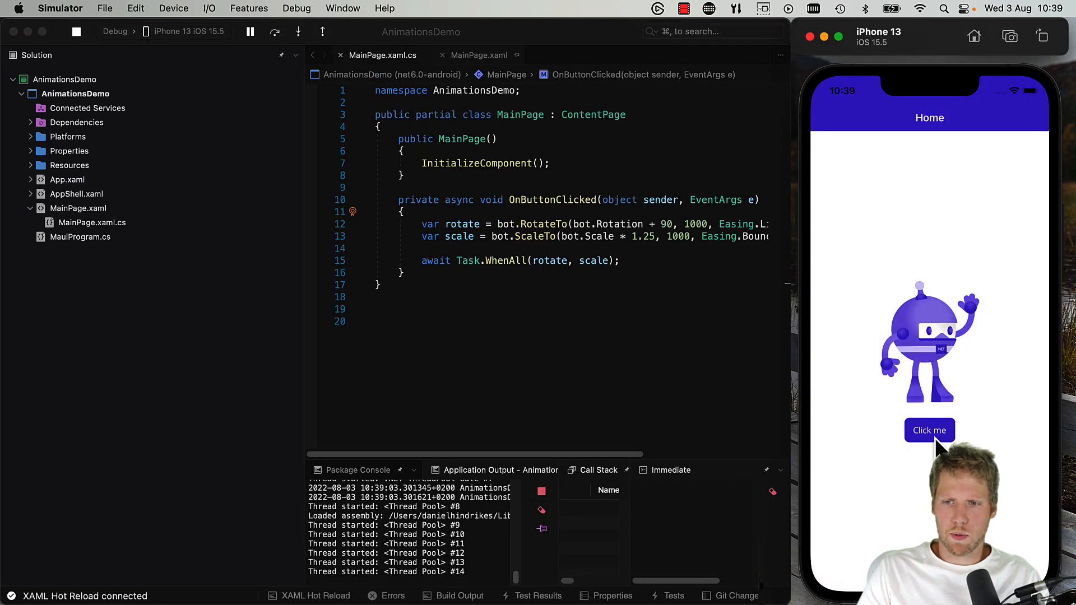
click(929, 430)
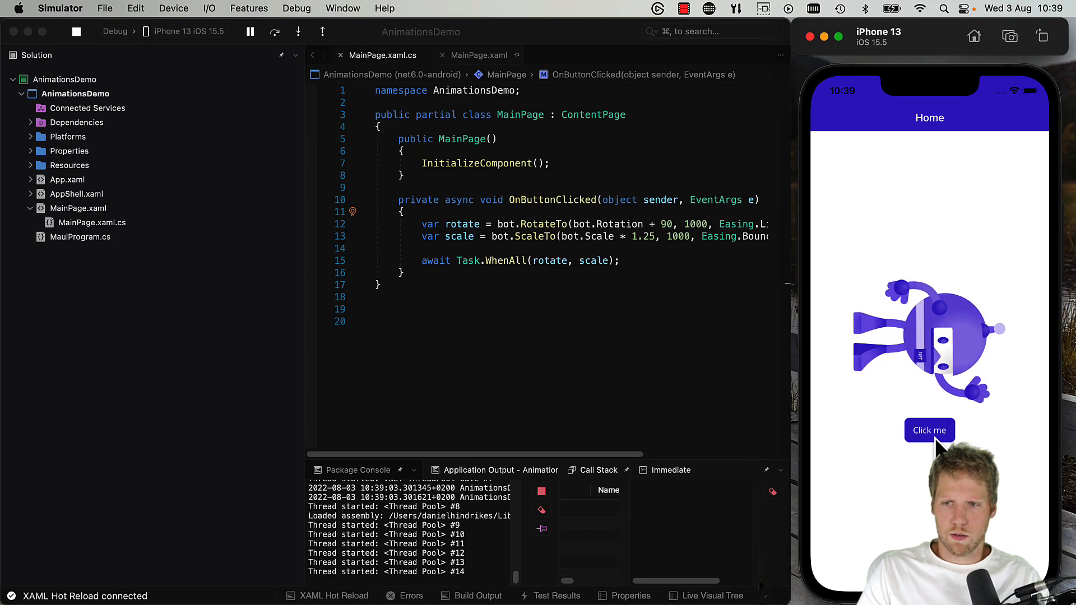
click(929, 430)
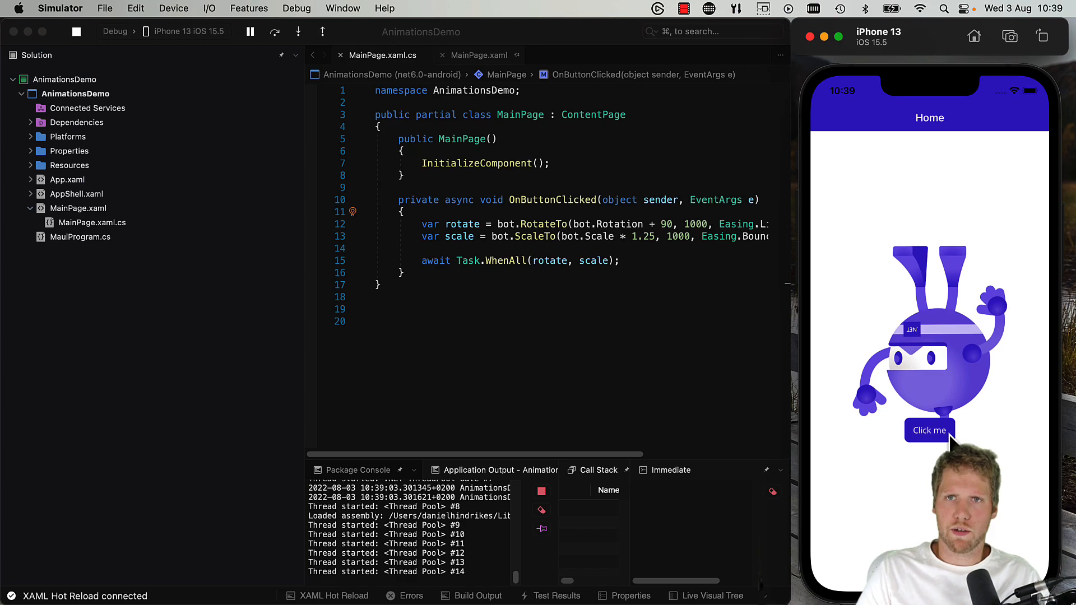
mouse_move(774, 303)
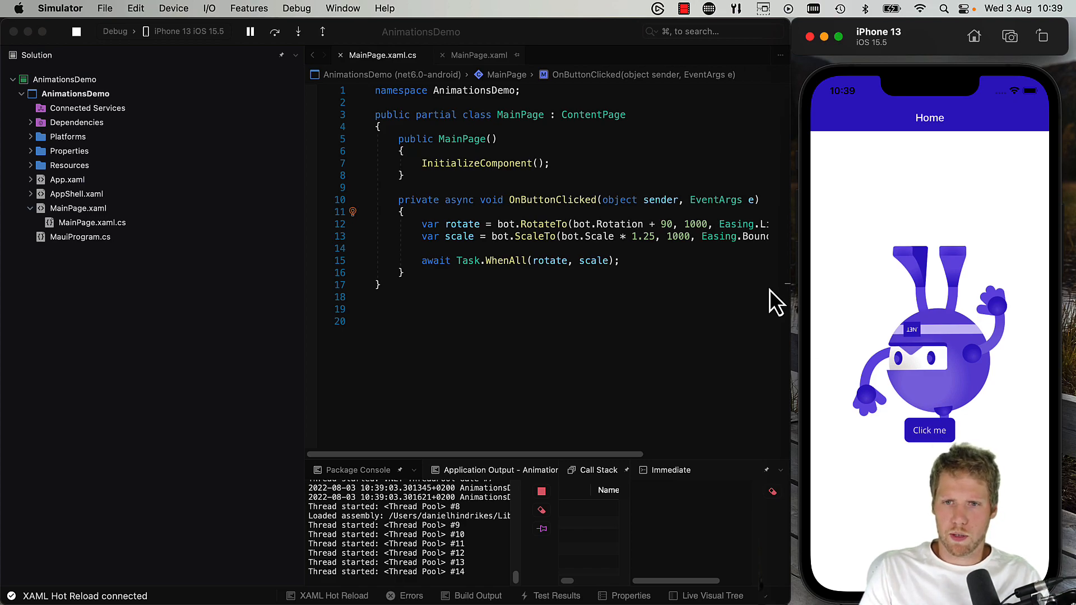
mouse_move(929, 430)
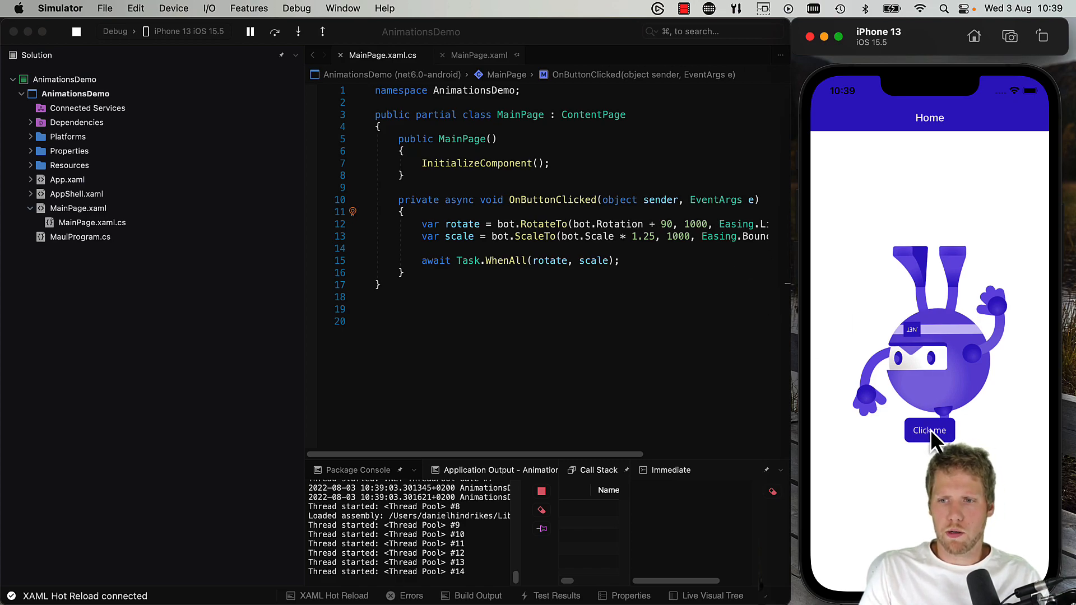
click(929, 430)
text(var translte = b)
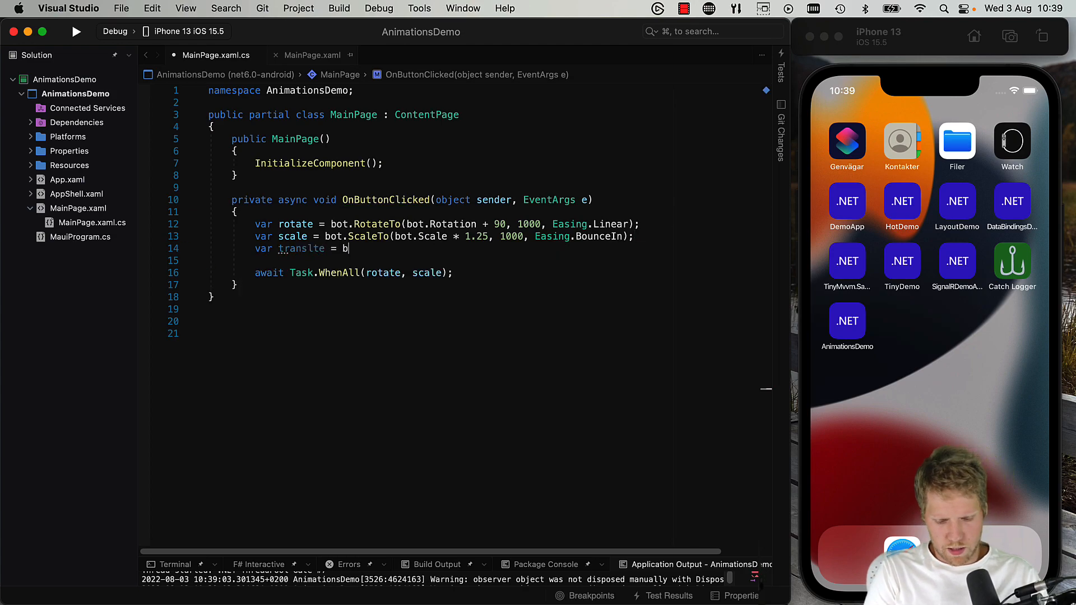
- Add var translate = bot.TranslateTo(bot.X, bot.Y + 20, 1000); to the handler
text(ot.translateTo()
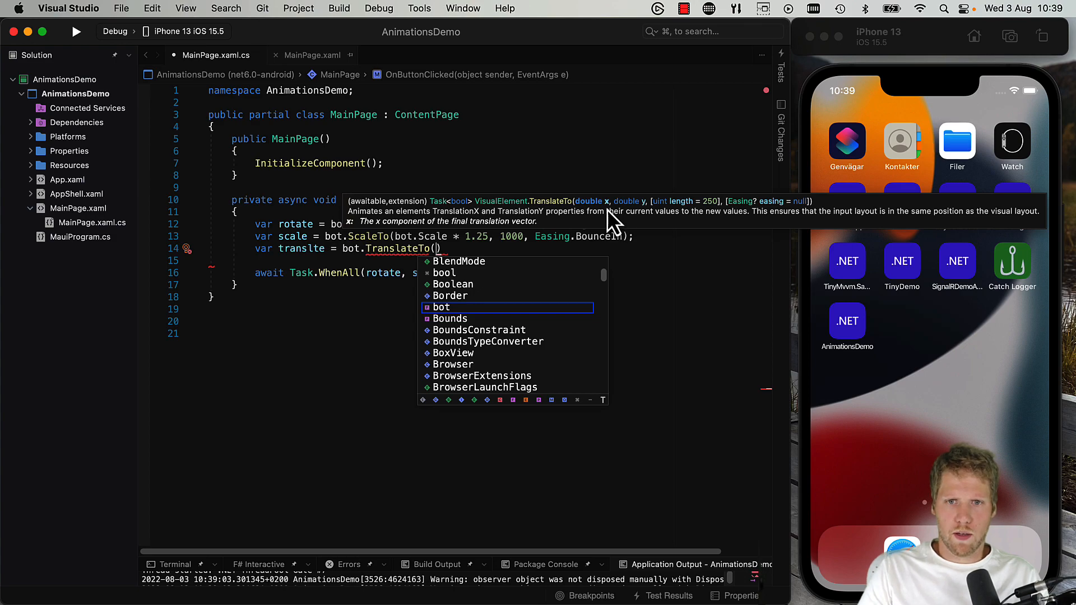
mouse_move(629, 206)
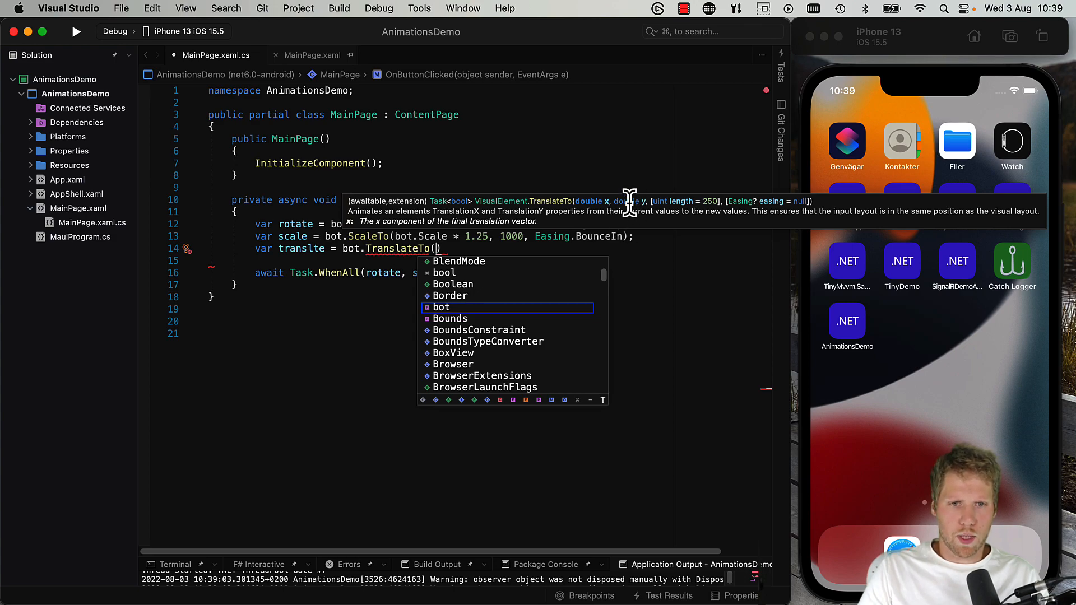
text(bo)
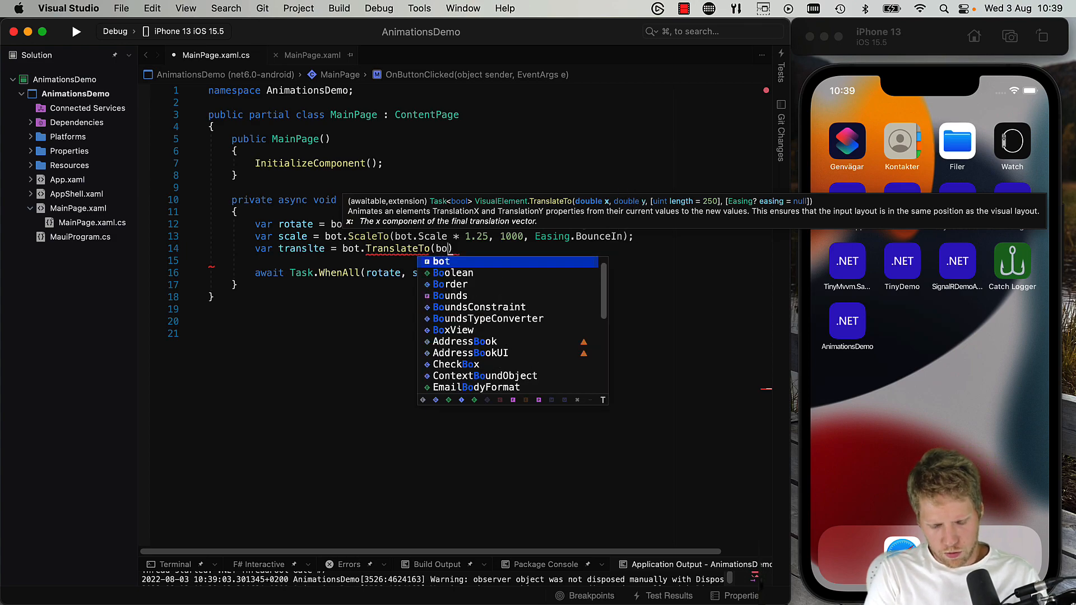
text(.)
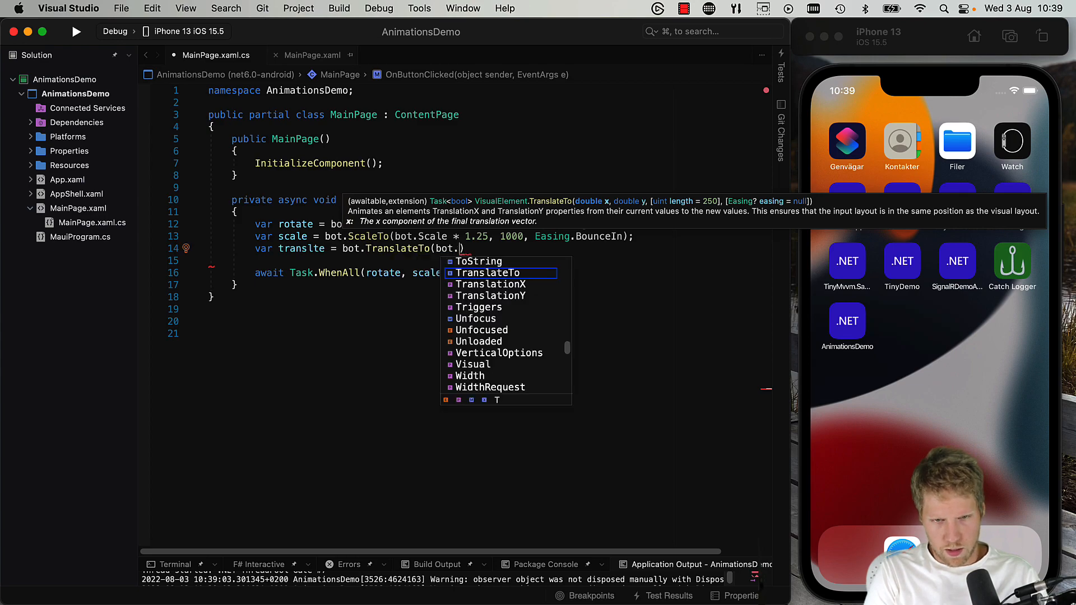
text(X,)
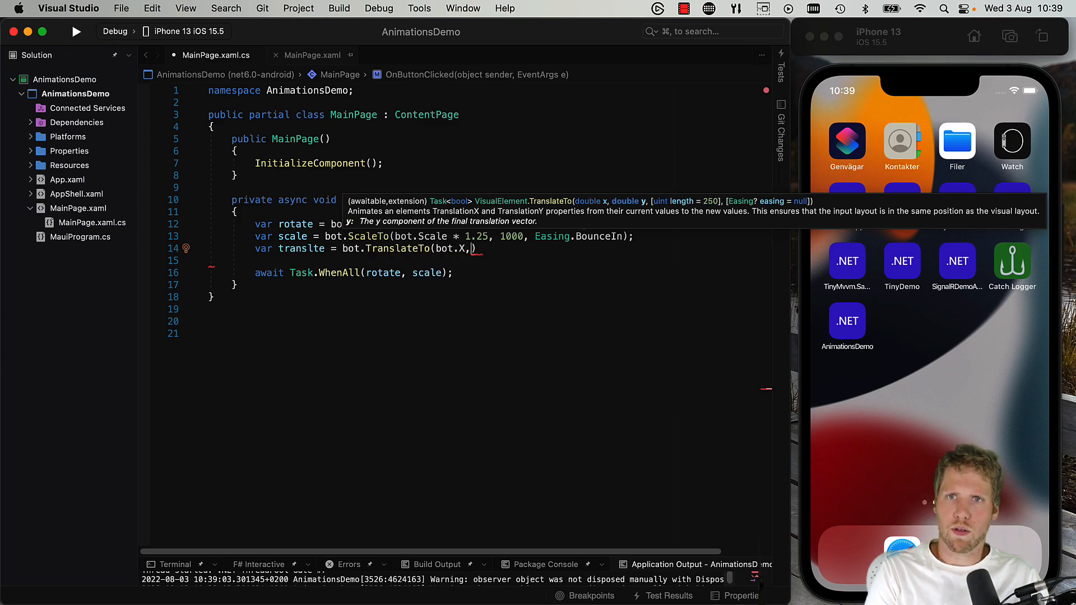
text(bot.)
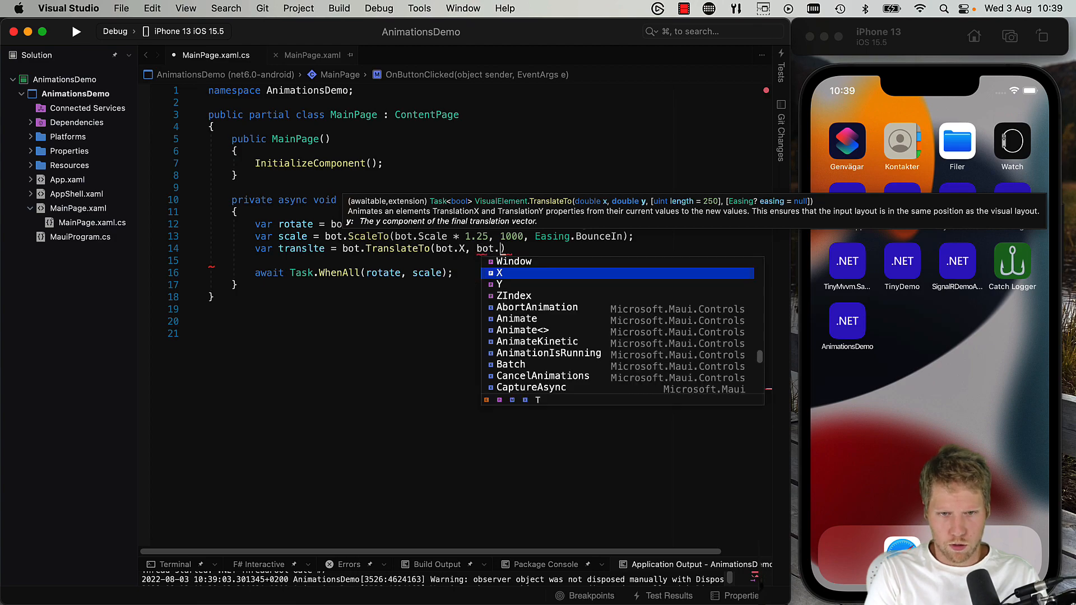
text(Y)
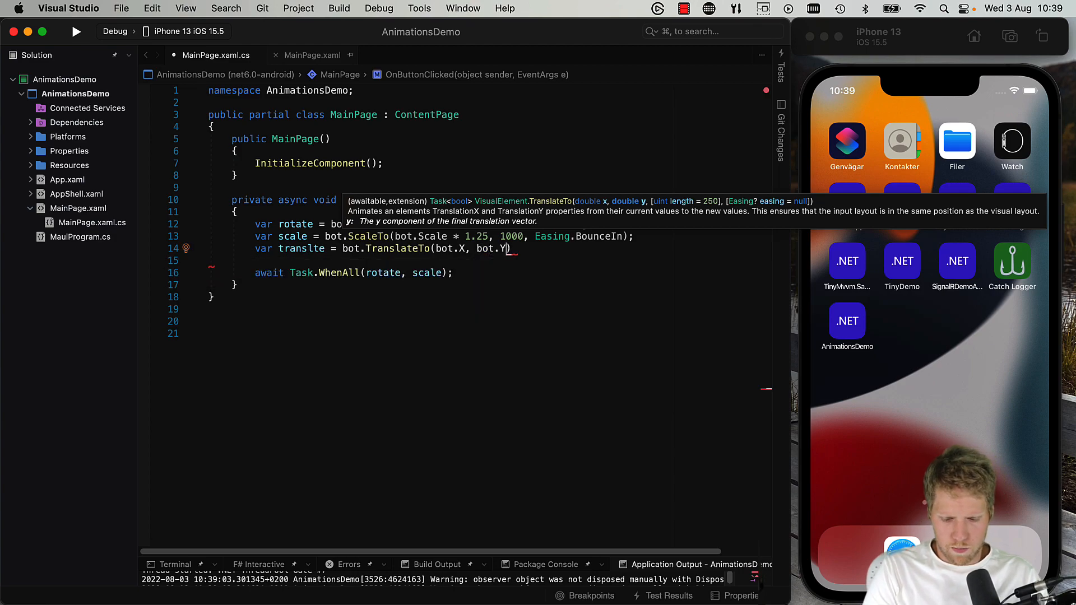
text(+)
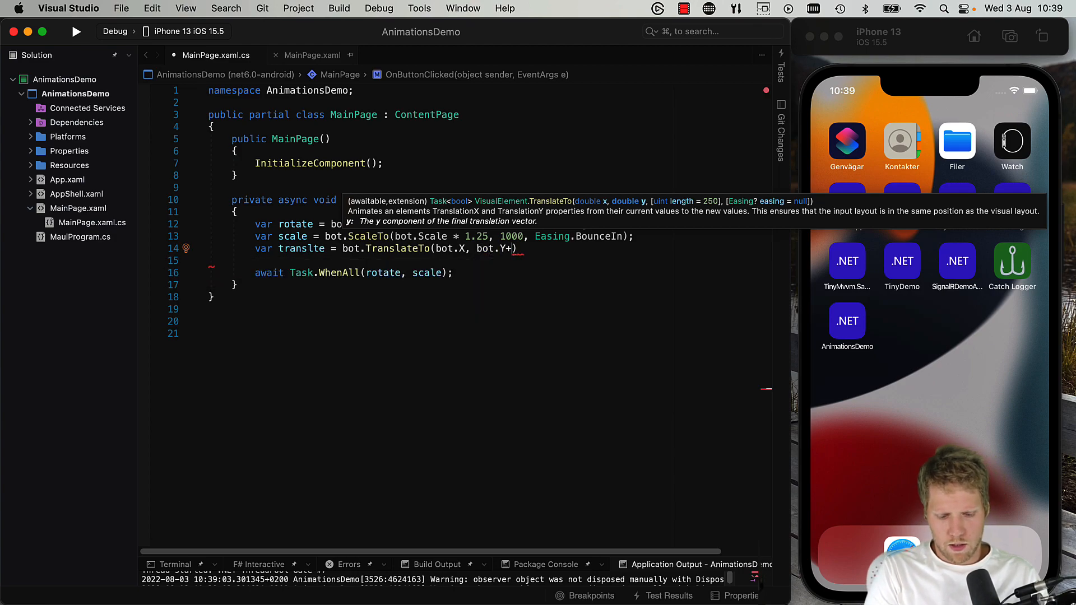
text(20,)
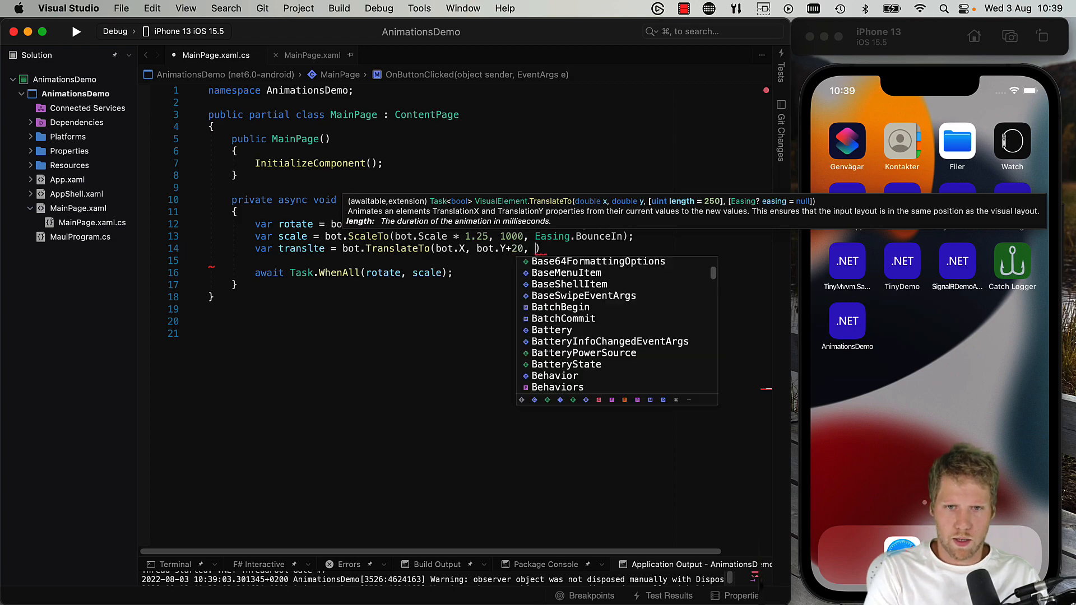
text(1000)
click(361, 272)
text(, translate)
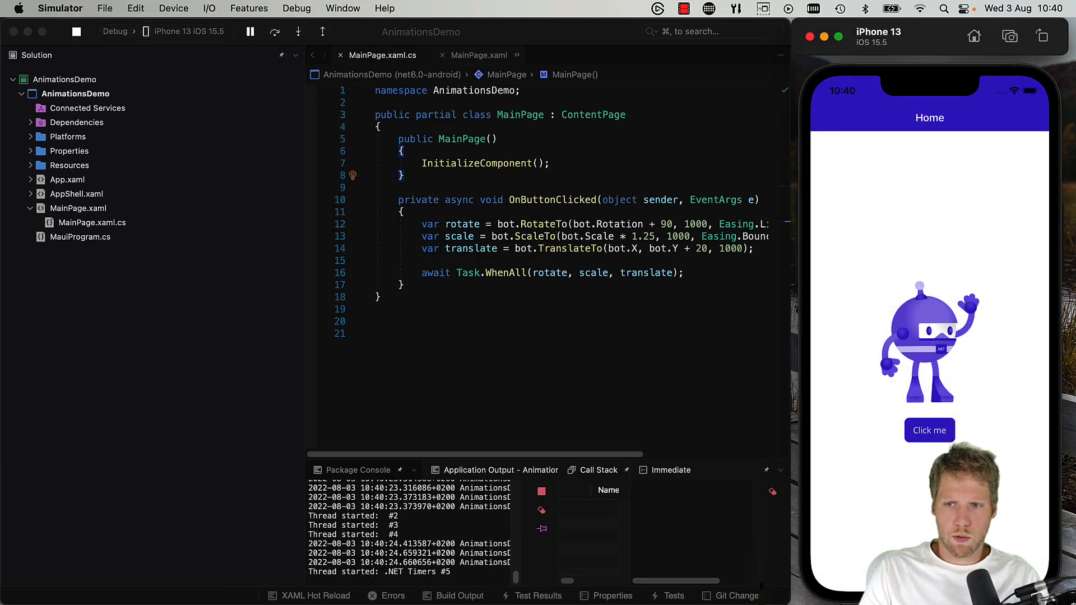
- Tap Click me repeatedly so the bot spins, grows and slides down together
click(929, 431)
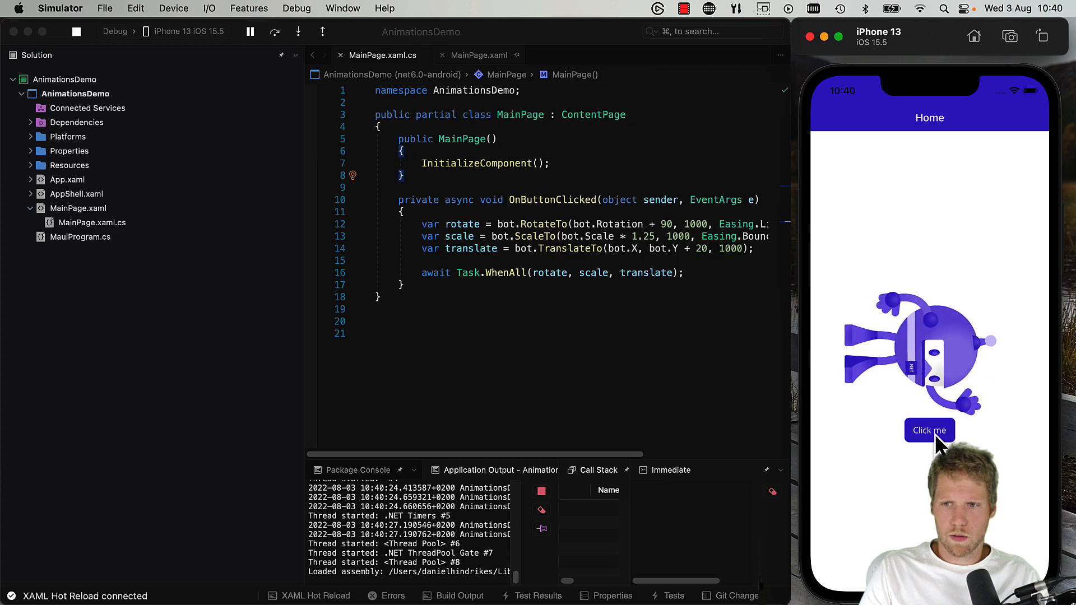
click(929, 430)
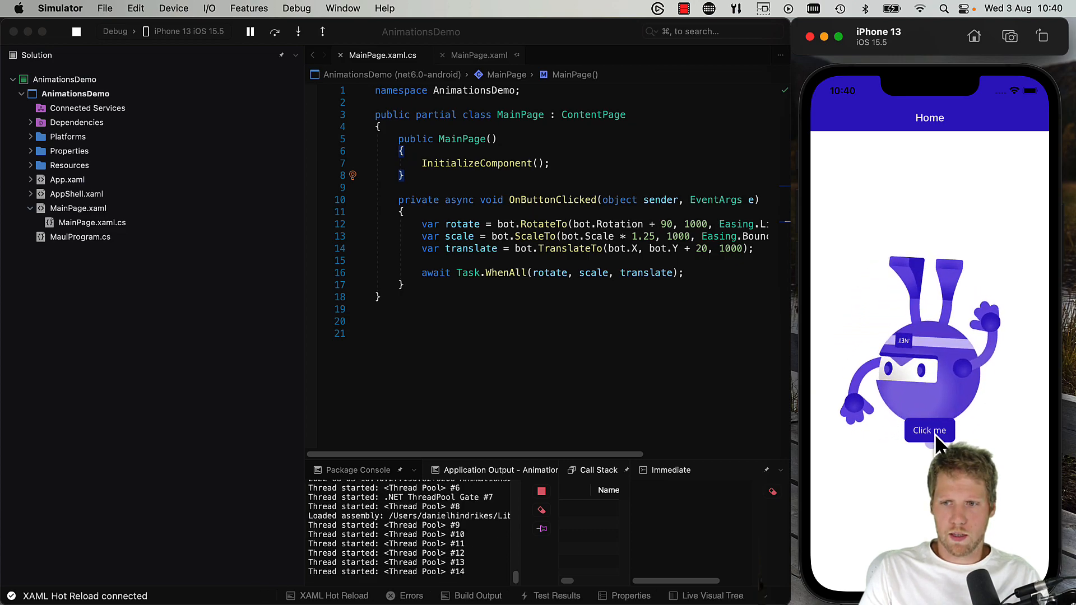
click(929, 430)
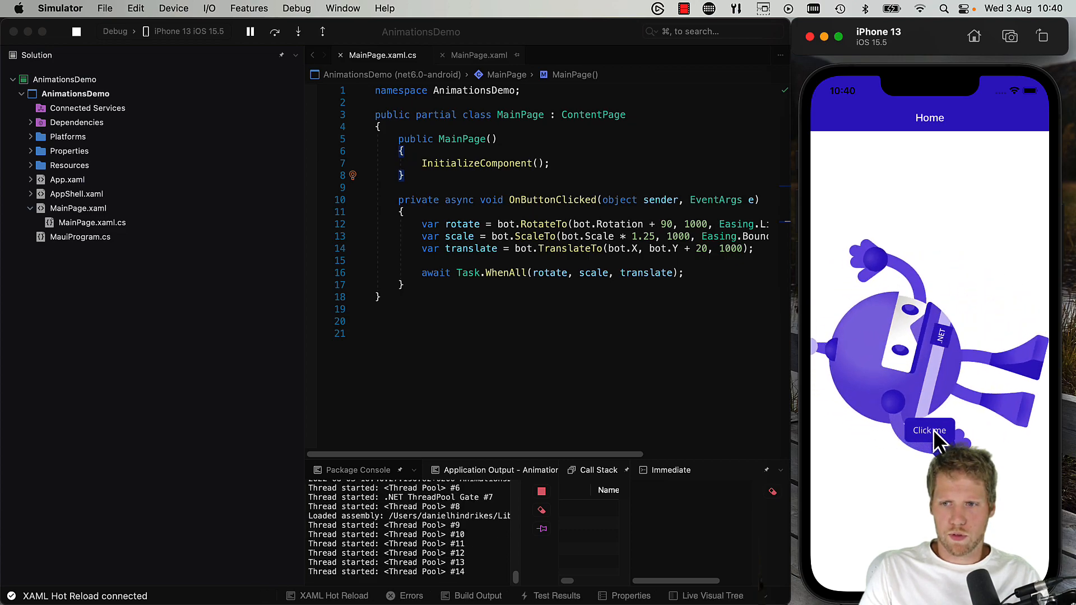
click(929, 430)
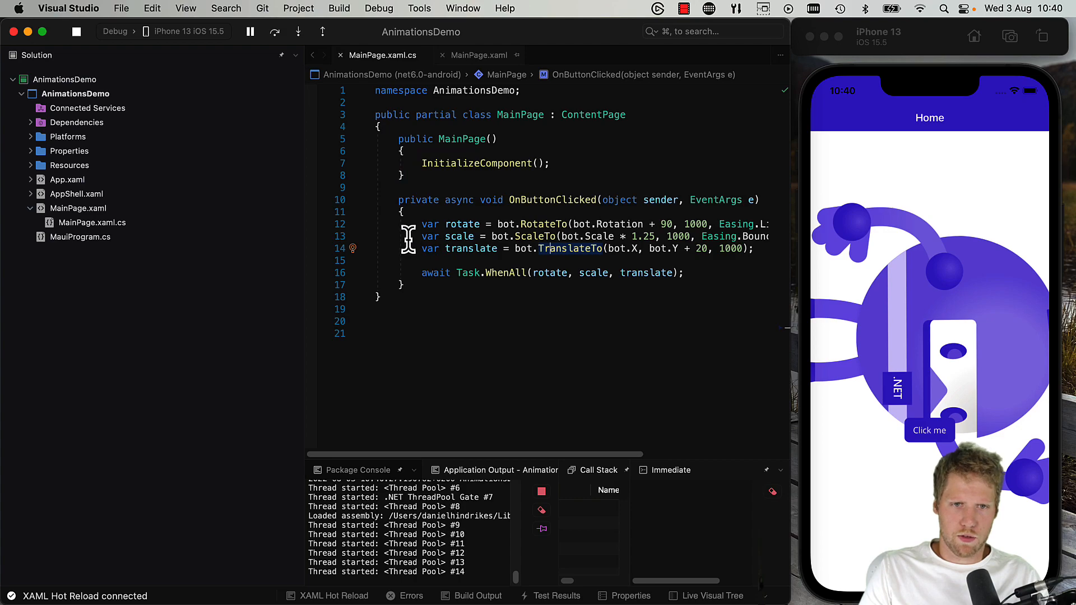
mouse_move(699, 249)
text(10)
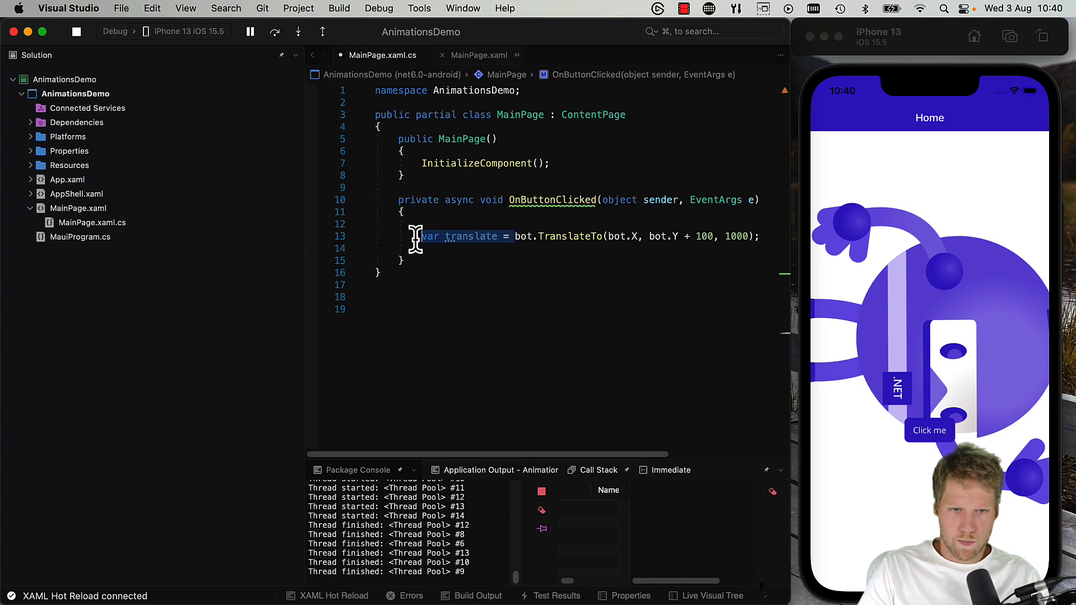
- Await a TranslateTo moving the bot 100 down and tap Click me to test it
text(await)
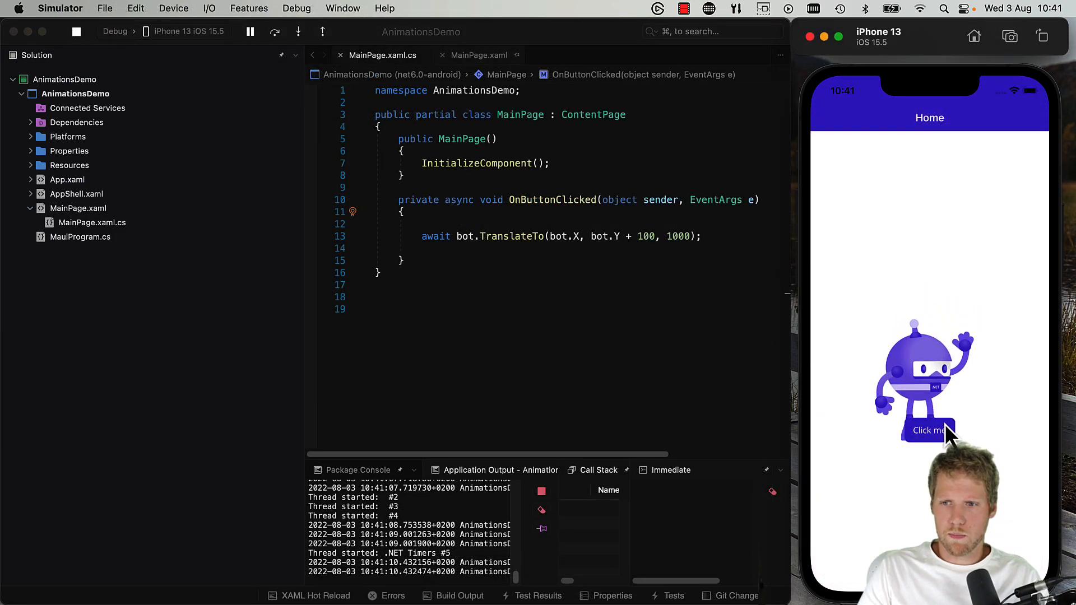
click(928, 430)
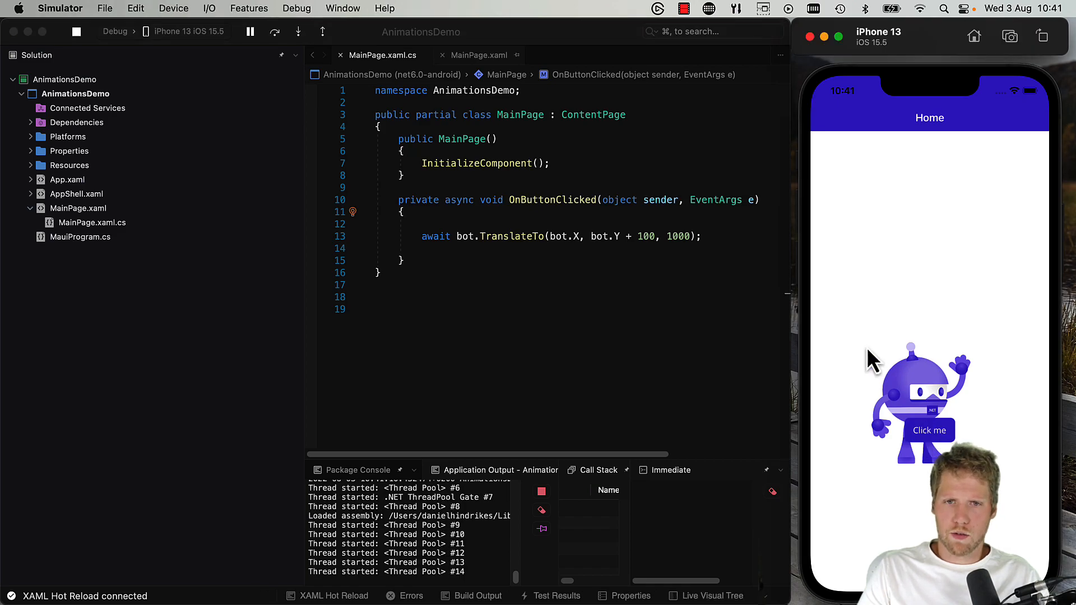
mouse_move(714, 284)
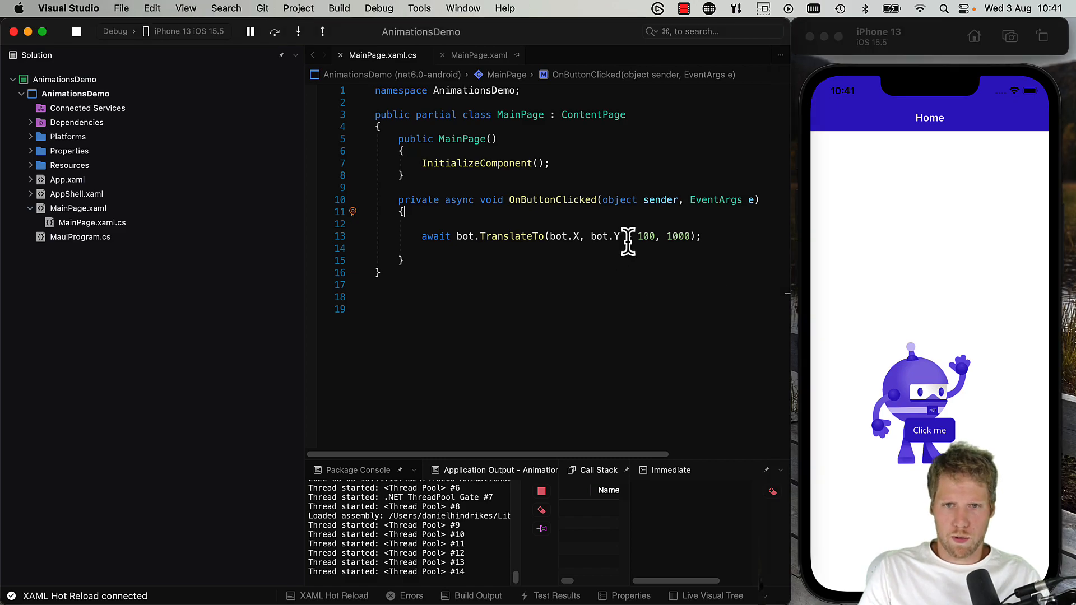
mouse_move(624, 237)
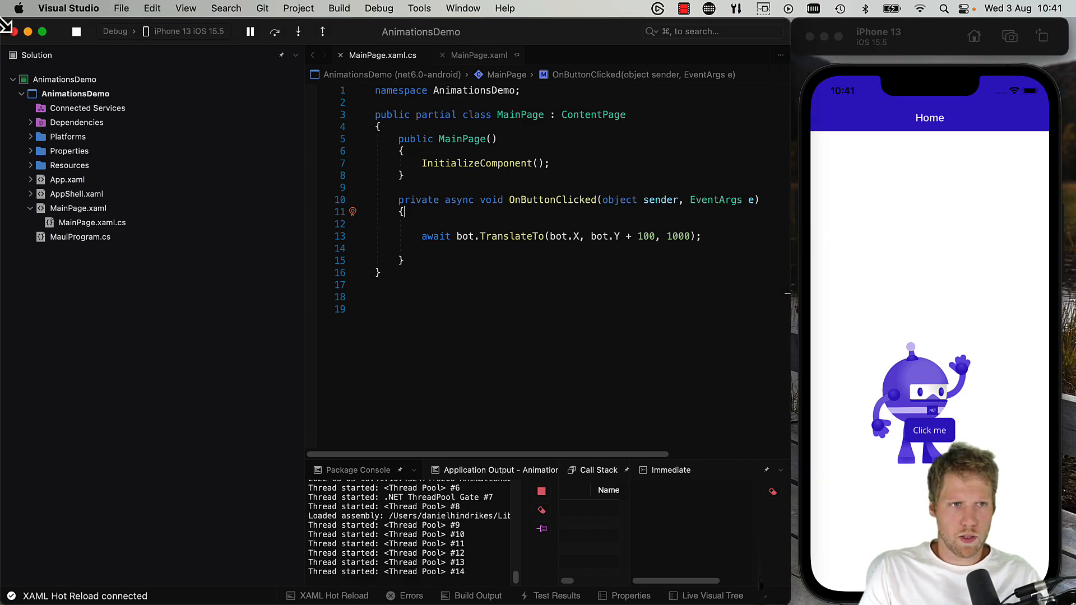
mouse_move(720, 254)
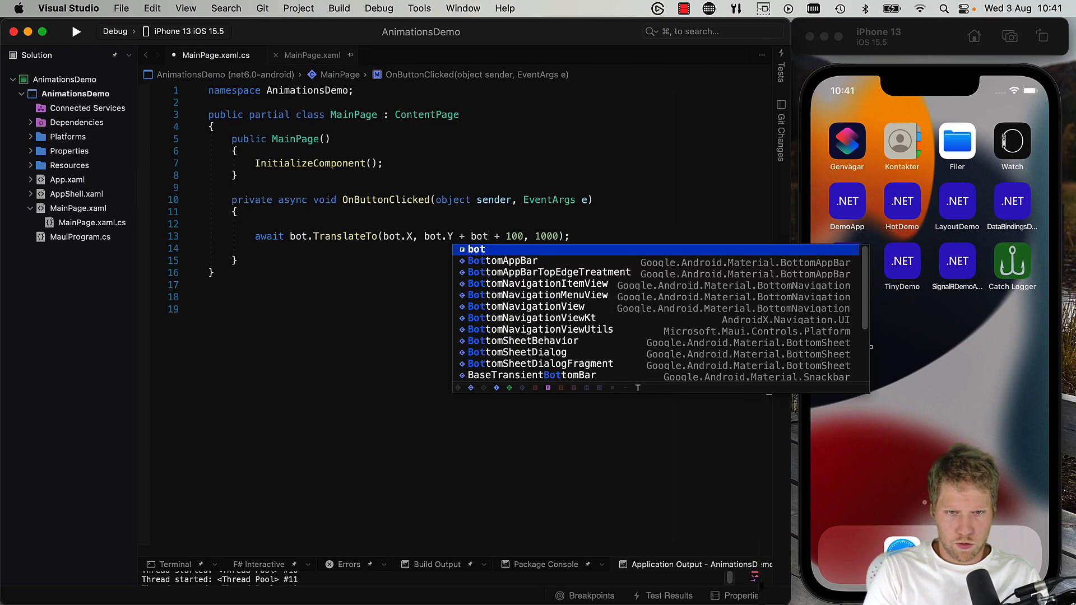
- Add bot.TranslationY to the Y target and tap Click me twice to move the bot further down
text(.tra)
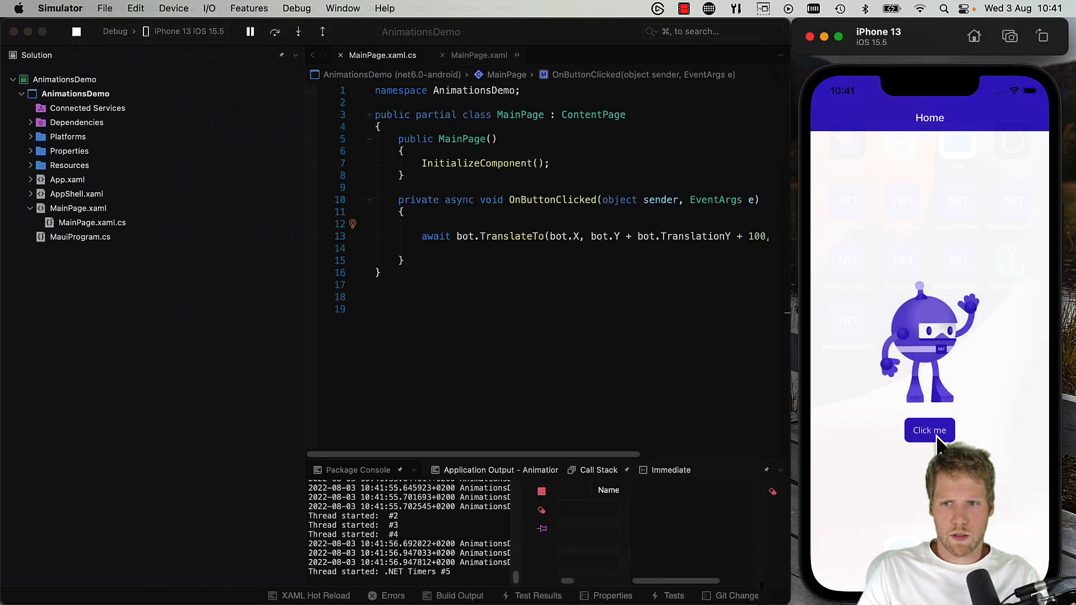
click(929, 430)
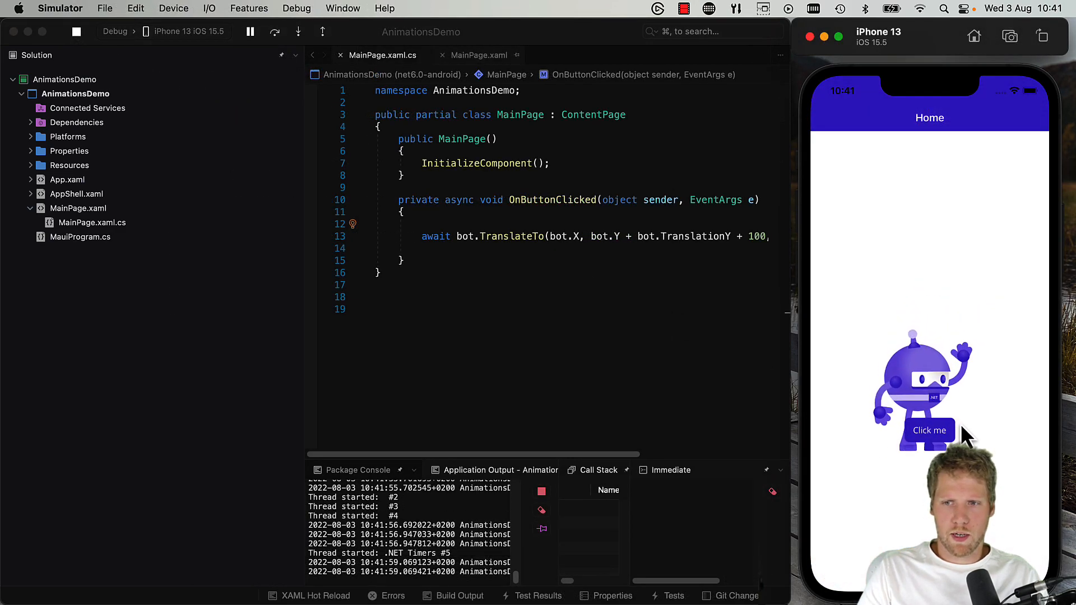
click(929, 430)
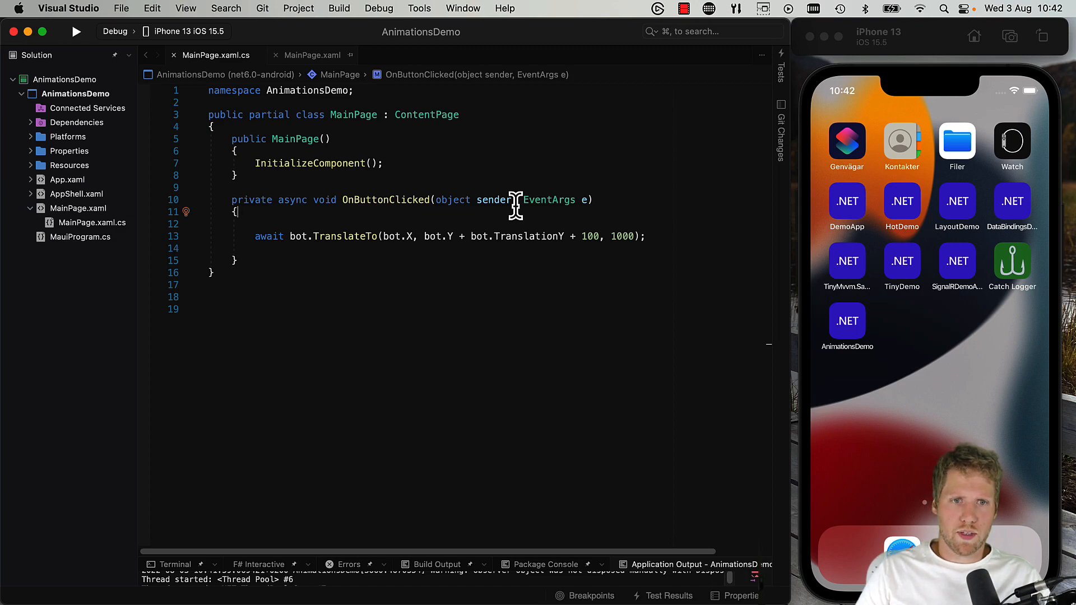
mouse_move(511, 237)
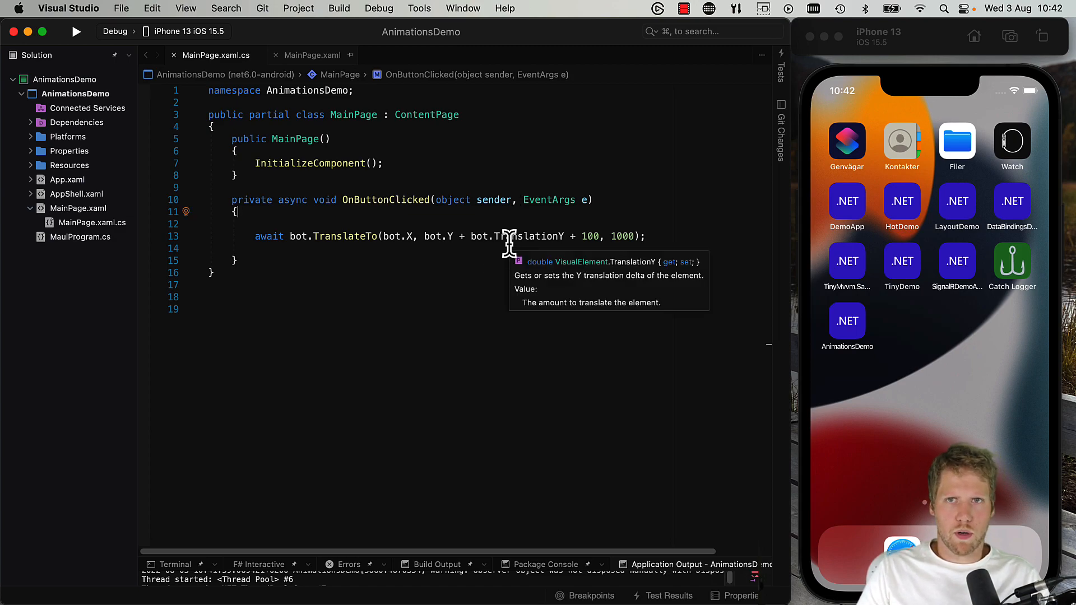
mouse_move(660, 236)
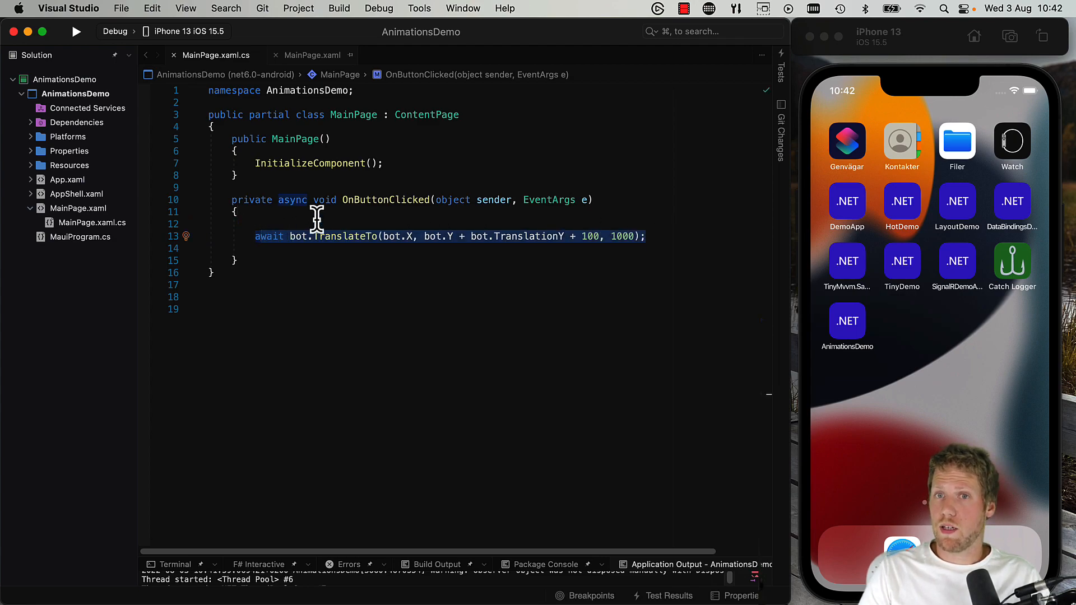
- Replace TranslateTo with var animation = new Animation(value => bot.Opacity = value, 1, 0);
key(Delete)
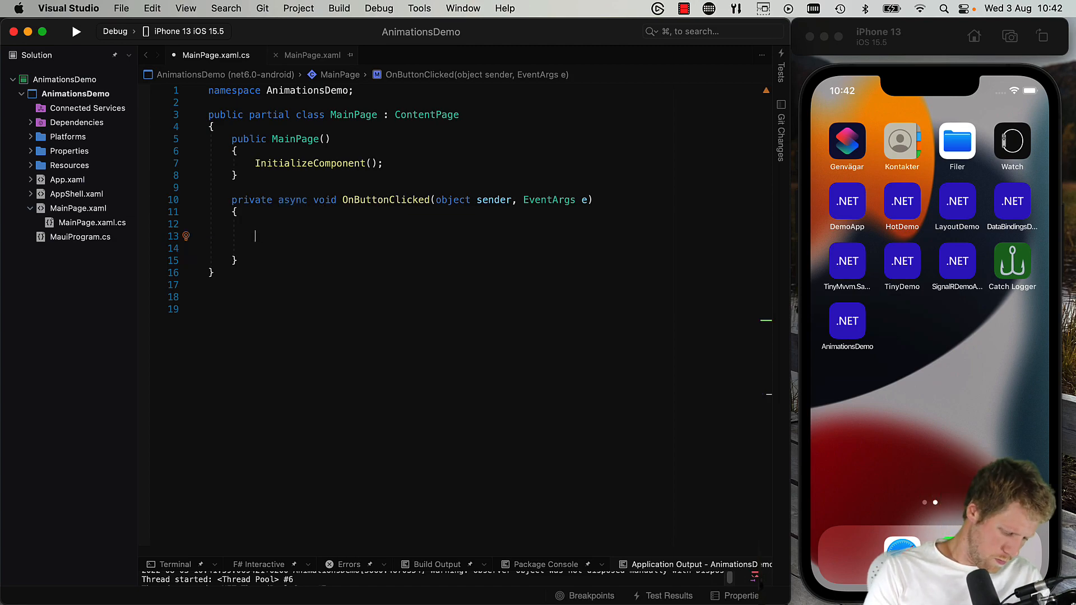
text(var ani)
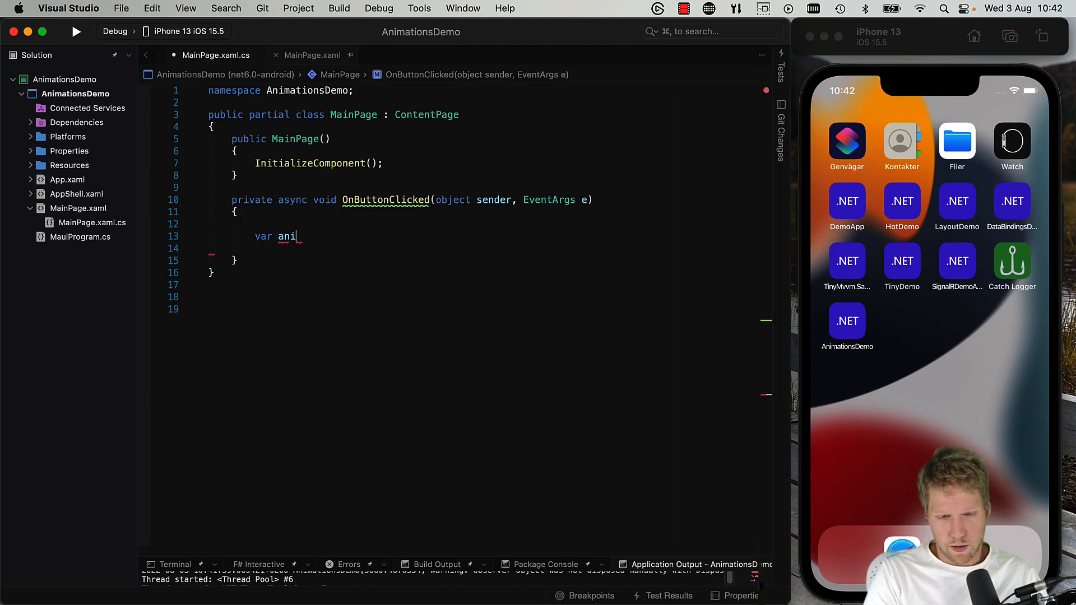
text(mation = new)
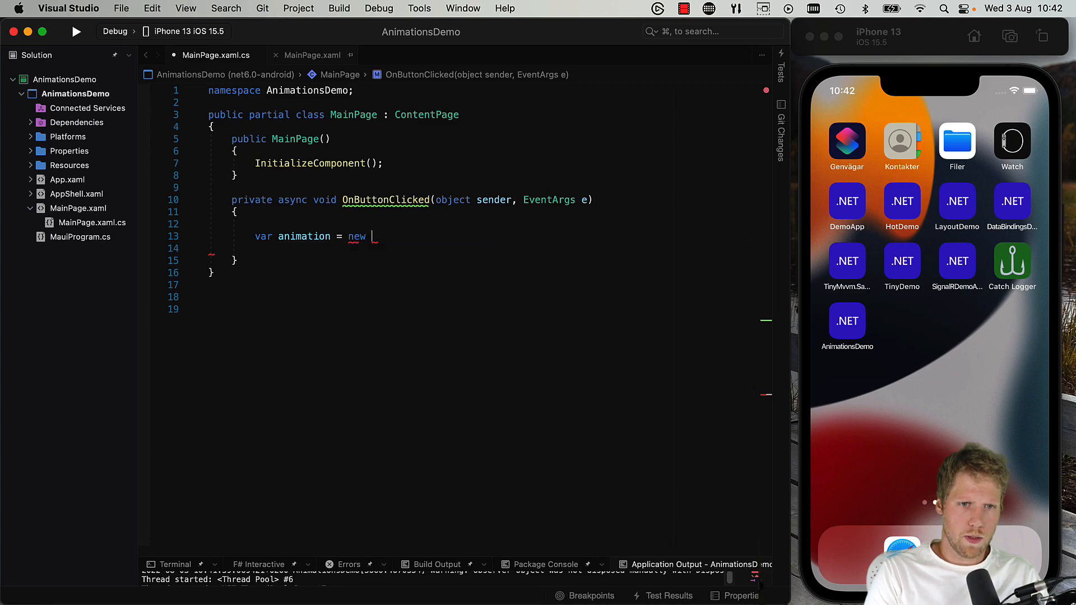
text(an)
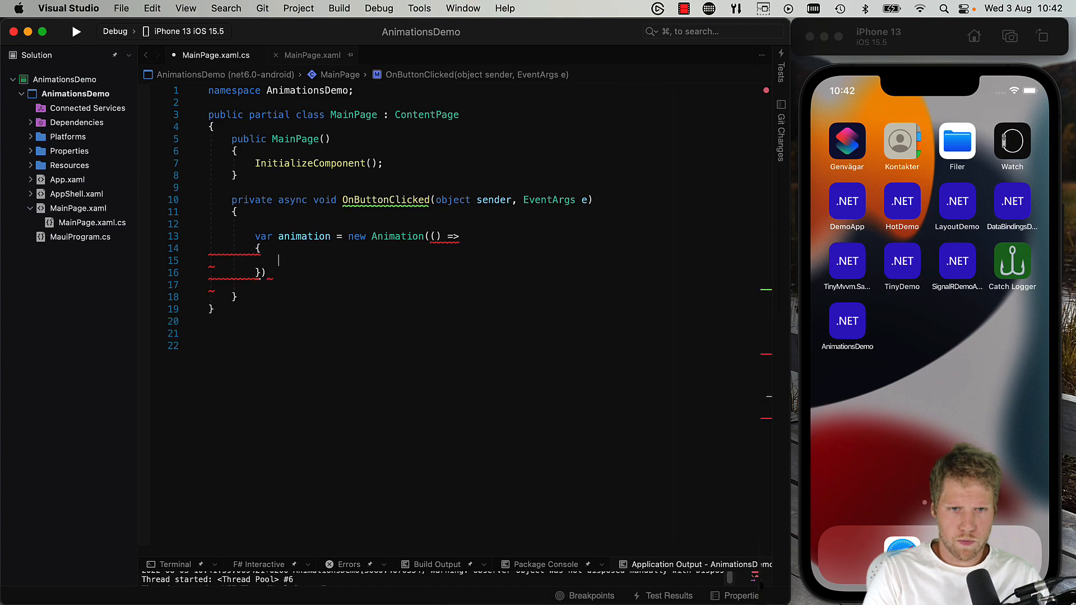
text(value)
text(bot.)
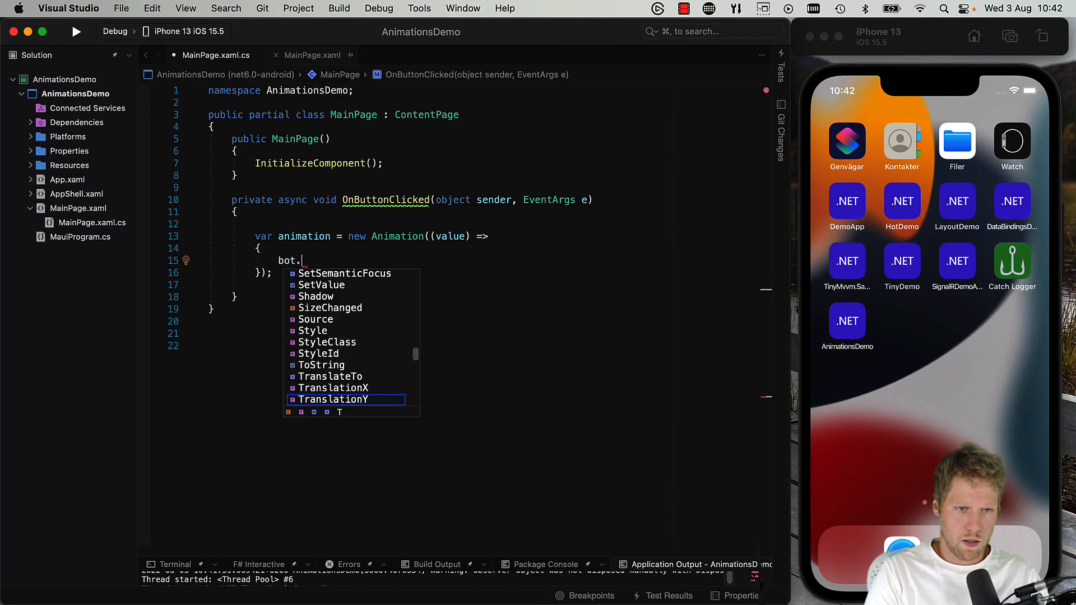
text(Opacity)
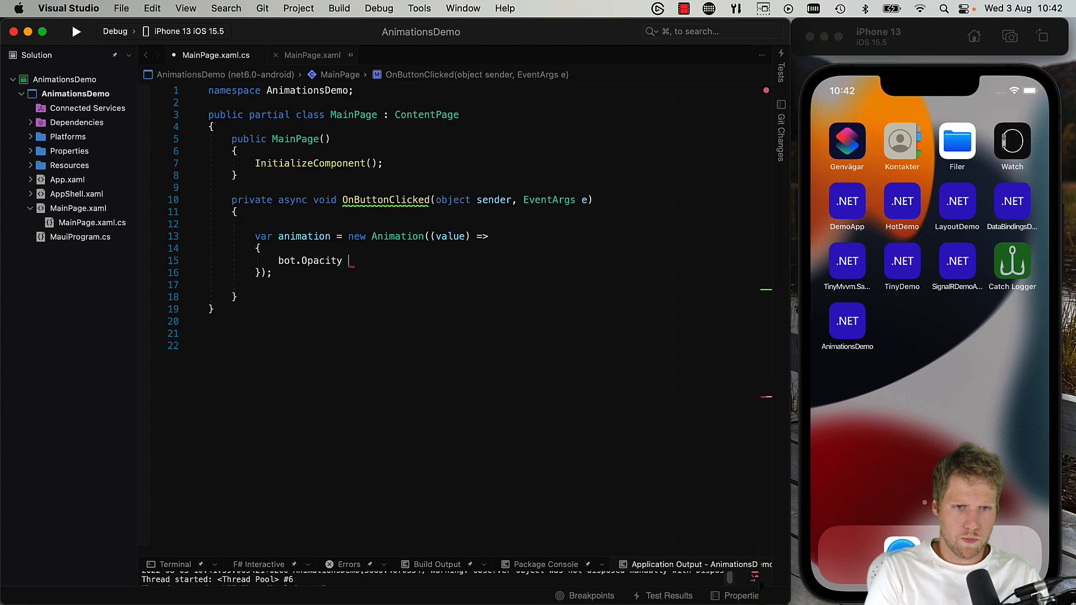
text(= value;)
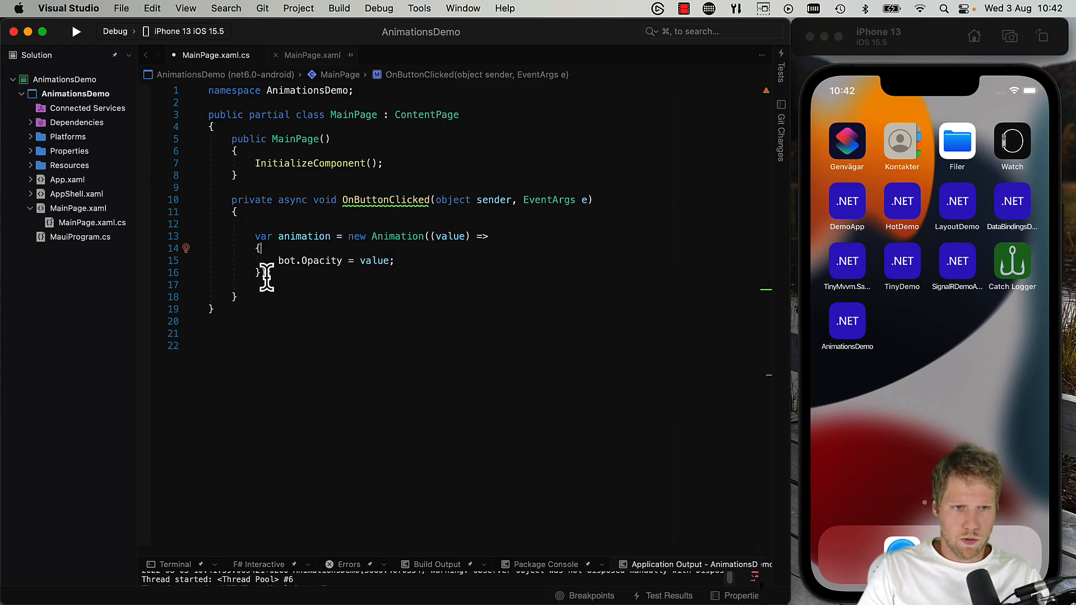
text(,)
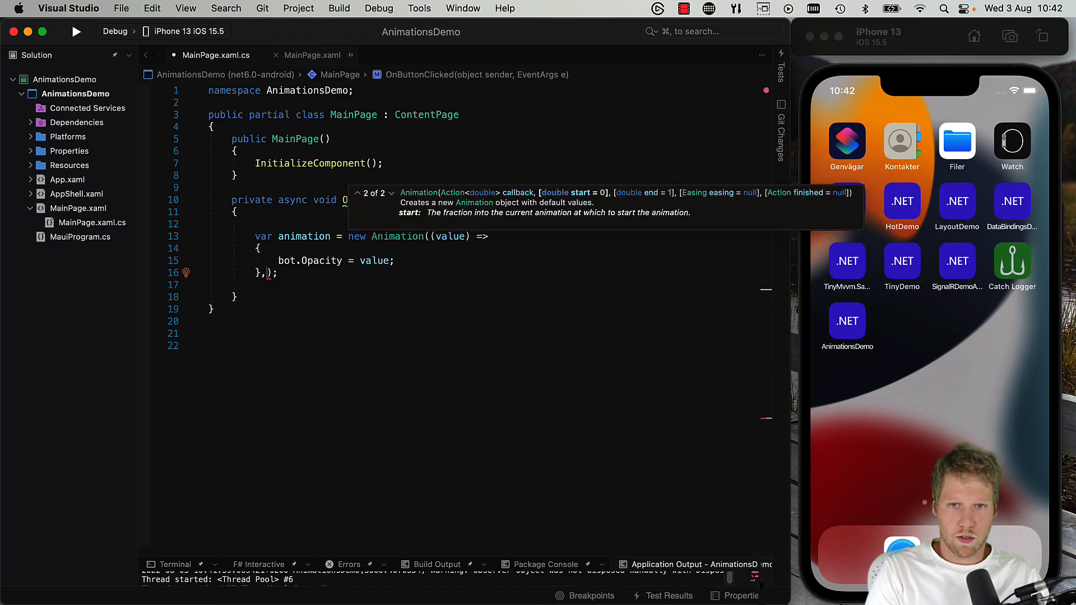
text(1)
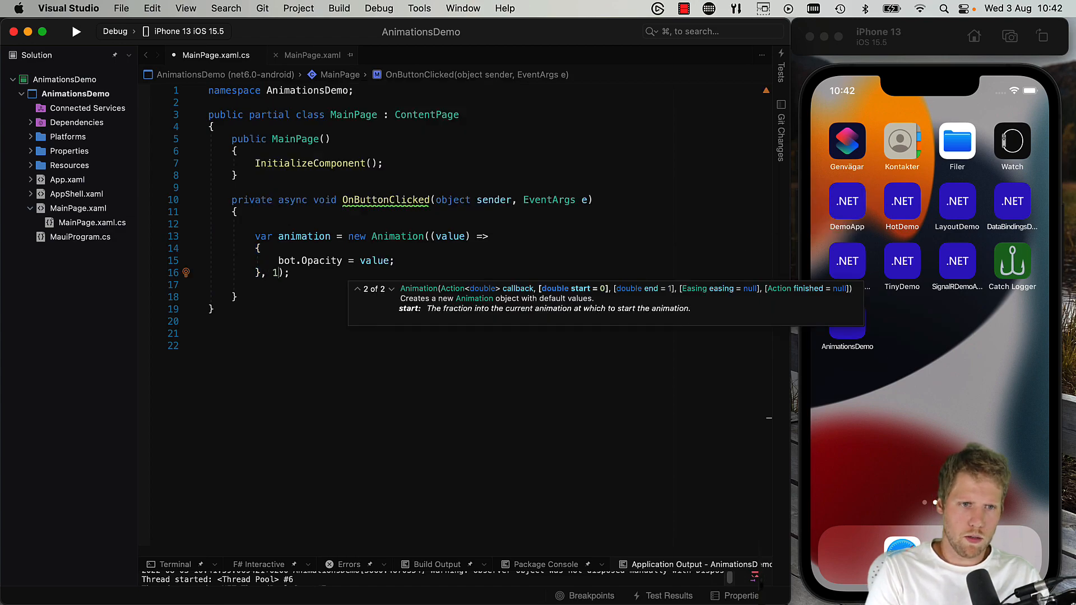
text(, 0)
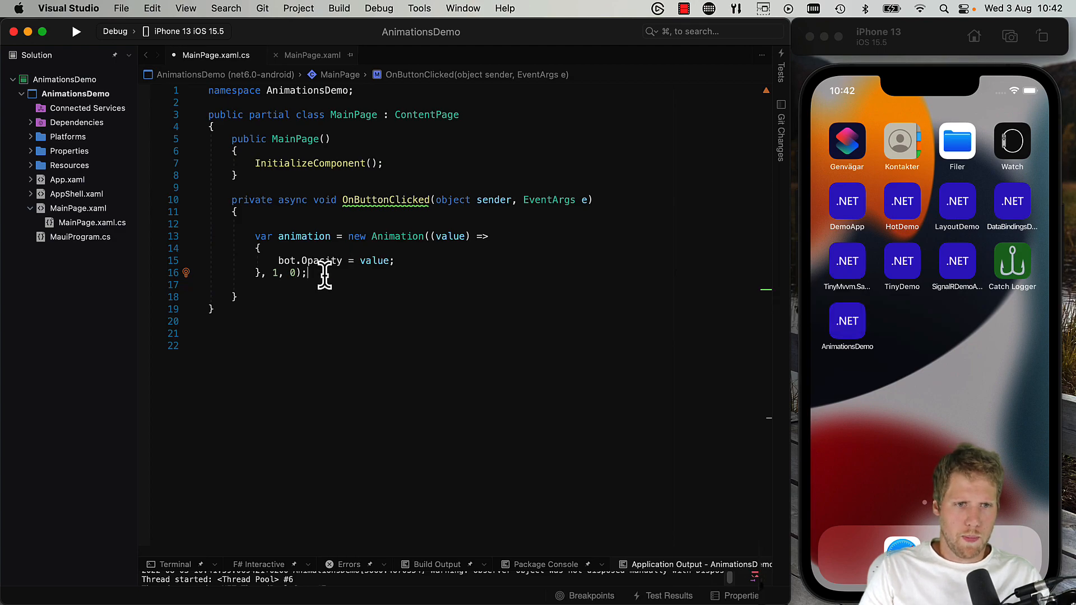
- Run it with bot.Animate("Opacity", animation, length: 1000)
text(bot)
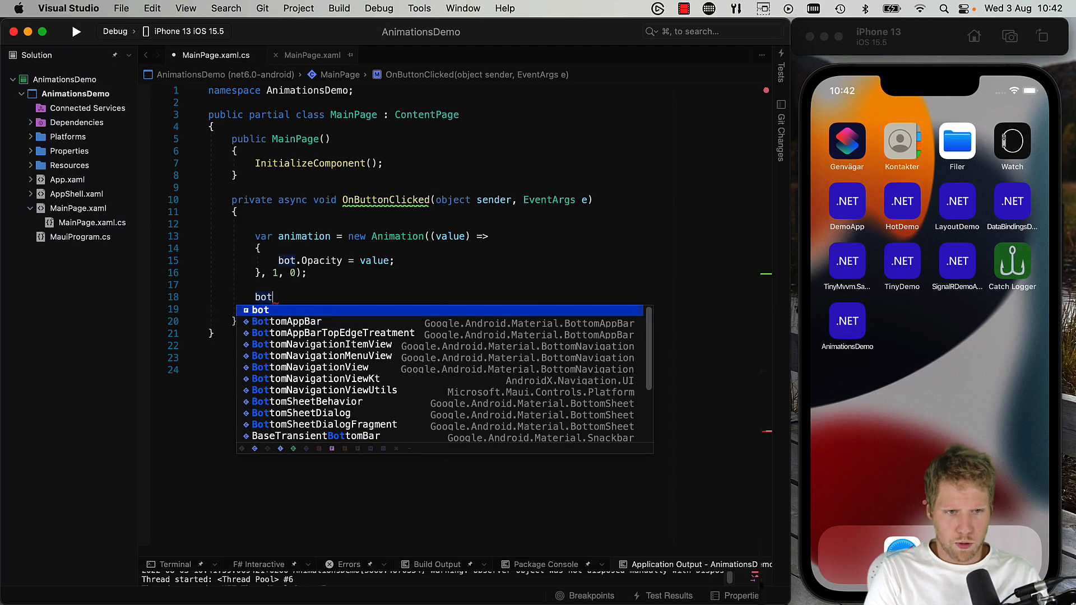
text(.an)
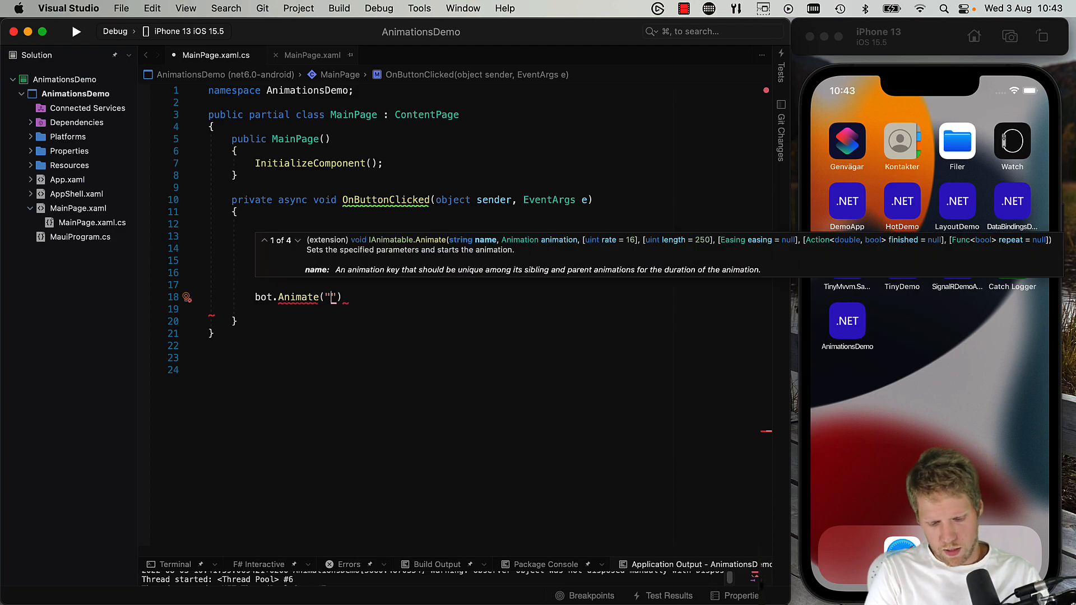
text(Opacity)
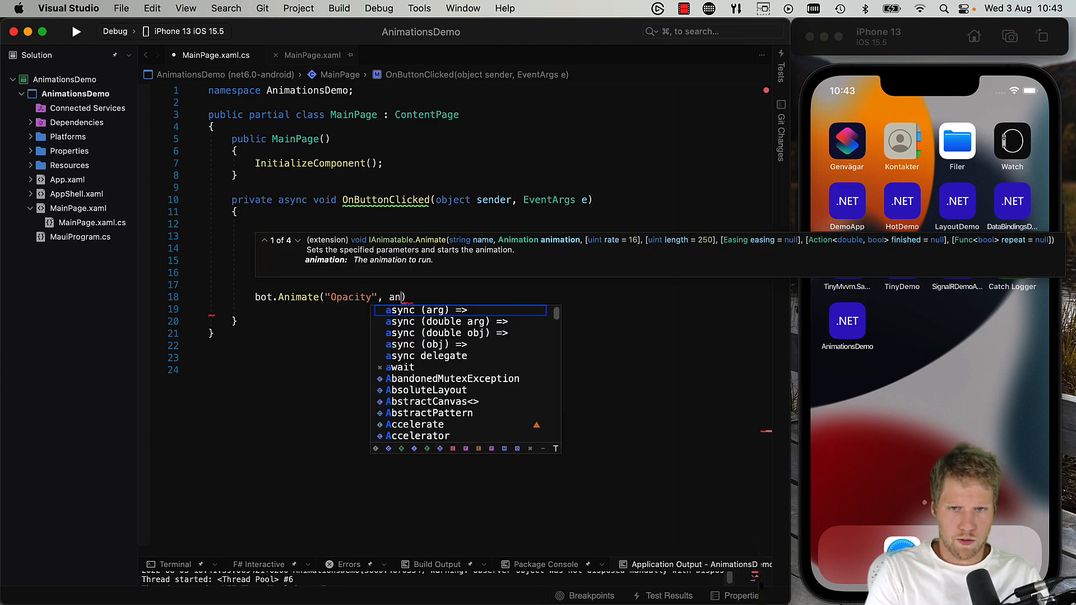
text(imation,)
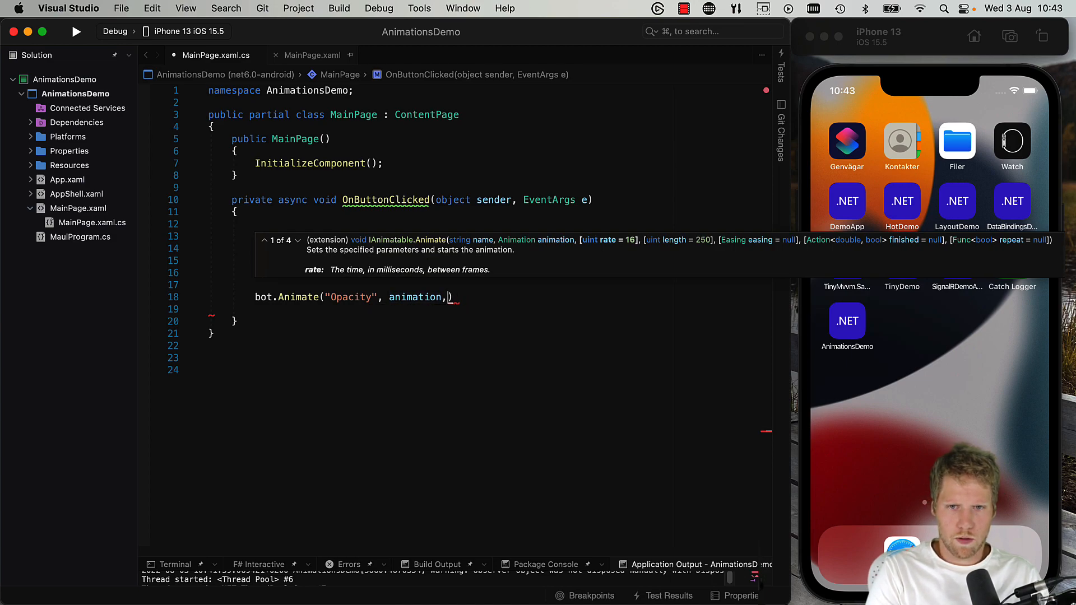
text(length: 1000)
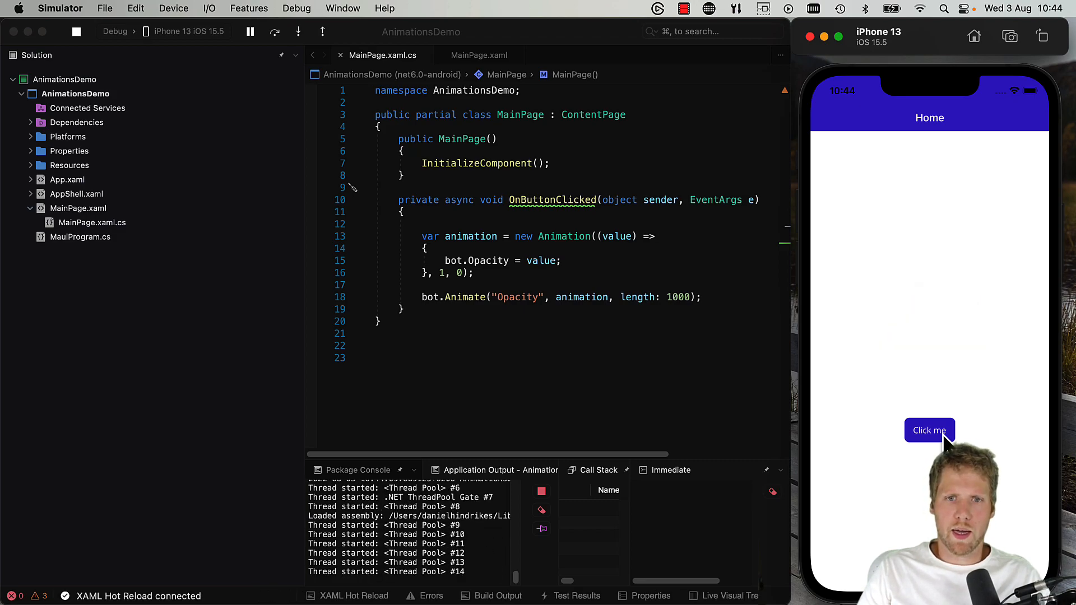
mouse_move(442, 75)
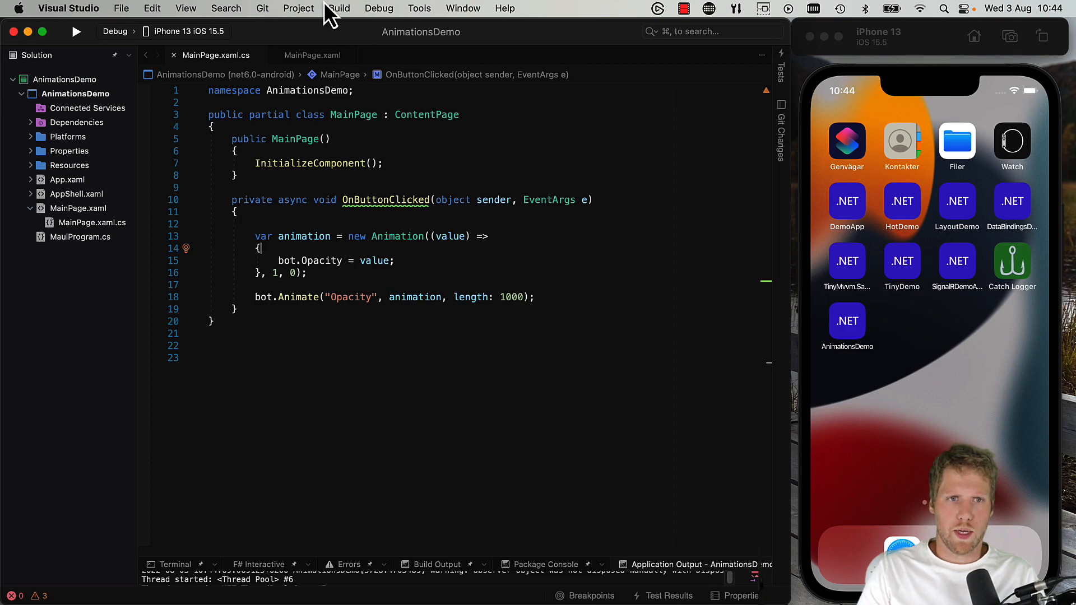
- In MainPage.xaml remove the Click me button and rename VerticalStackLayout to Grid
click(313, 55)
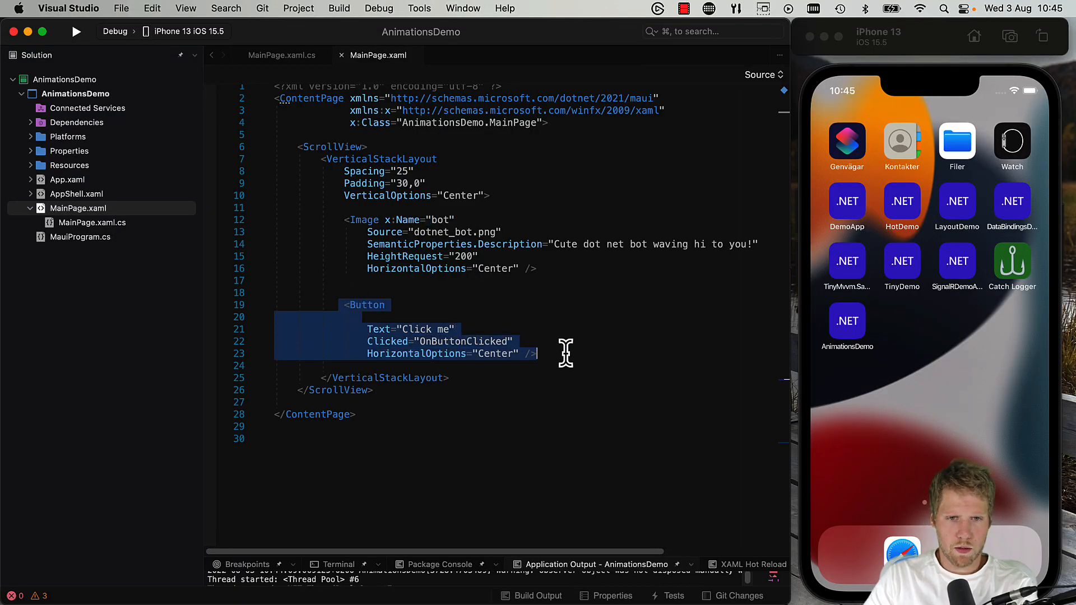
key(Delete)
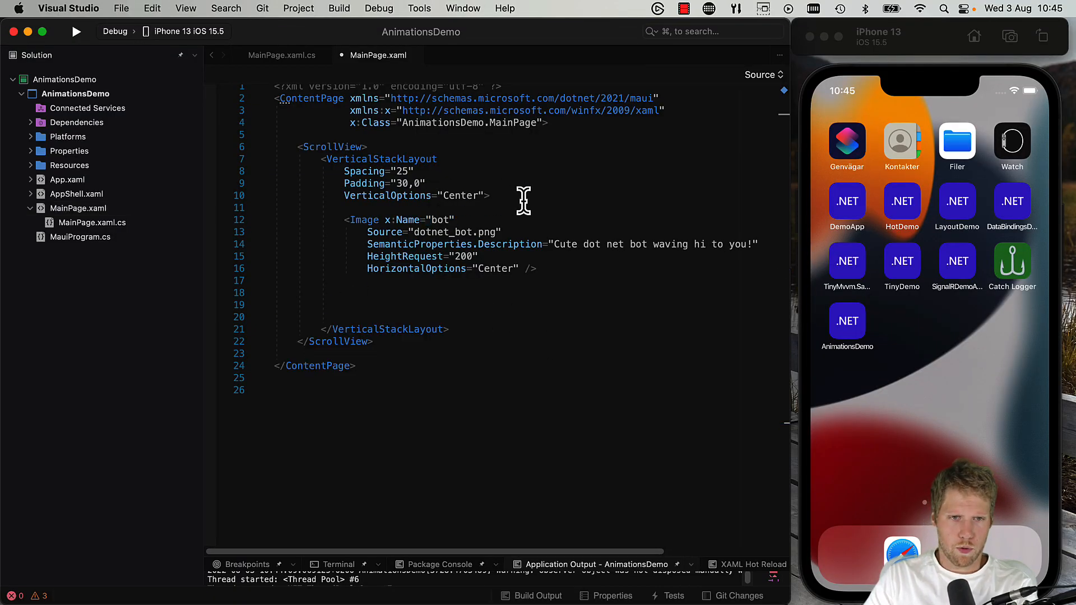
mouse_move(385, 174)
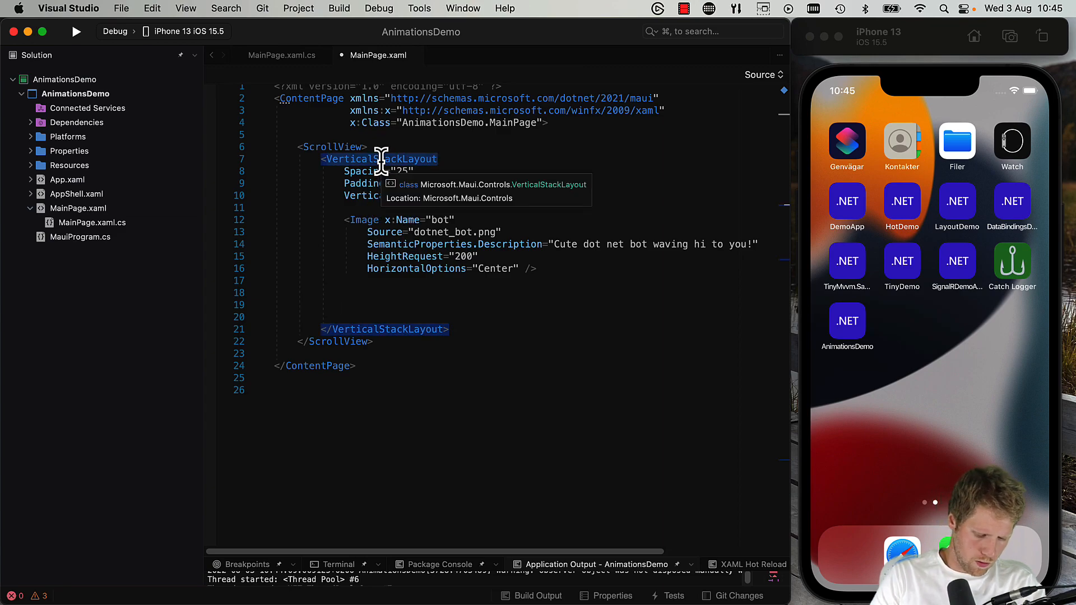
text(Grid)
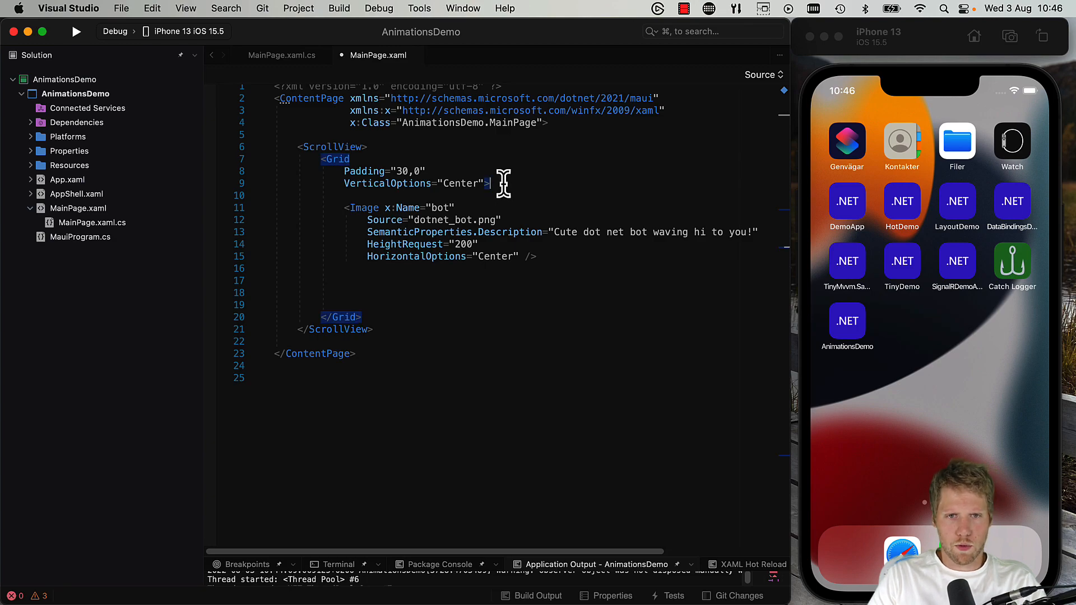
- Add Grid.GestureRecognizers with a PanGestureRecognizer and generate its PanUpdated handler
text(<)
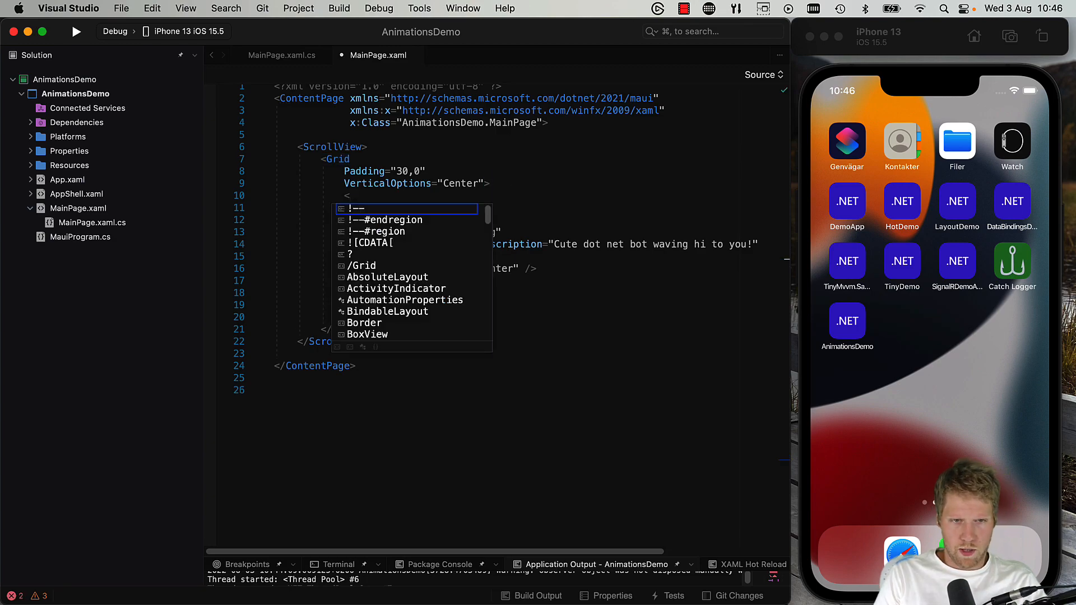
text(Grid.GestureRecognizers>)
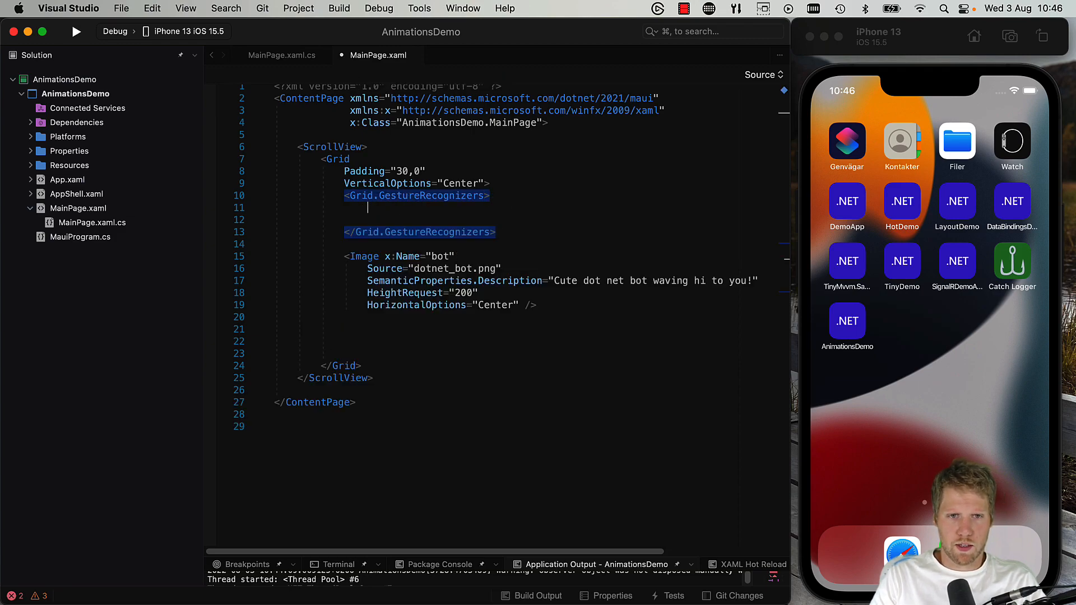
text(<PanGestureRecognizer)
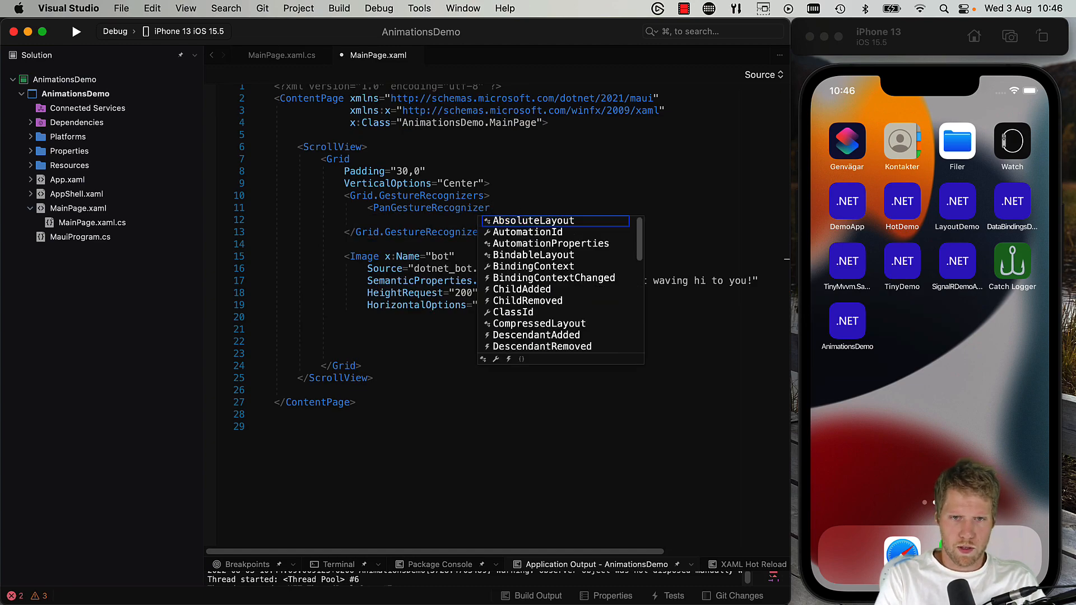
text(pan)
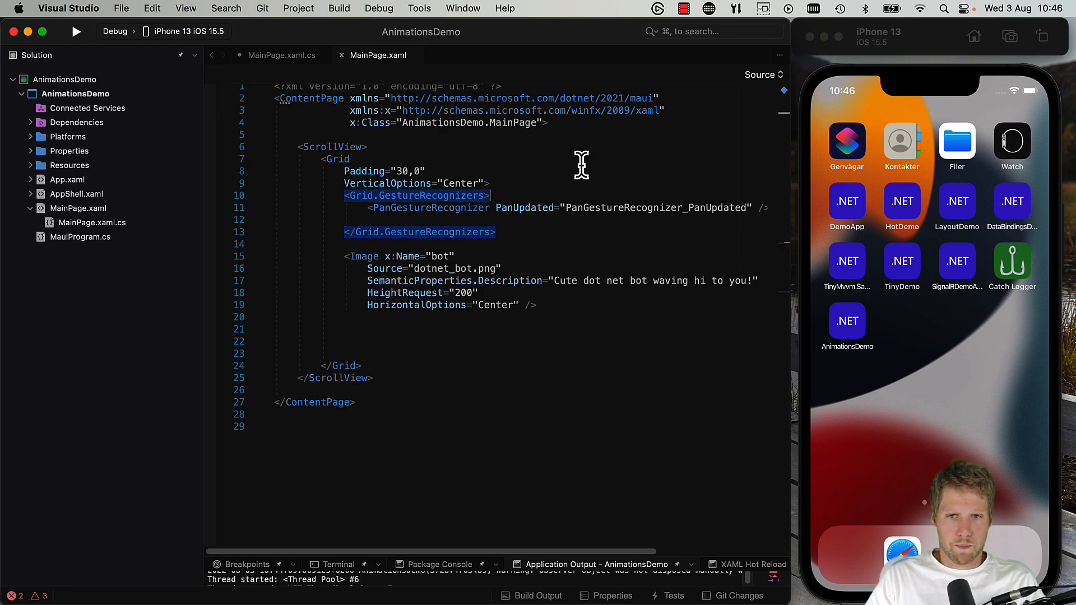
- In the PanUpdated handler set bot.TranslationX = e.TotalX via IntelliSense
click(286, 55)
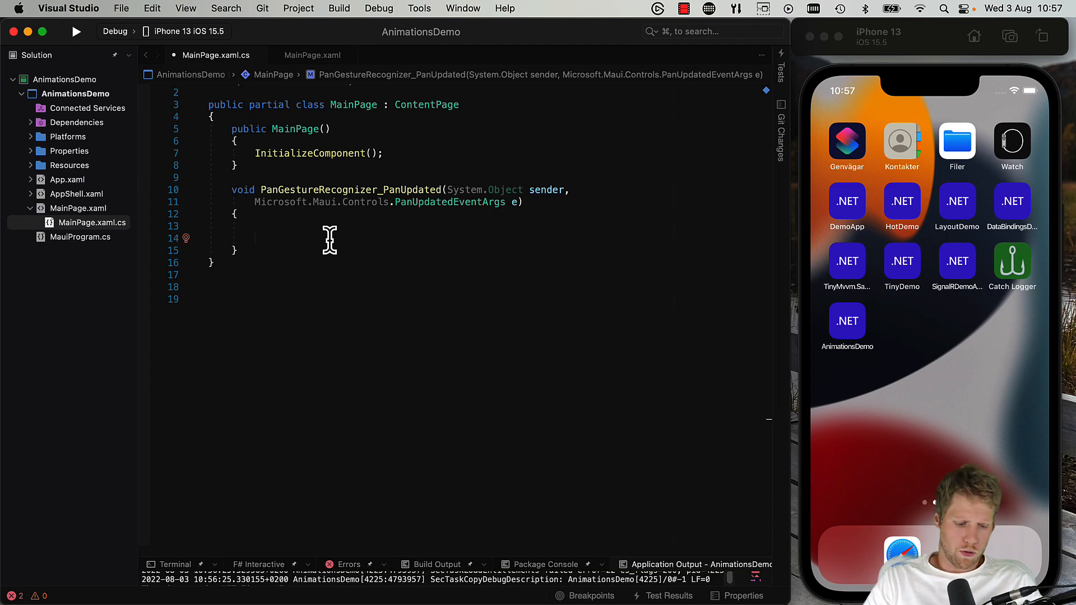
text(bot.tr)
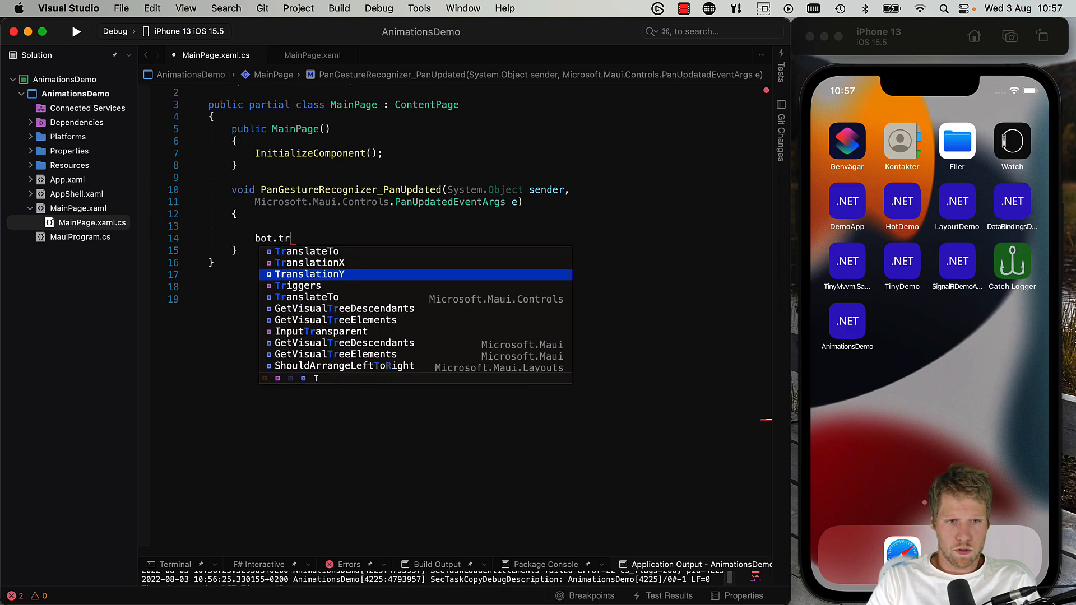
text(a)
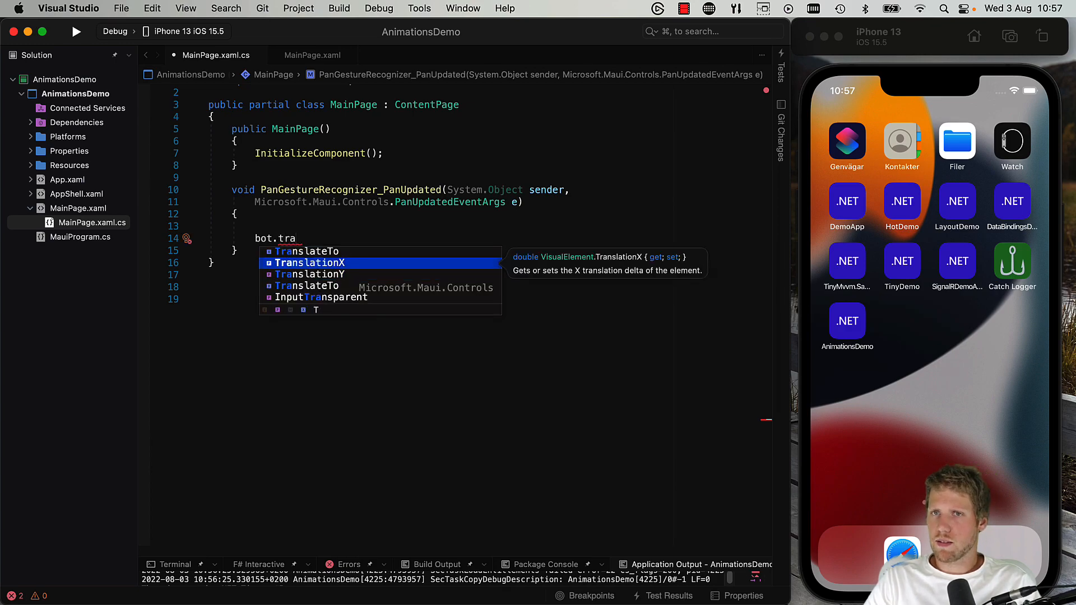
key(Down)
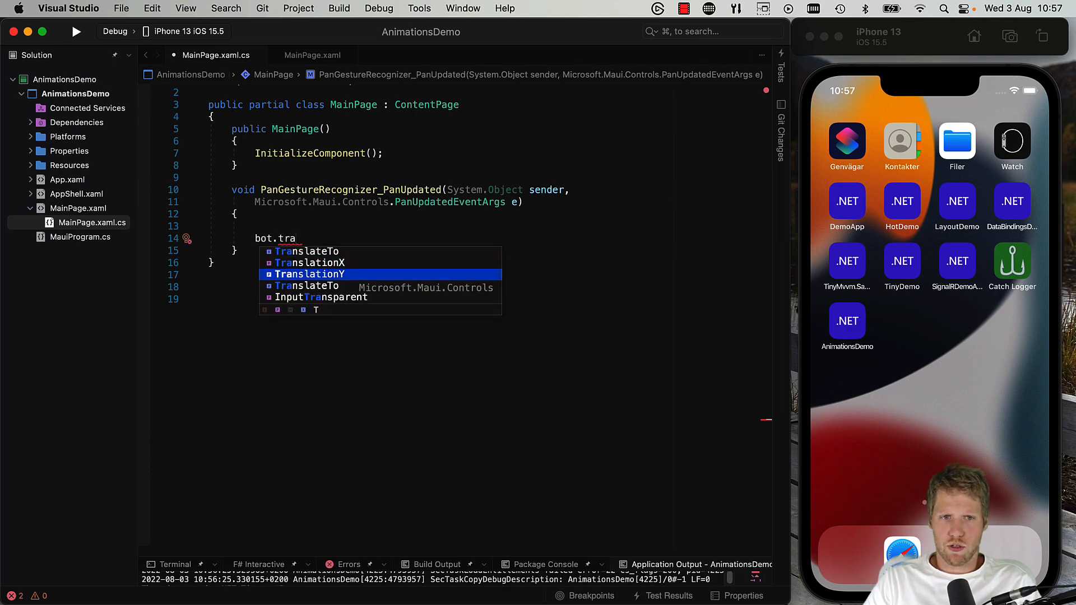
key(Up)
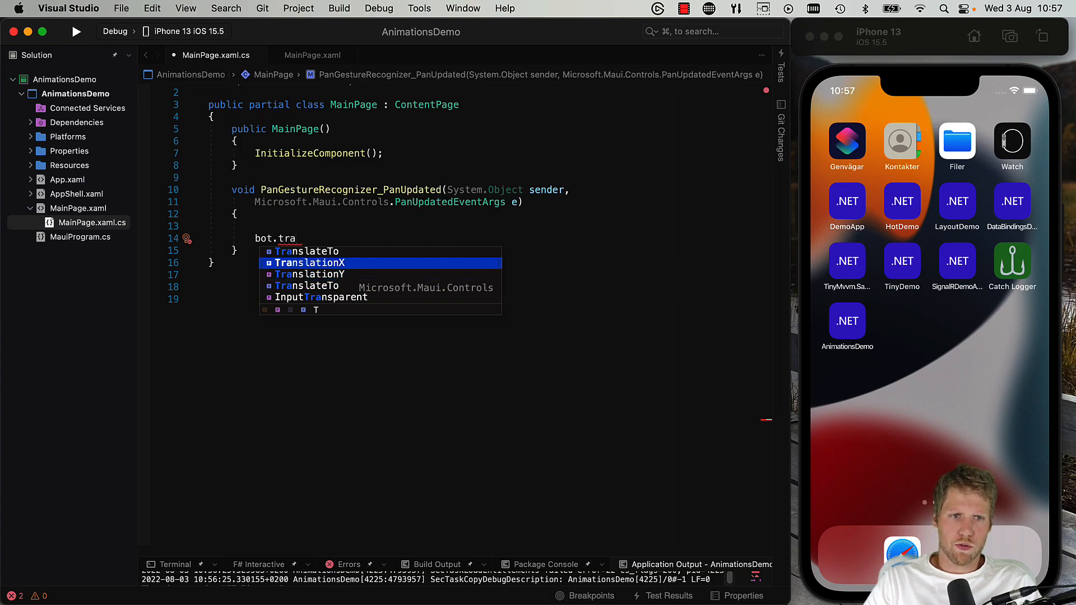
key(Down)
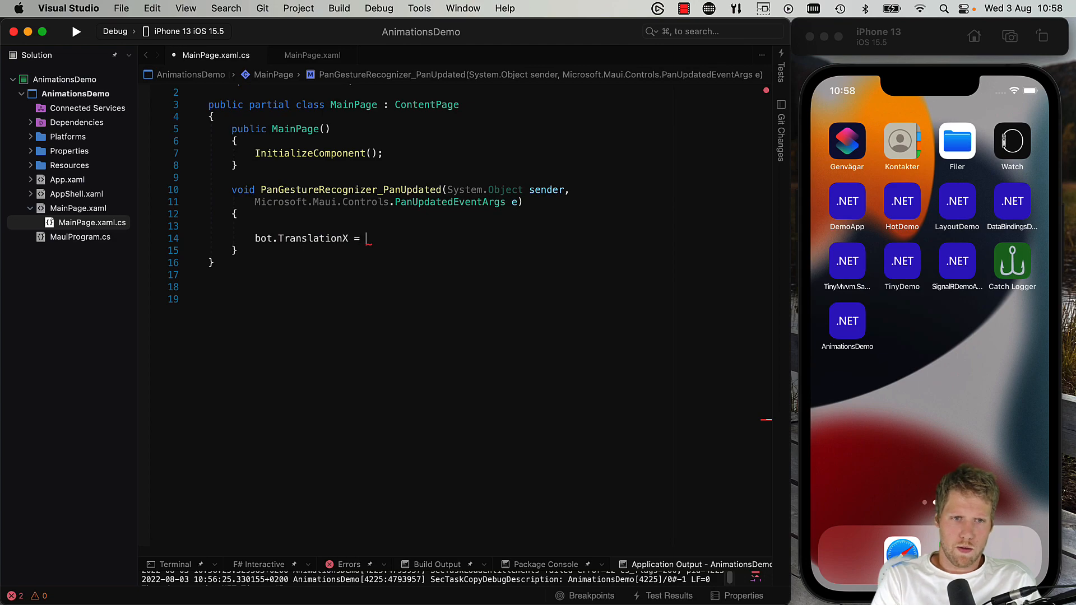
text(e.)
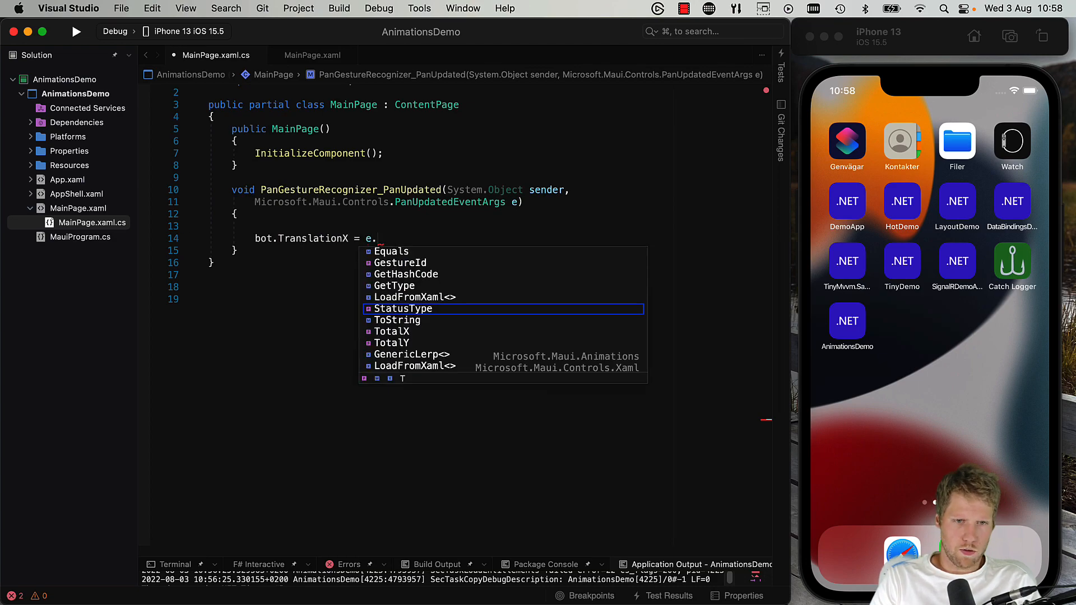
key(down)
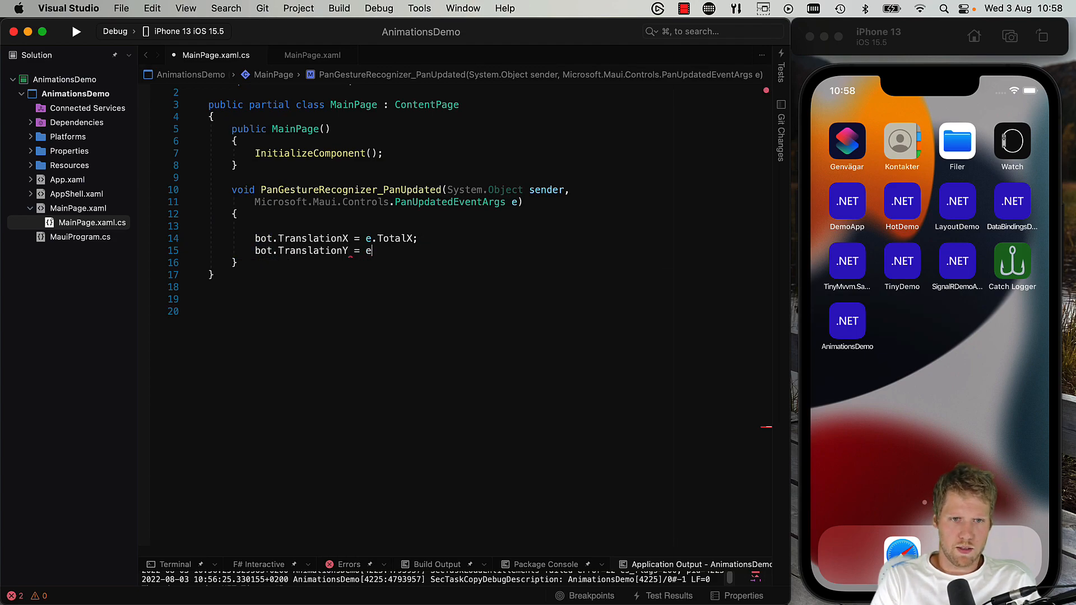
- Set bot.TranslationY = e.TotalY in the same handler
text(.to)
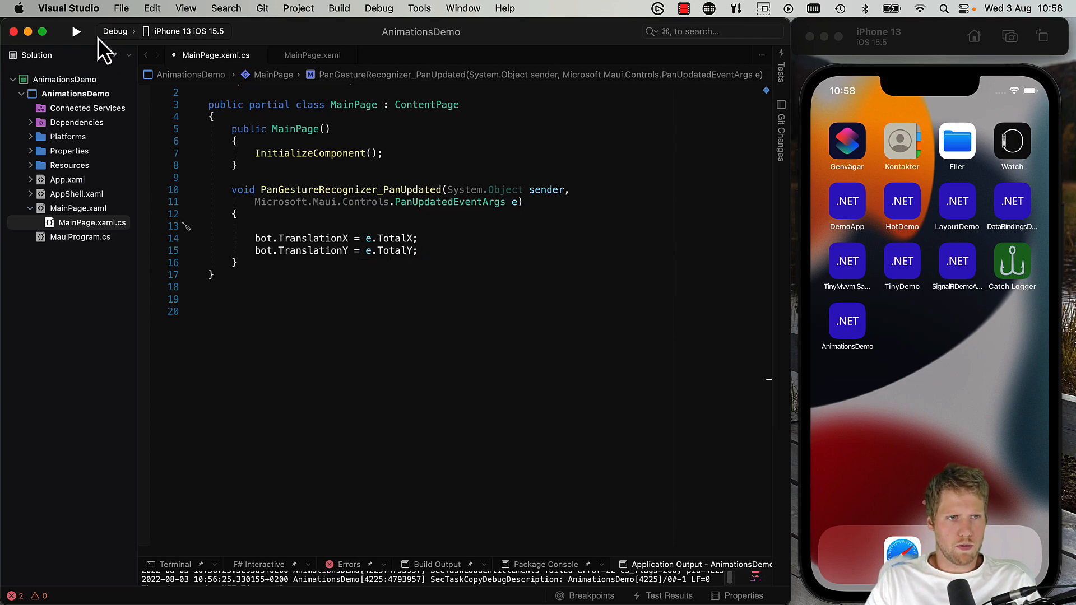
click(76, 31)
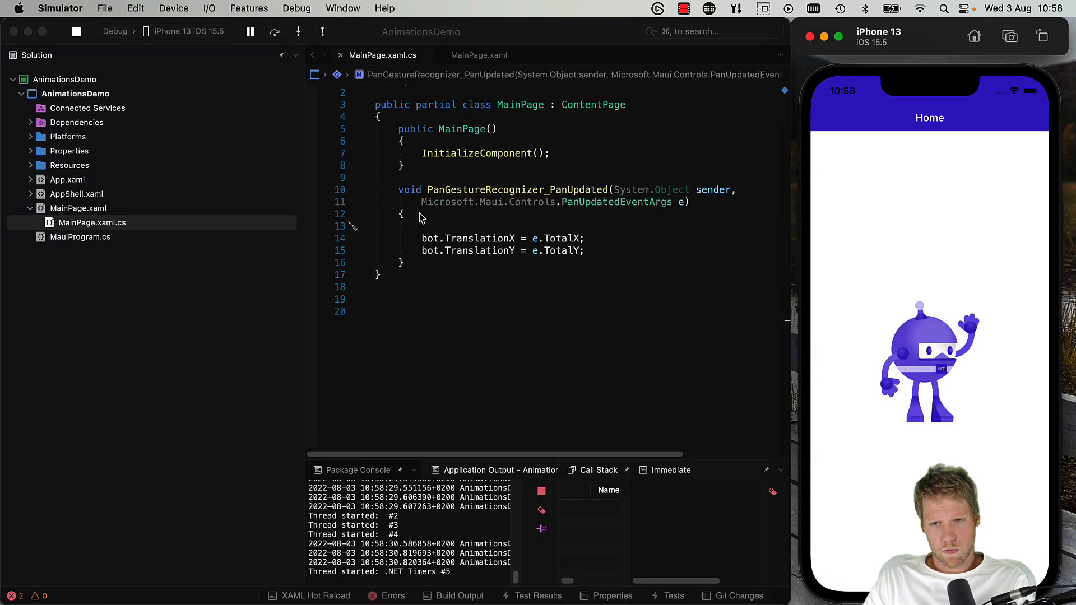
drag(927, 363, 885, 336)
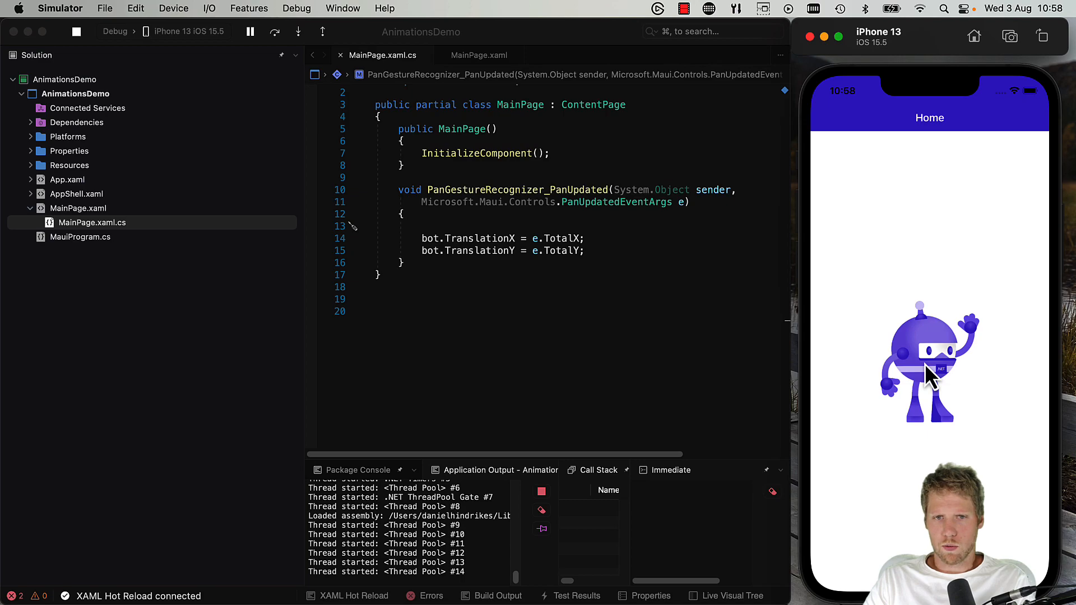
mouse_move(768, 323)
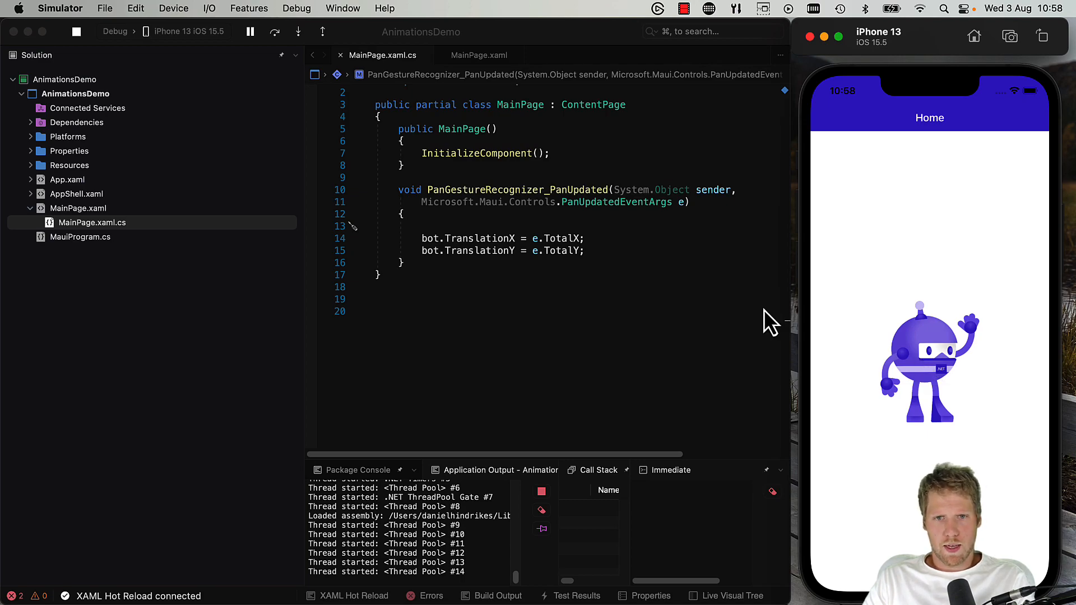
mouse_move(572, 261)
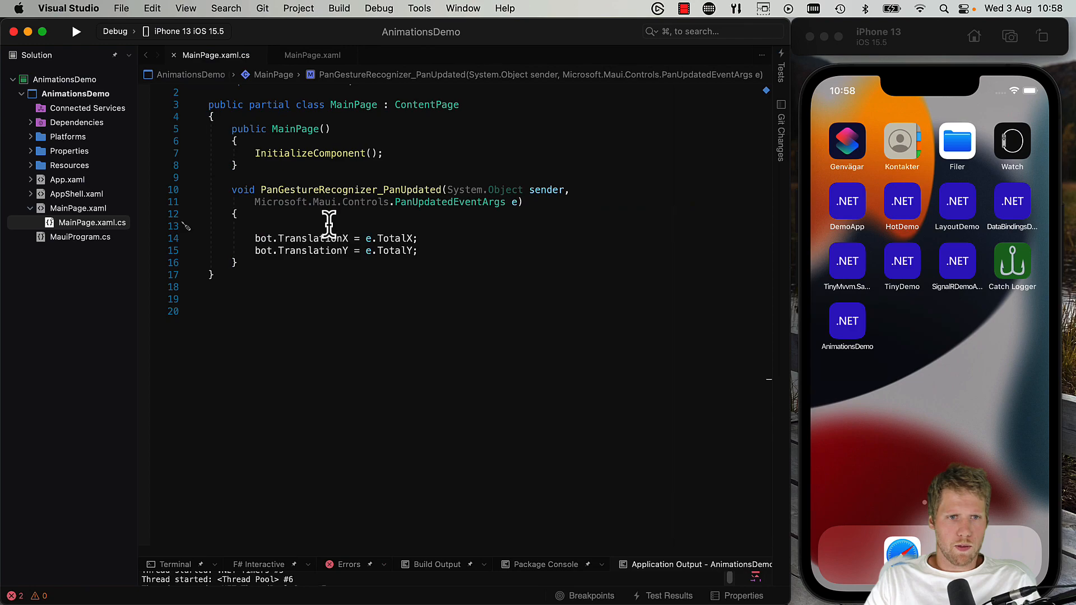
- Wrap the translation in if (e.StatusType == GestureStatus.Running) and relaunch the app
text(if(e.StatusType =)
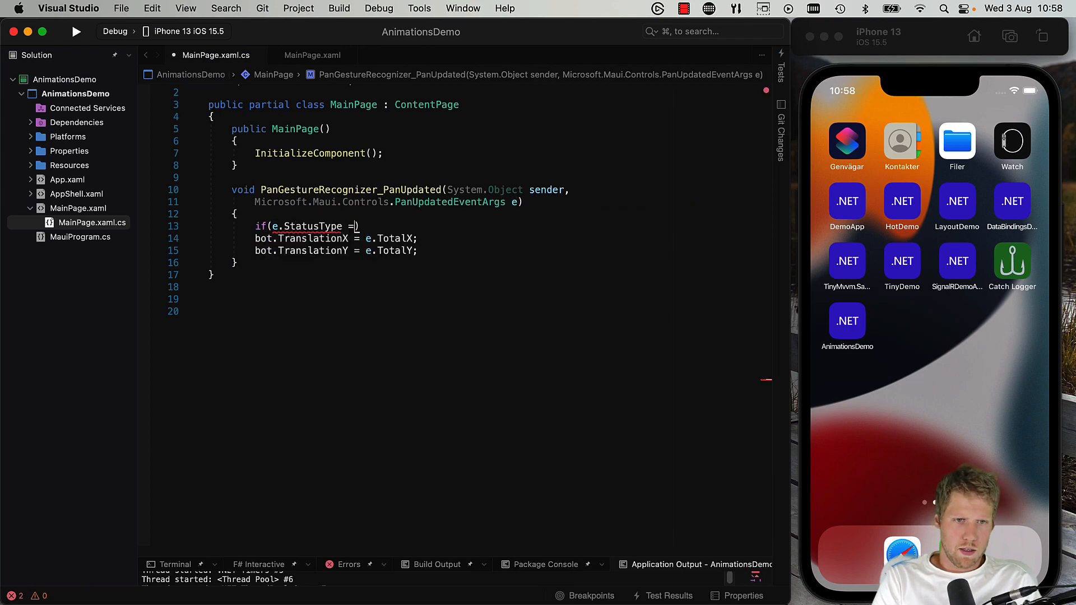
text(= GestureStatus.Running)
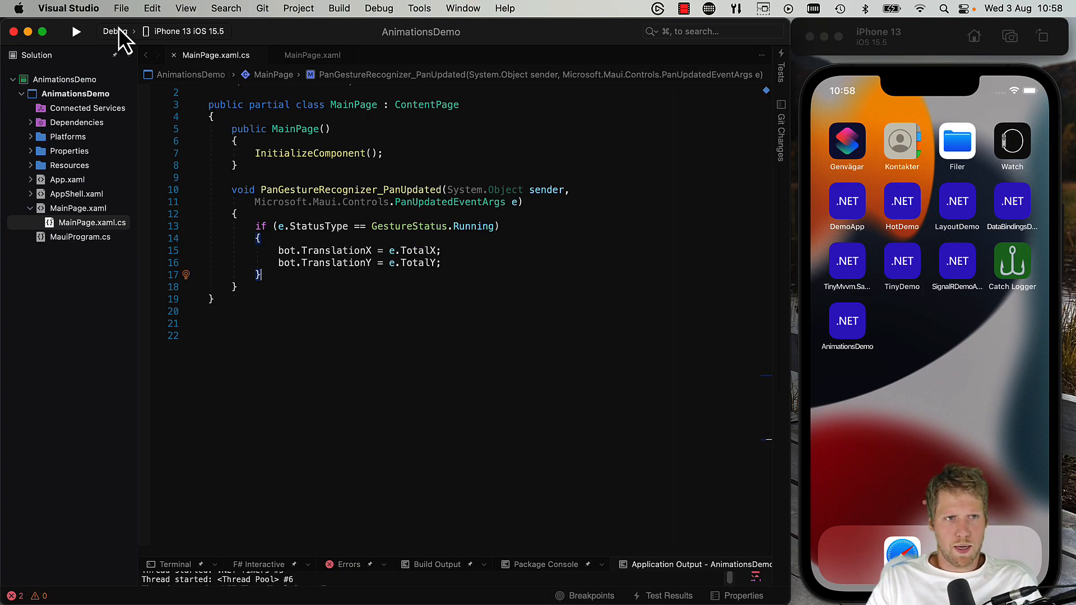
click(76, 31)
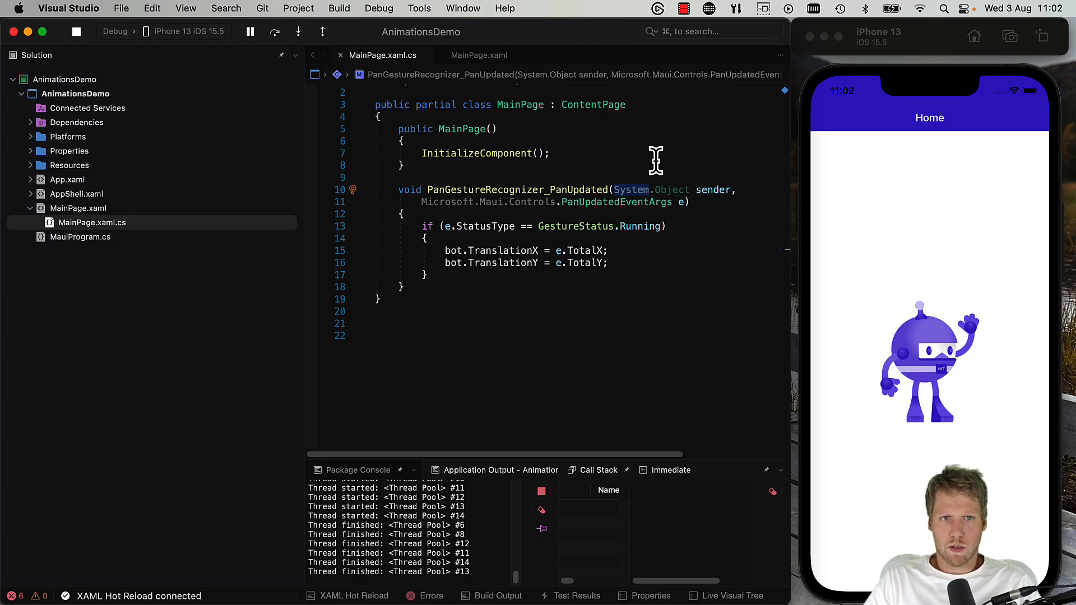
mouse_move(632, 230)
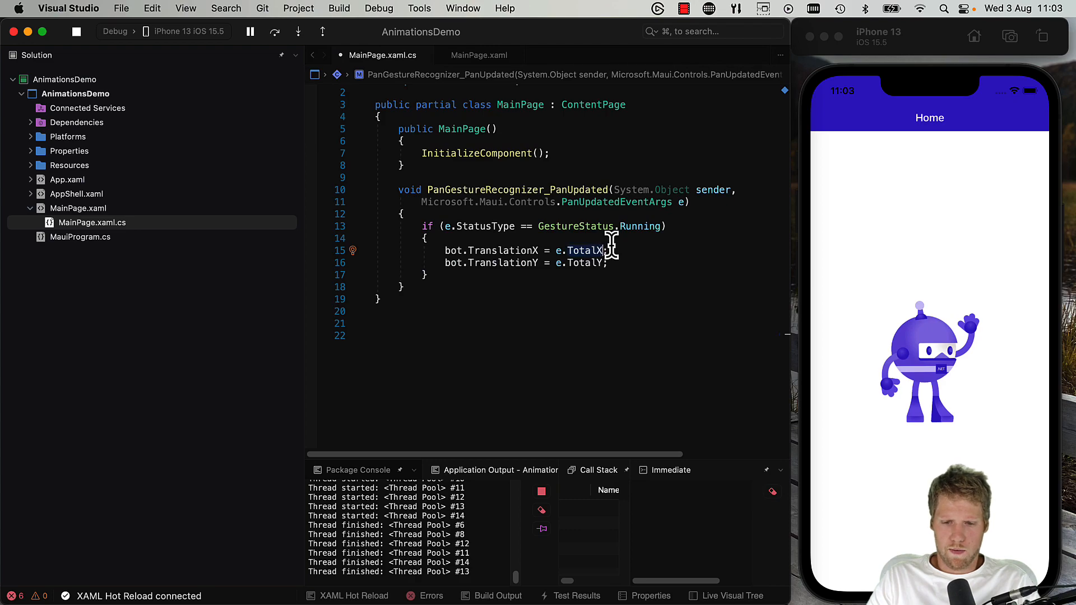
- Multiply e.TotalX and e.TotalY by 2 so the bot travels double the pan distance
text(*)
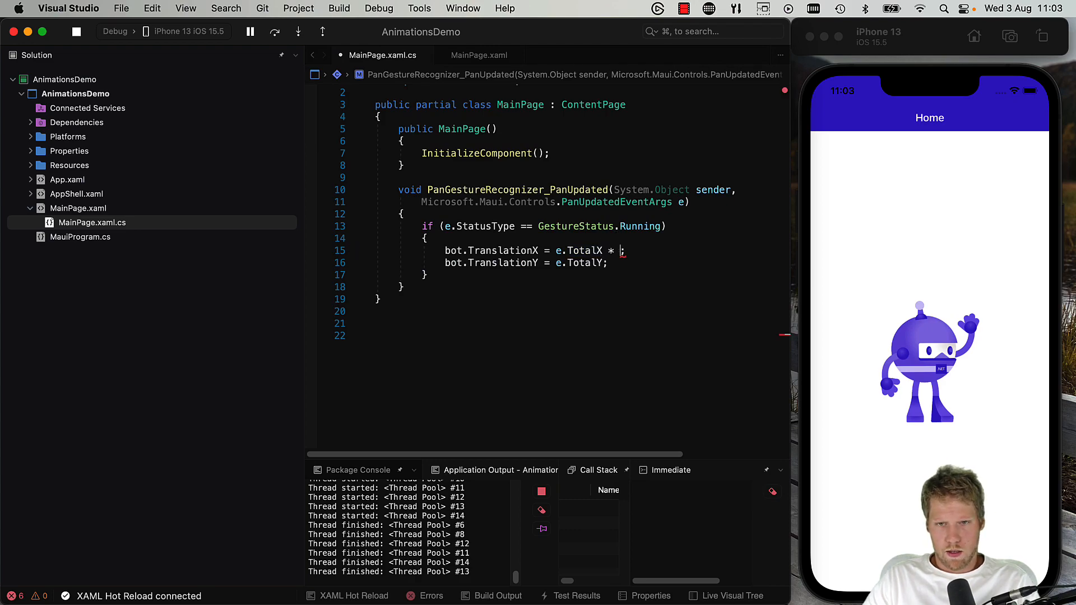
text(2)
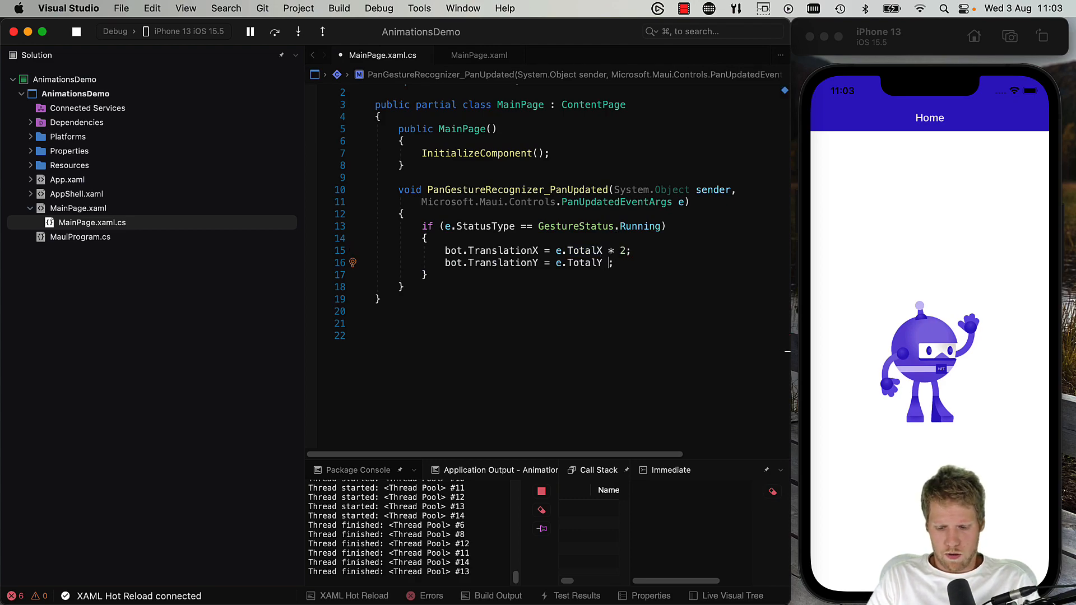
text(* 2)
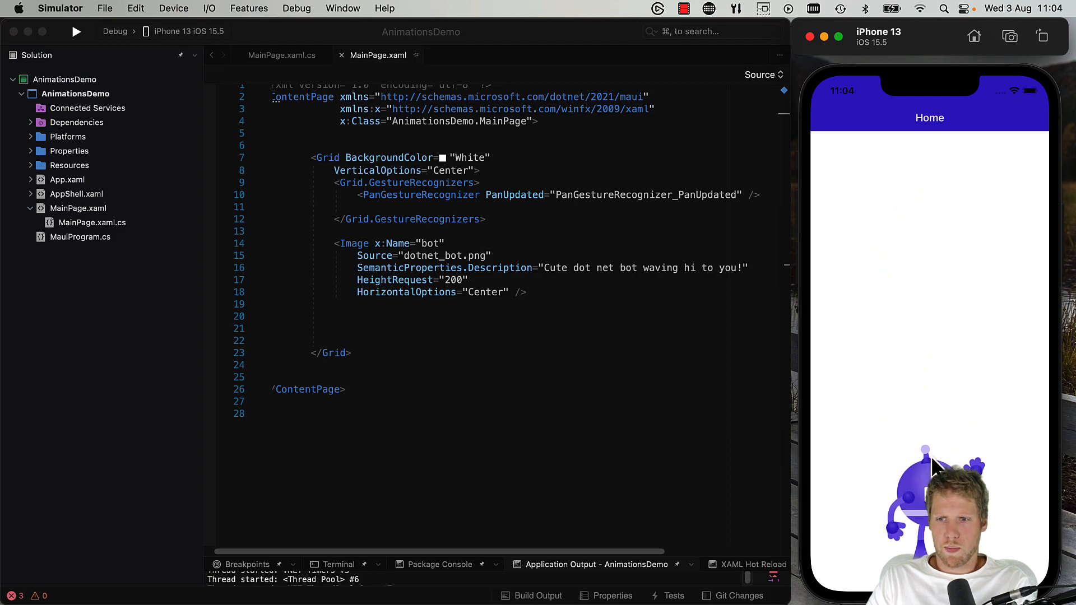
- Drag the dotnet bot in the simulator up toward the top-left of the Home page
drag(927, 466, 926, 443)
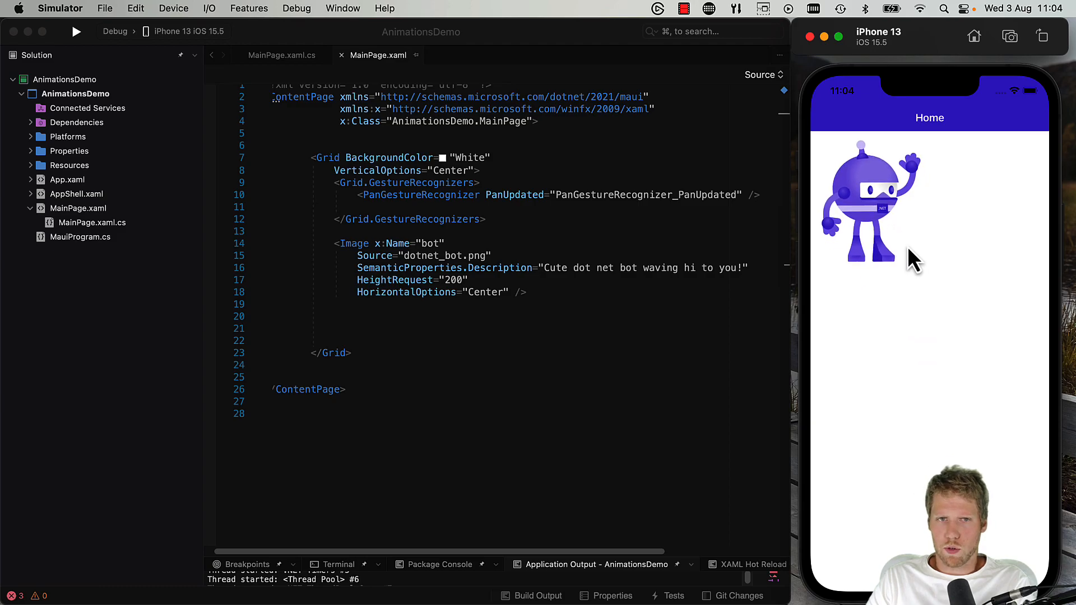
mouse_move(916, 236)
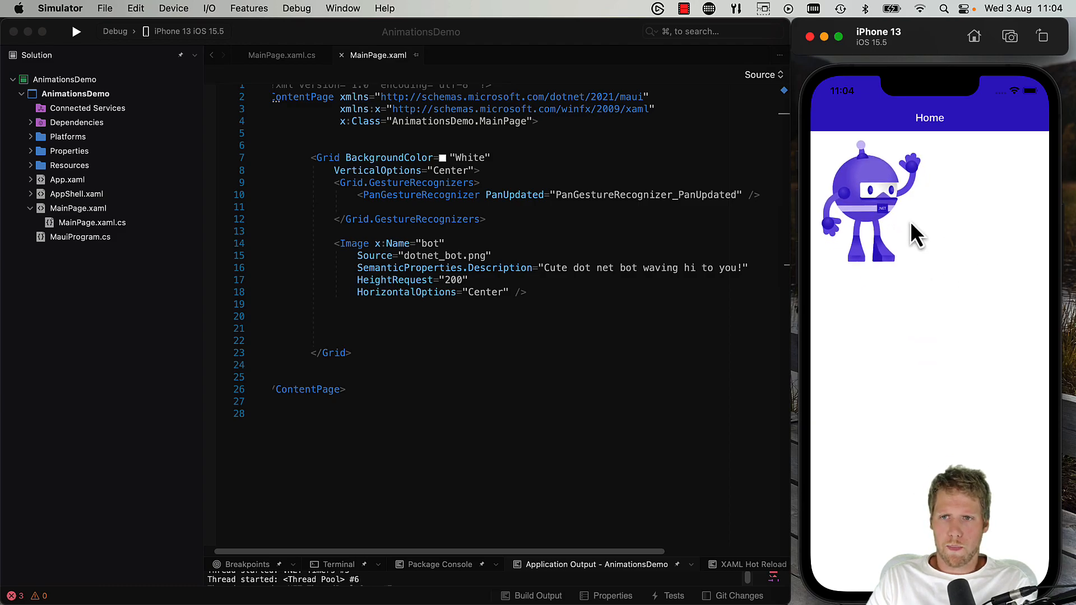